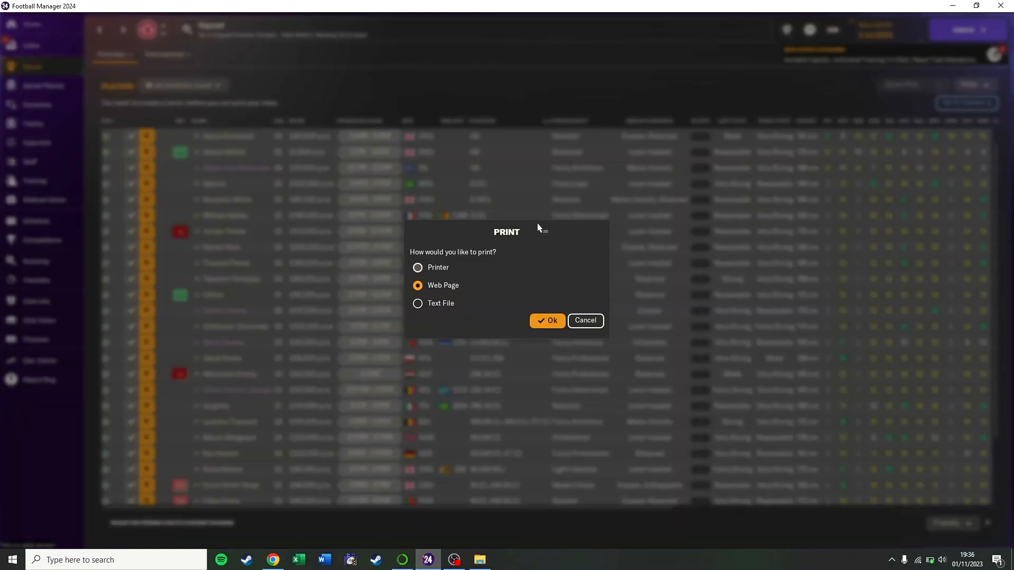
Save the player list as a web page into the Desktop FM_data folder.
left_click(546, 320)
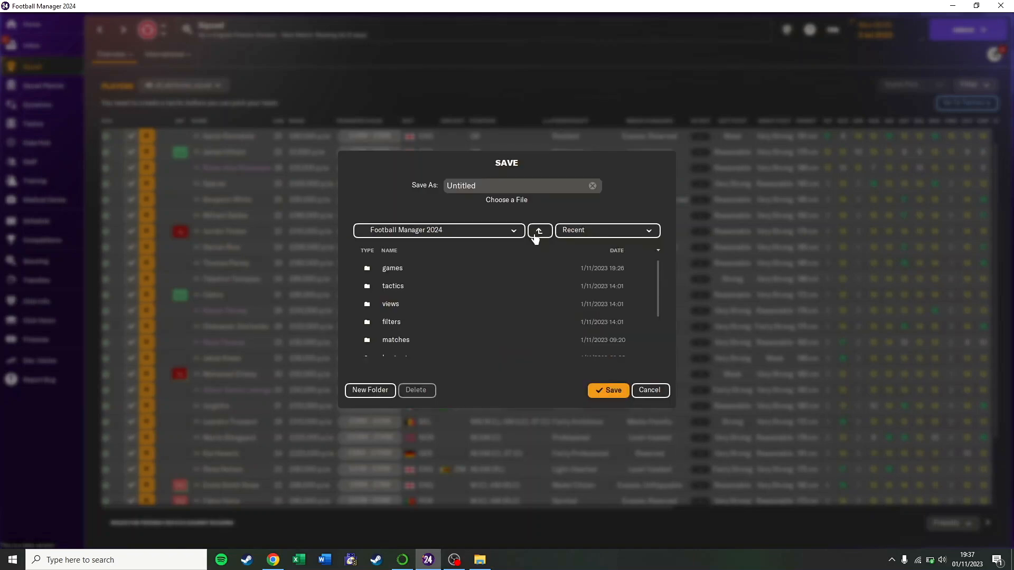
left_click(539, 230)
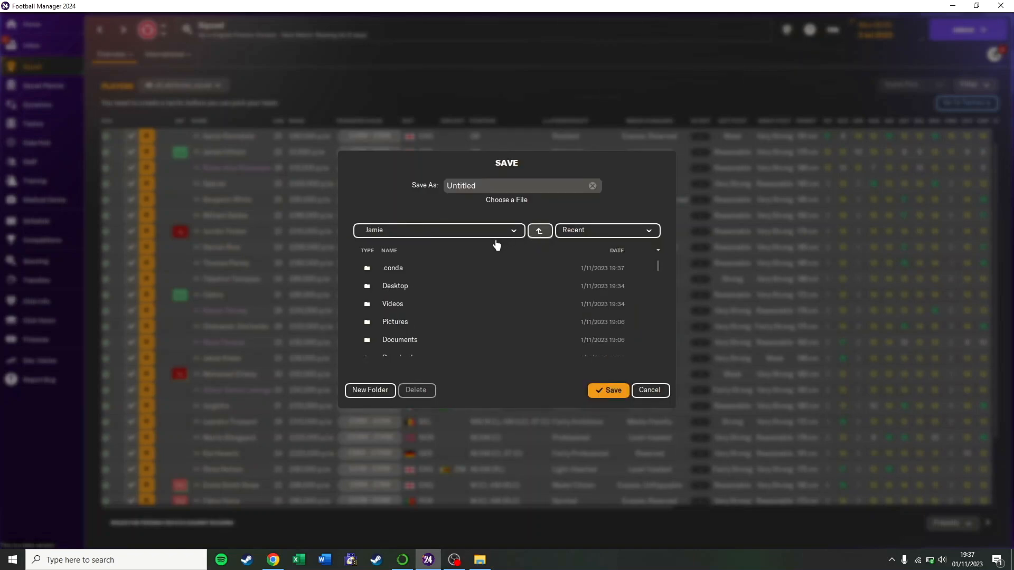
double_click(395, 286)
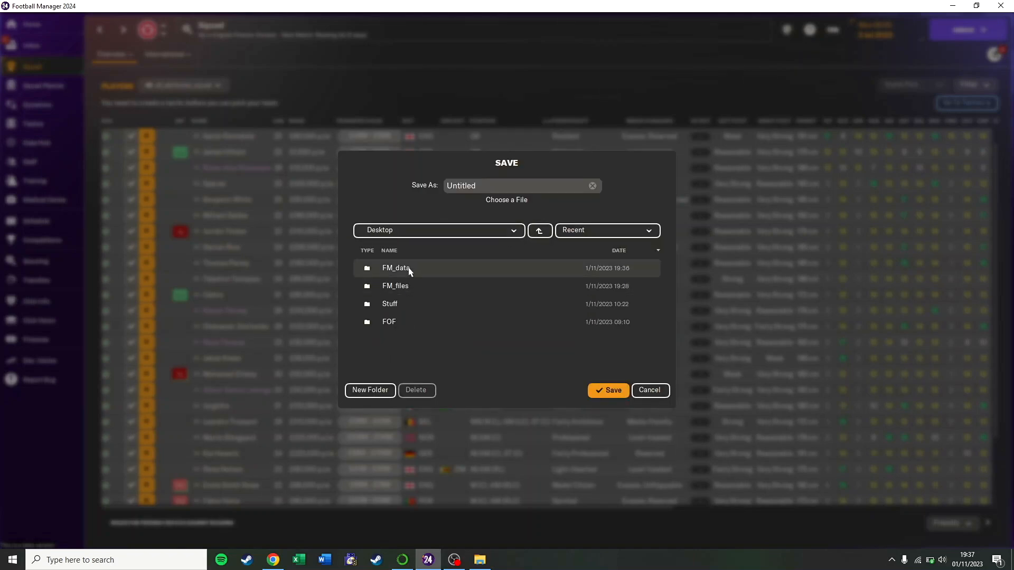
double_click(396, 268)
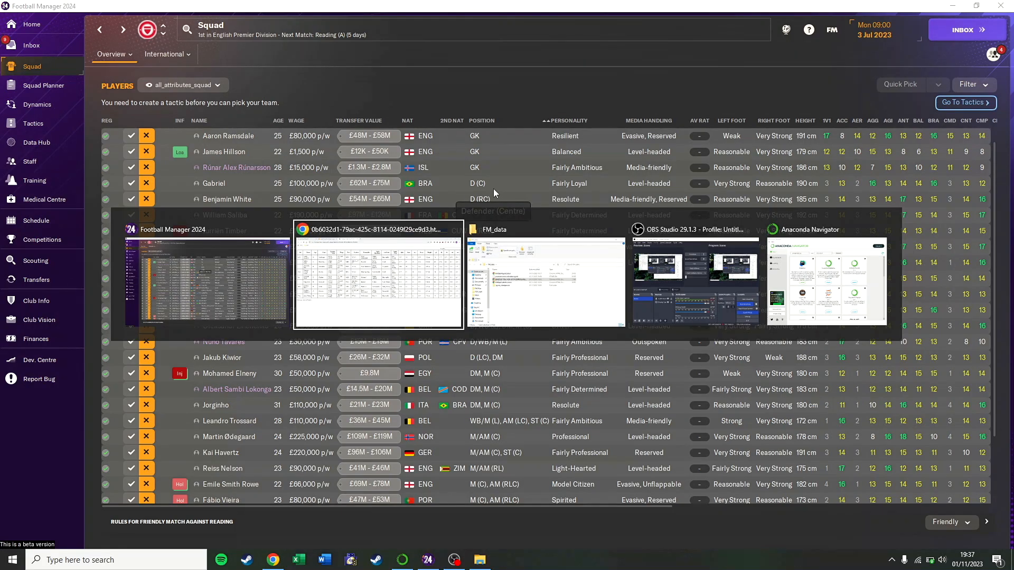
Tick Disable Player Attribute Masking in the game setup.
left_click(378, 278)
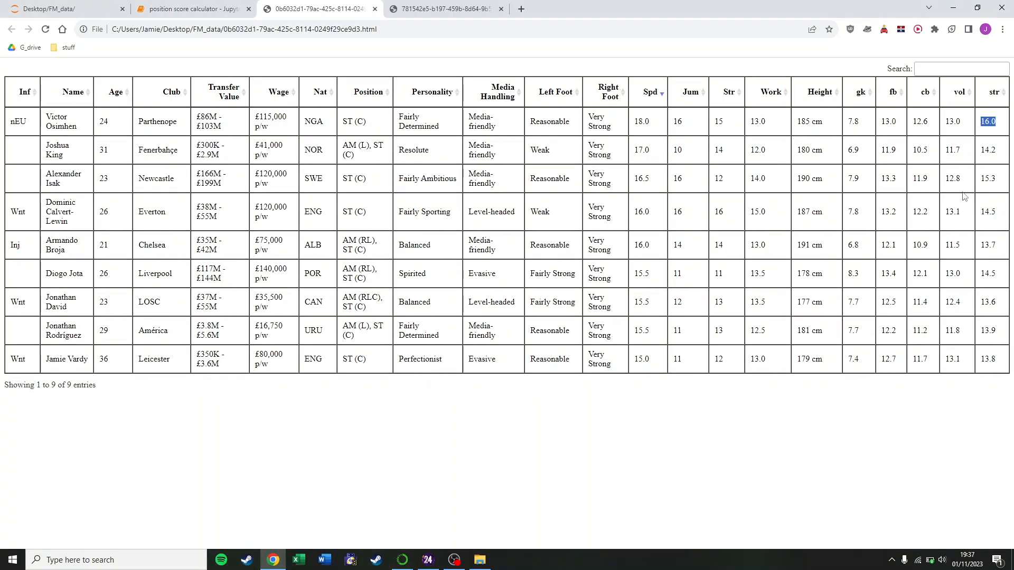
mouse_move(857, 485)
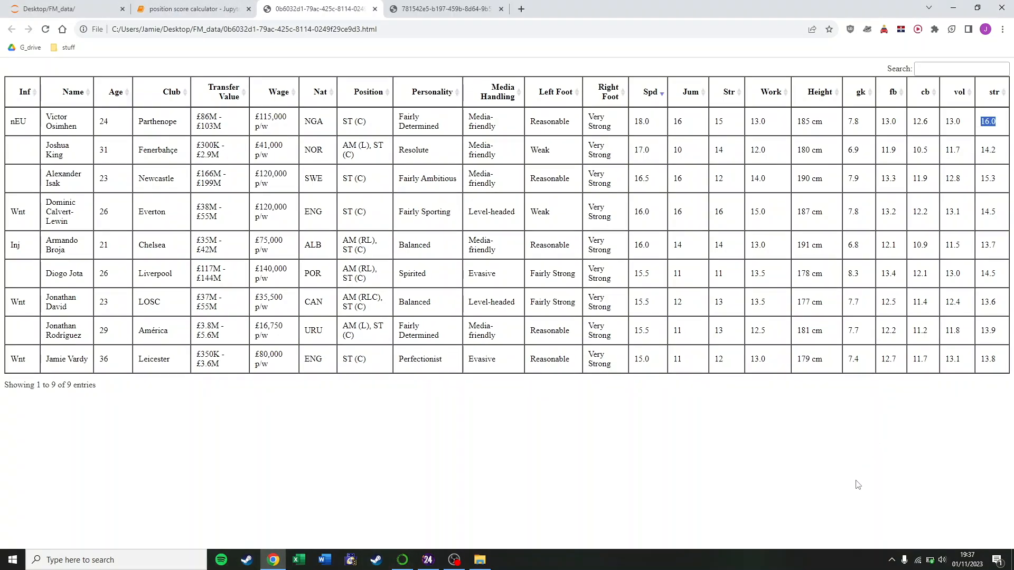
left_click(426, 559)
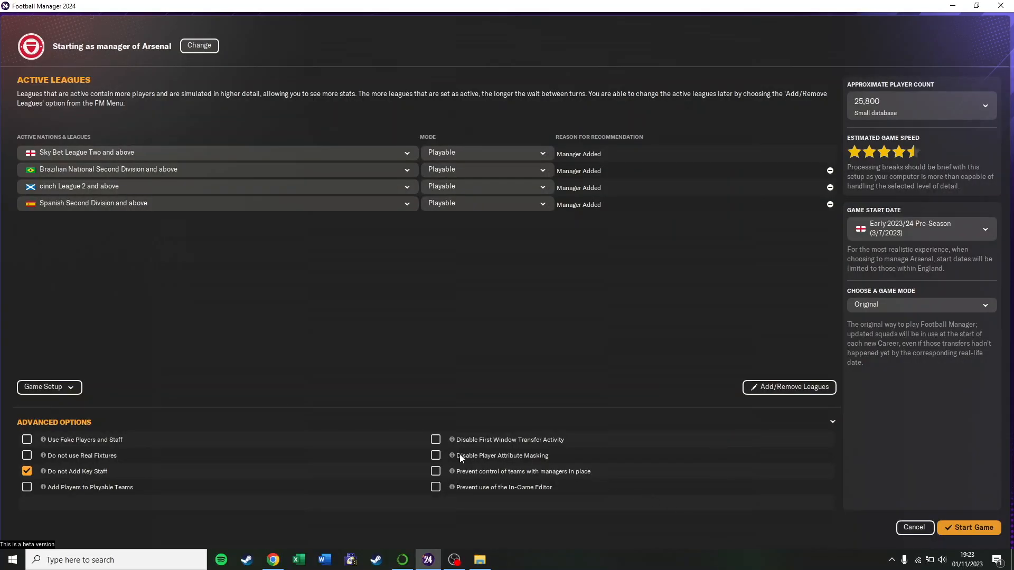
left_click(435, 456)
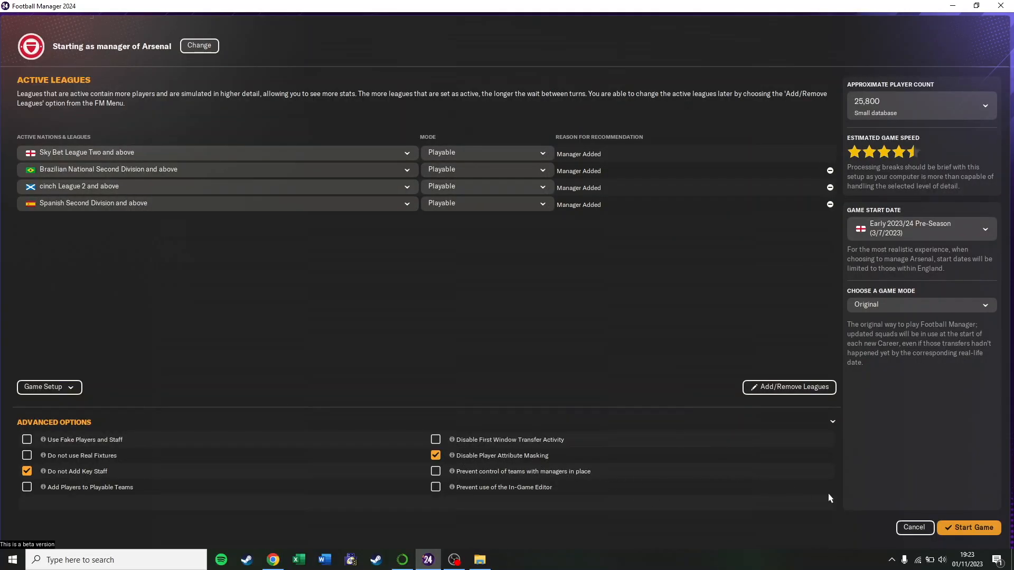
left_click(272, 559)
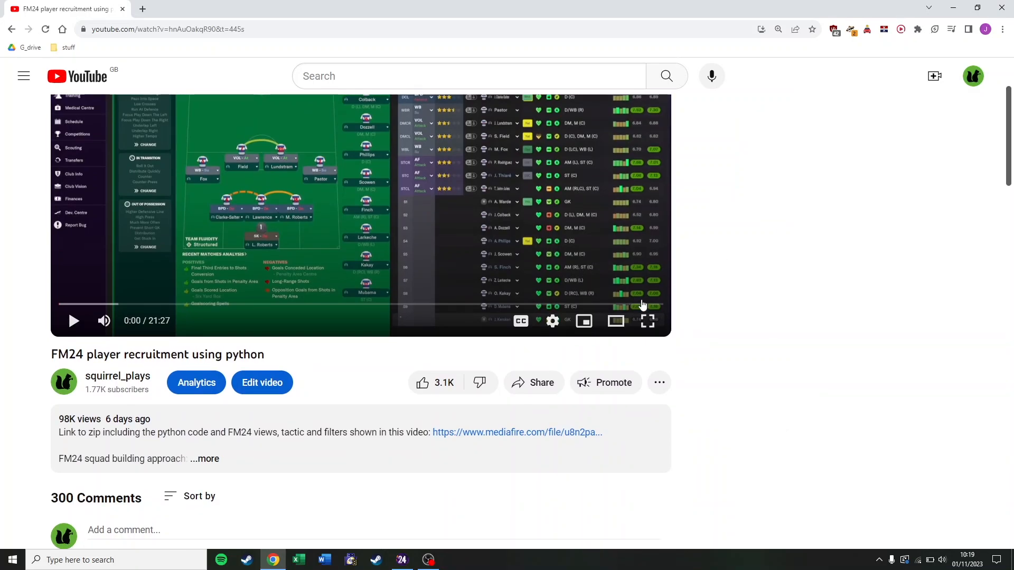
left_click(204, 458)
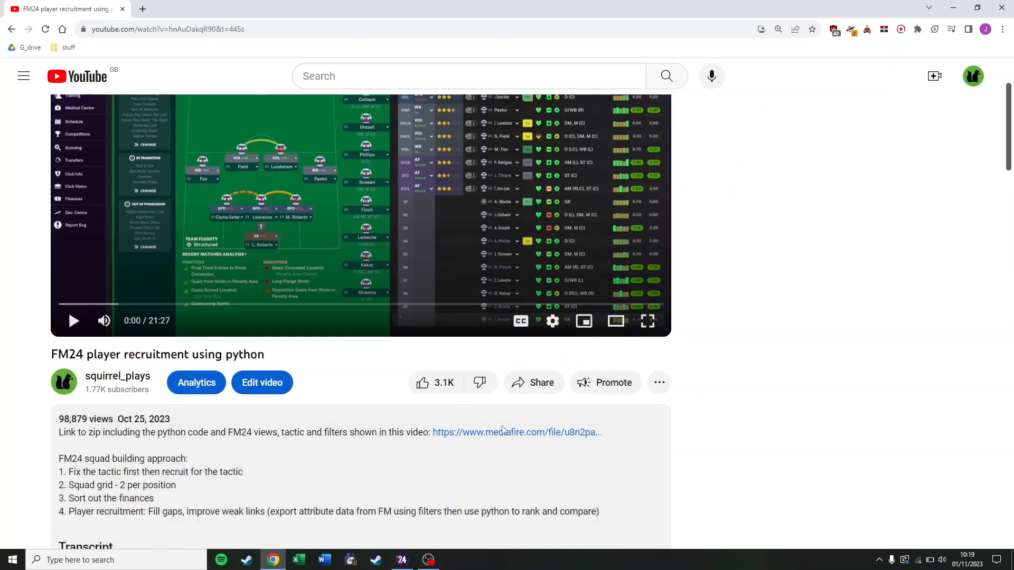
left_click(517, 432)
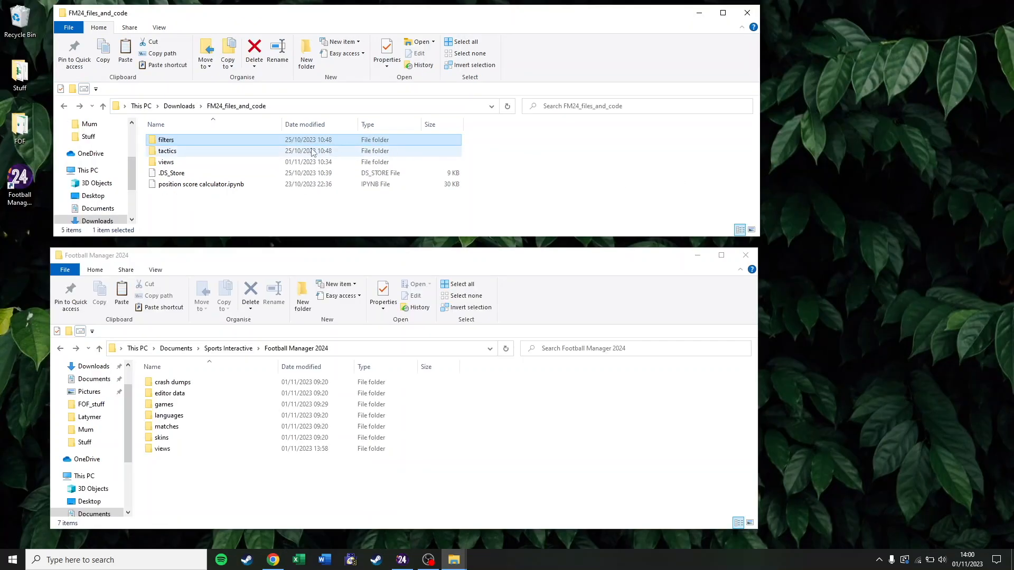
mouse_move(582, 397)
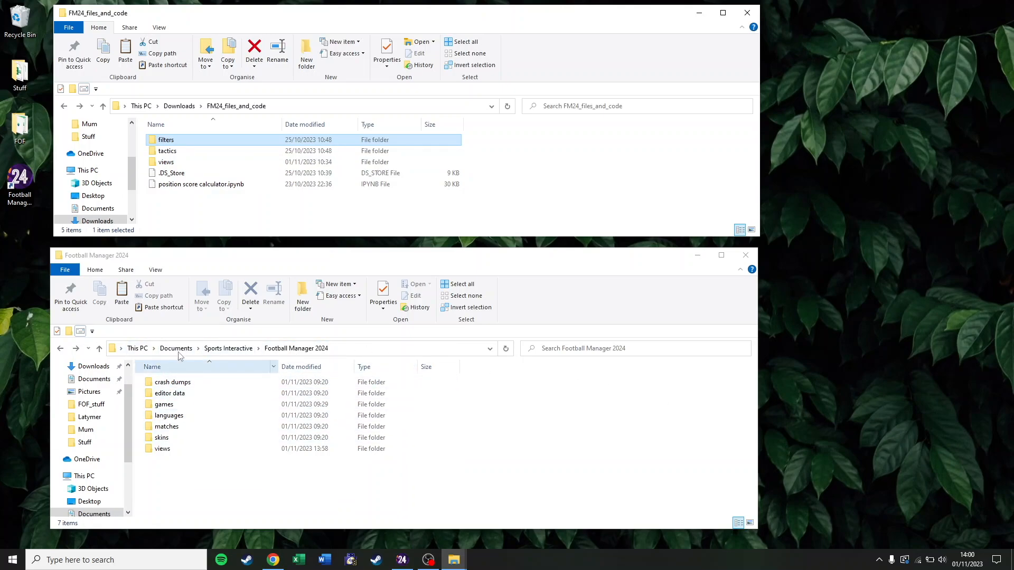
mouse_move(315, 349)
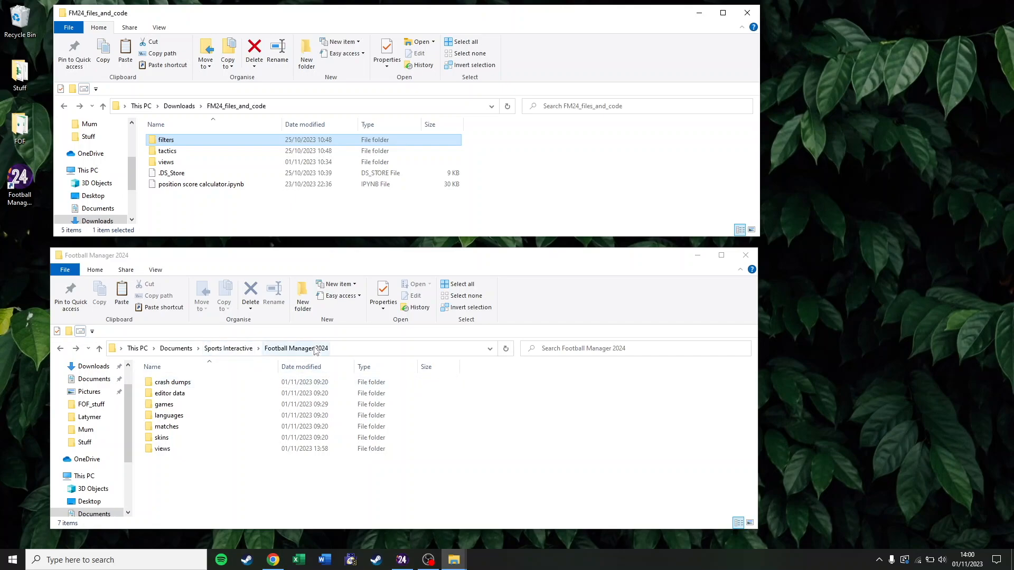
Open the views folder inside the Football Manager 2024 documents folder.
left_click(162, 449)
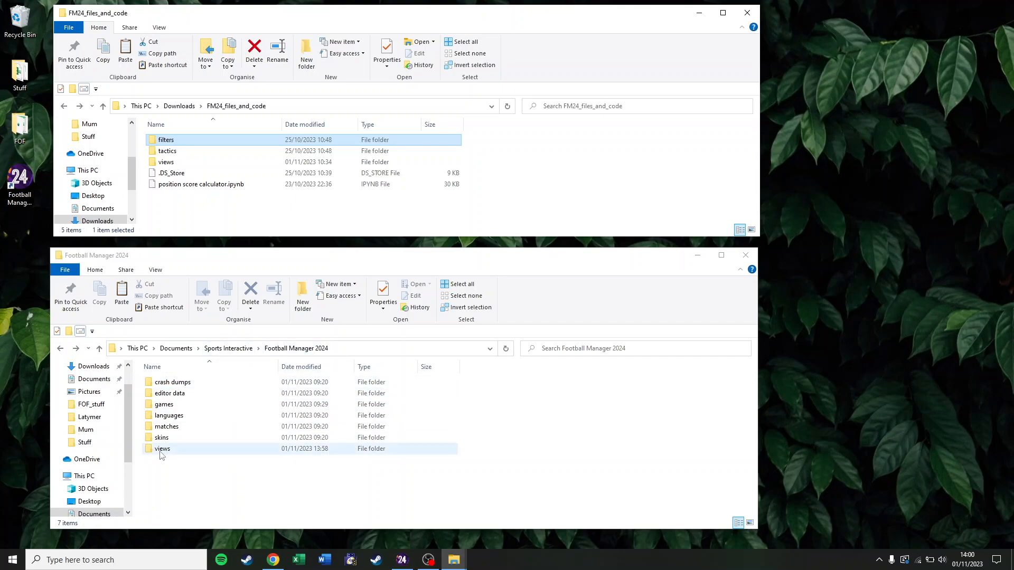
left_click(162, 449)
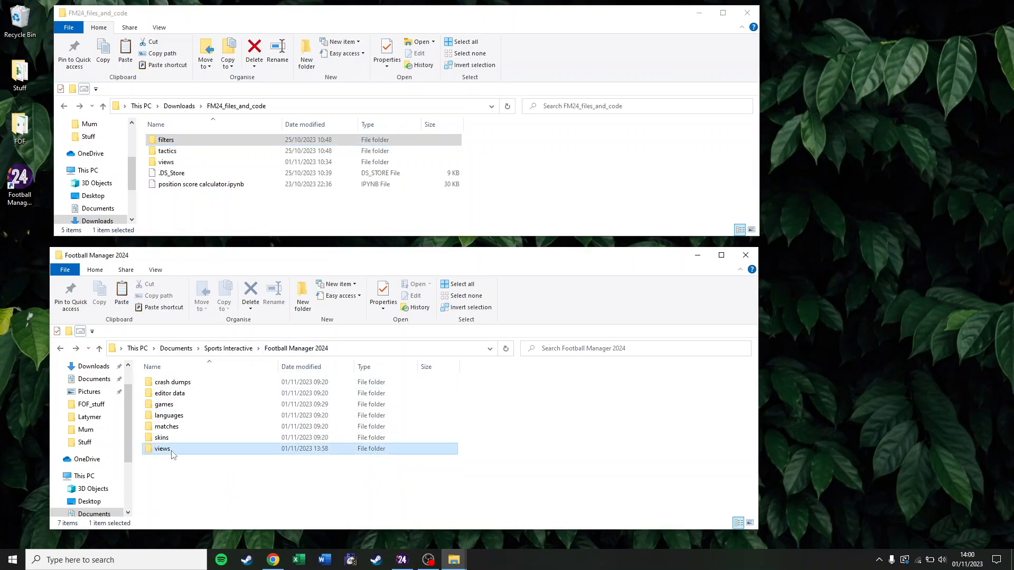
double_click(161, 448)
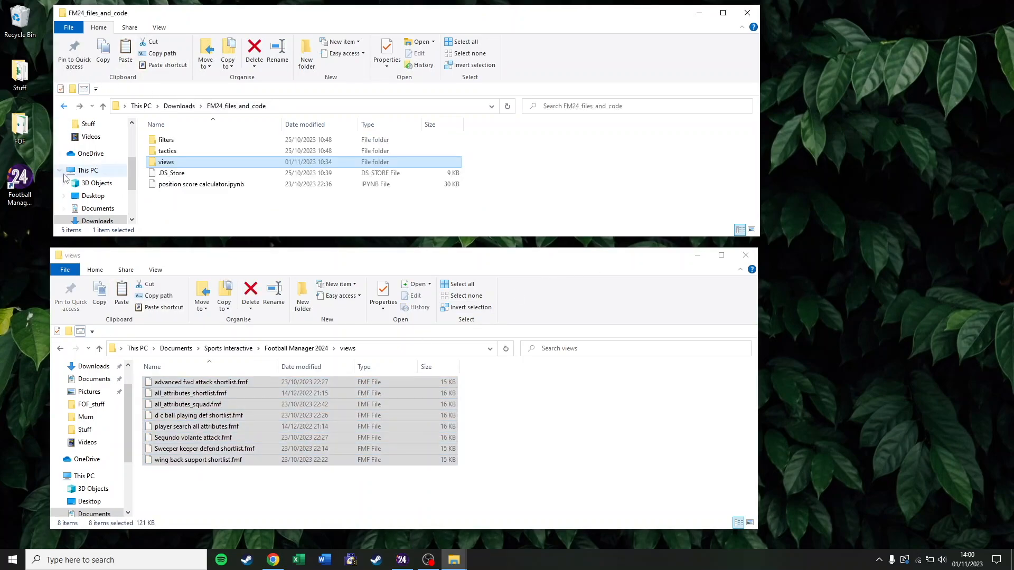
Create new 'filters' and 'tactics' folders in the Football Manager 2024 folder.
left_click(99, 348)
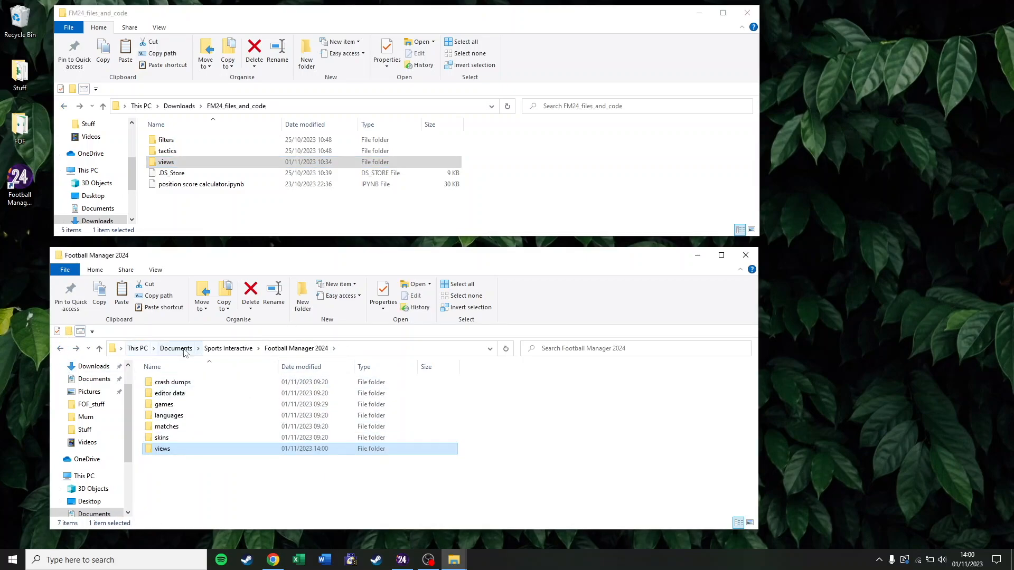
left_click(191, 489)
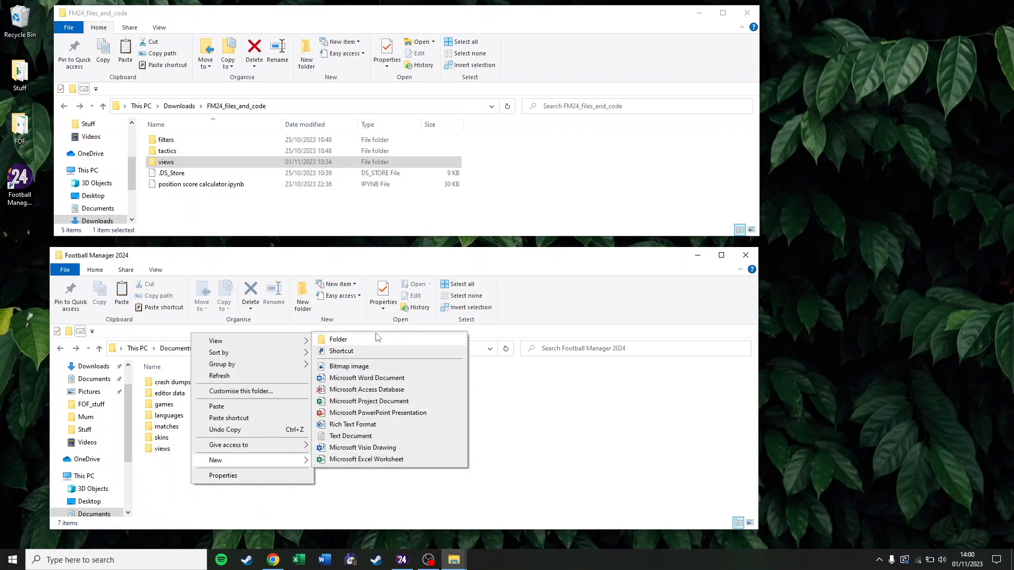
left_click(338, 339)
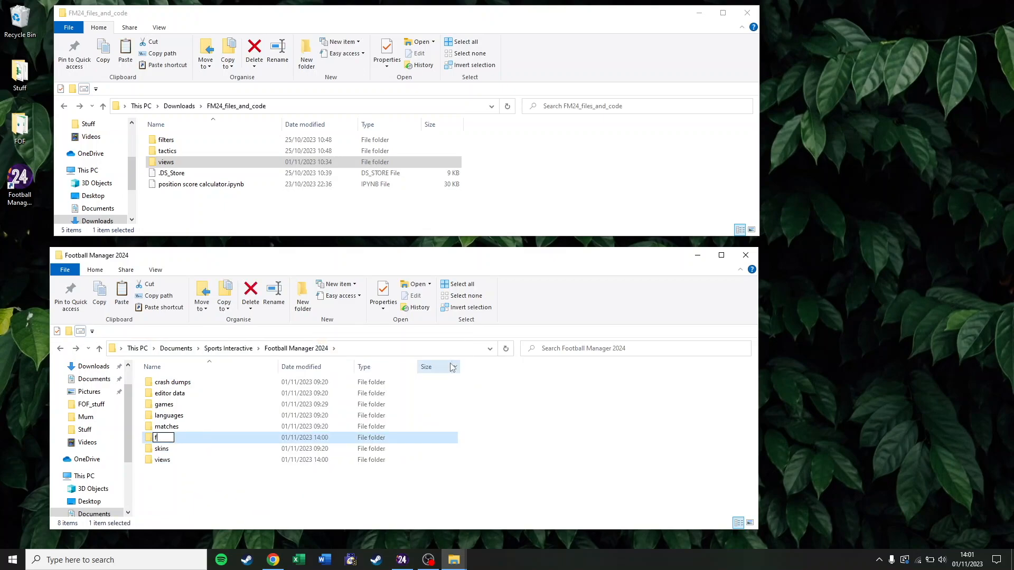
key("Return")
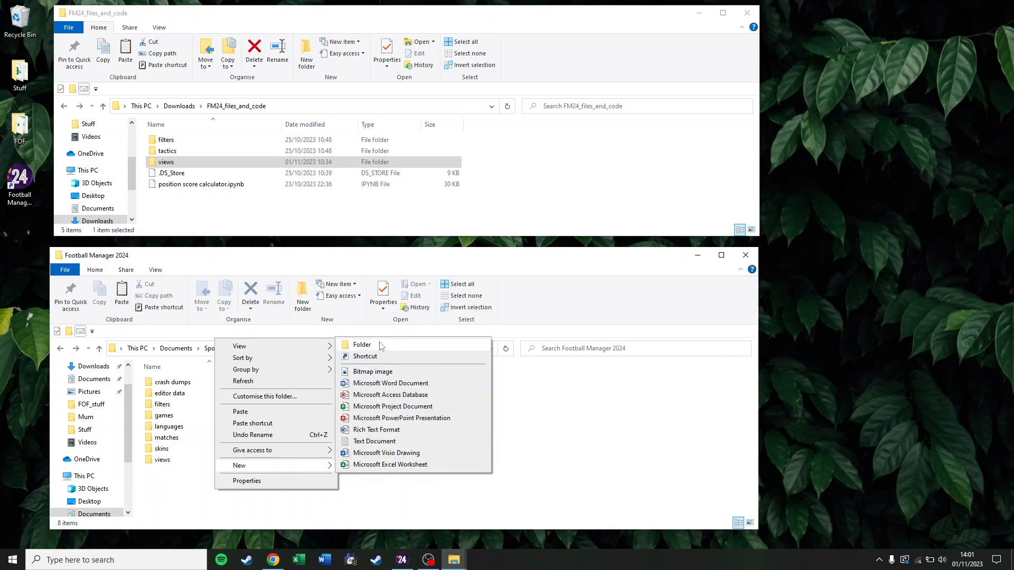
left_click(362, 345)
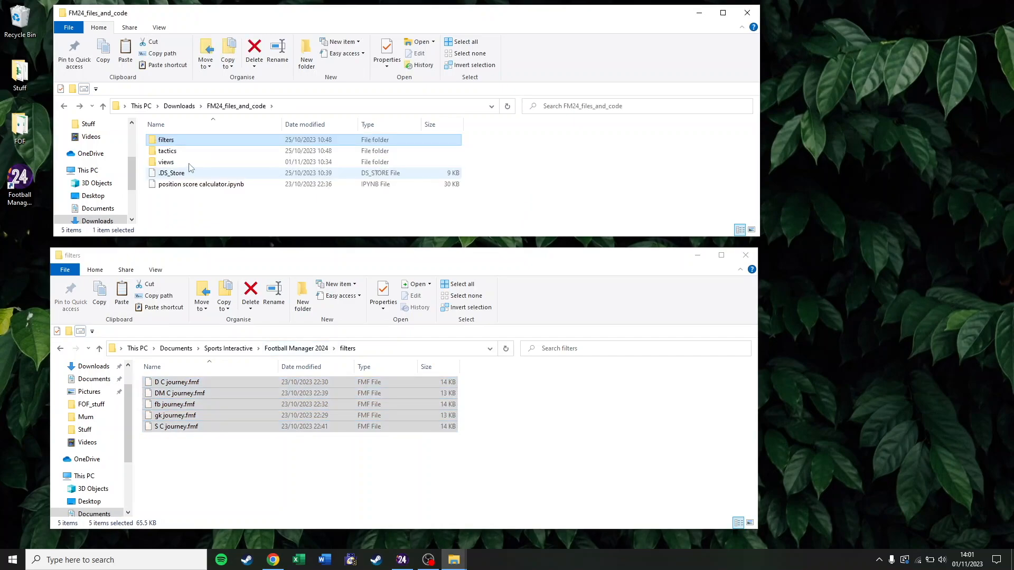
Open the downloaded tactics folder, then the game's new empty tactics folder.
double_click(167, 150)
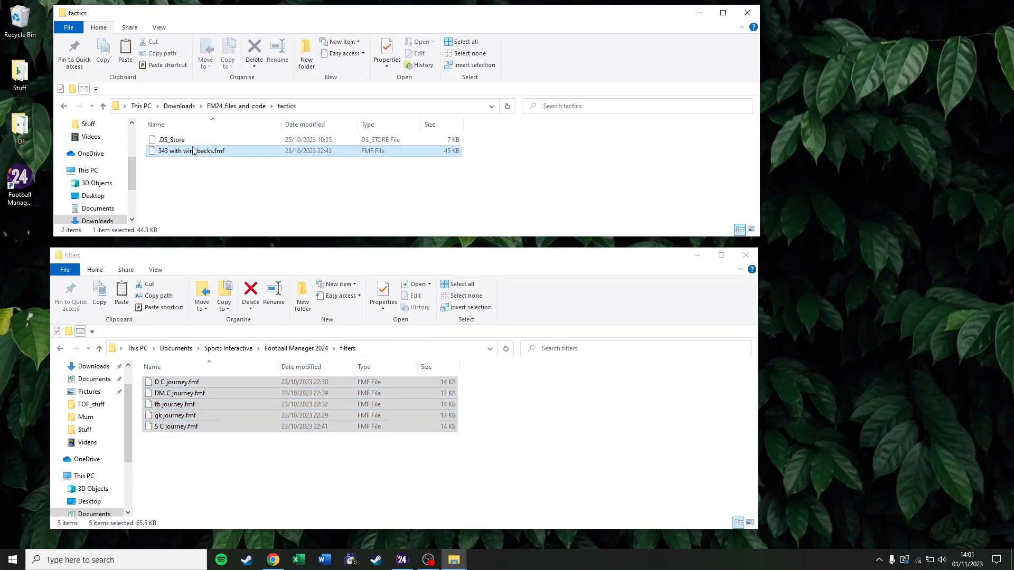
left_click(99, 348)
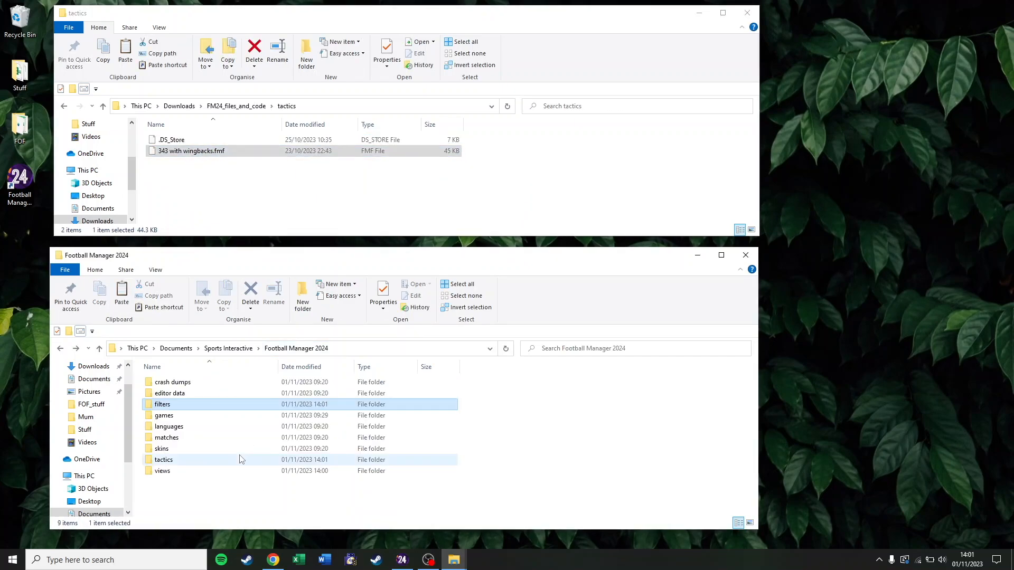
double_click(164, 458)
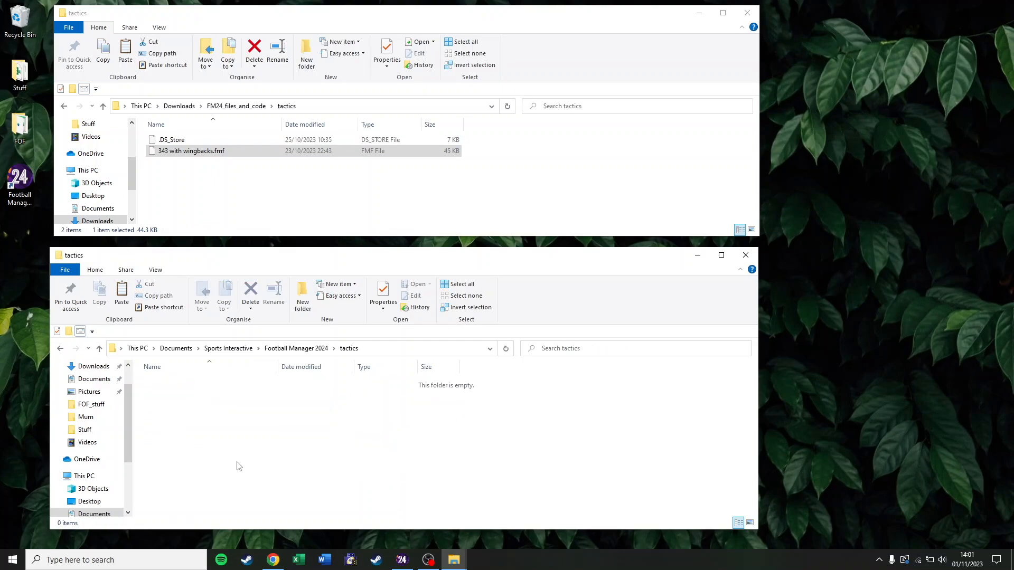
left_click(401, 559)
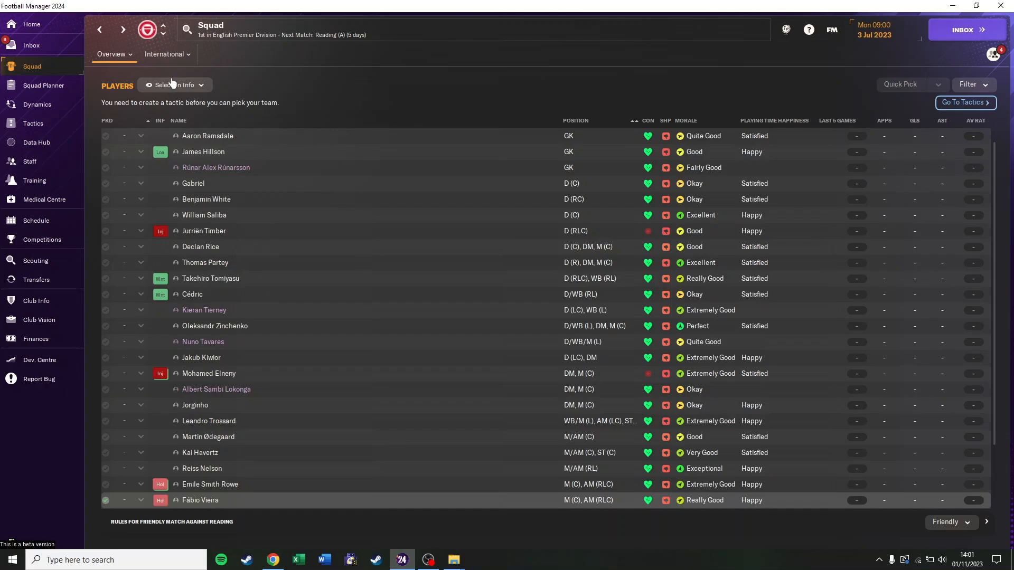
mouse_move(155, 101)
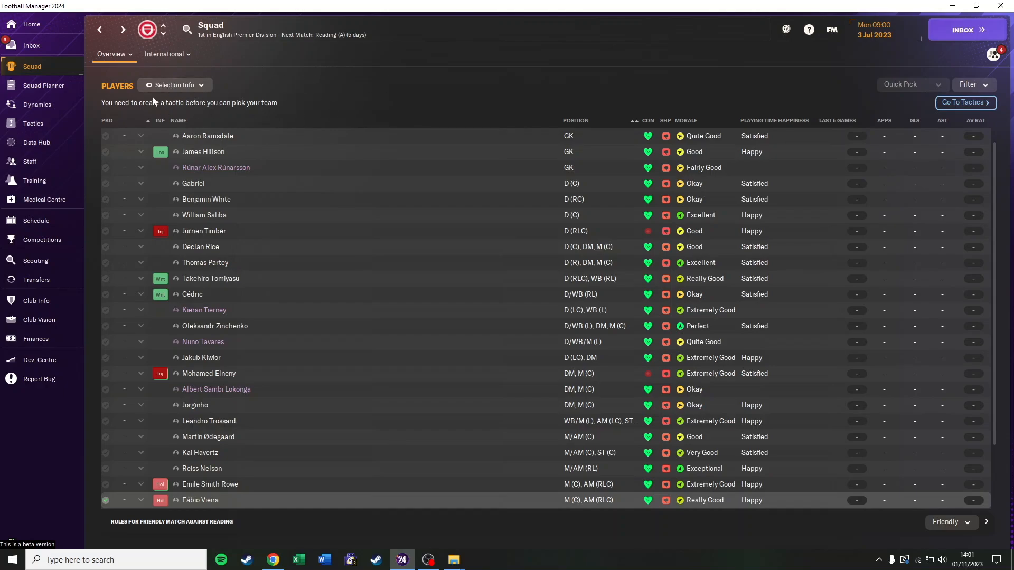
Browse the import dialog to Football Manager 2024/views and select all_attributes_squad.
left_click(174, 84)
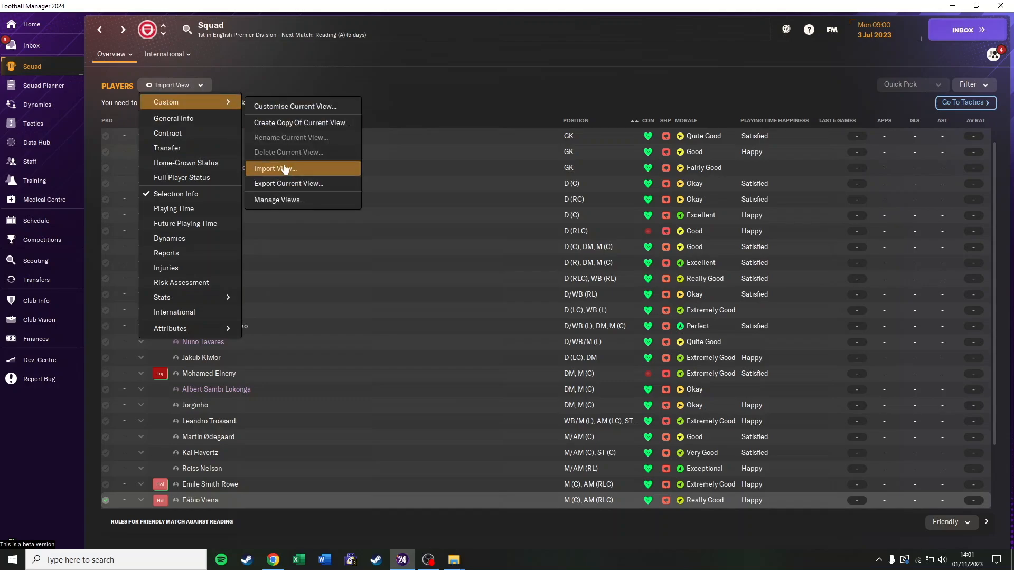
left_click(275, 169)
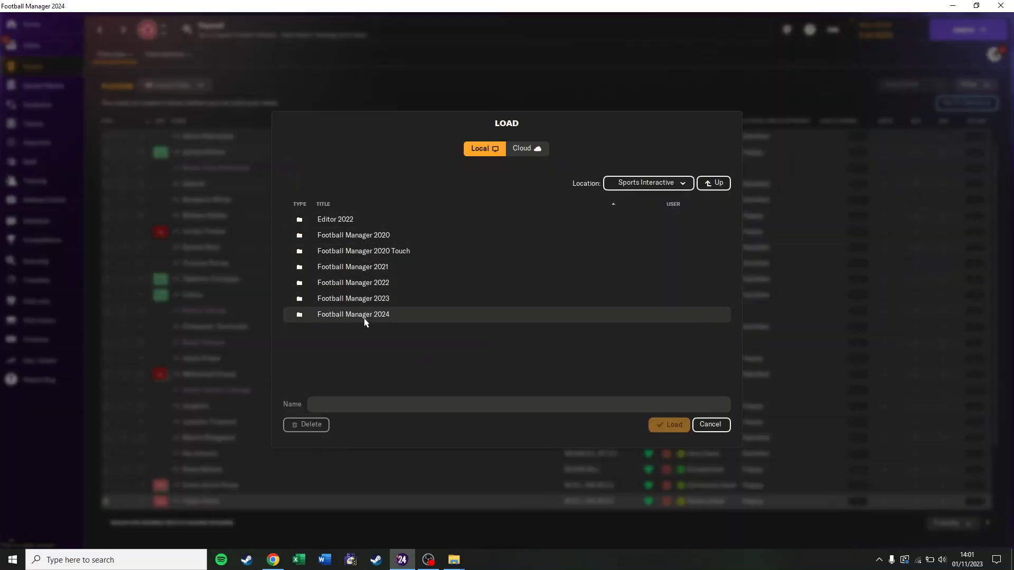
double_click(352, 315)
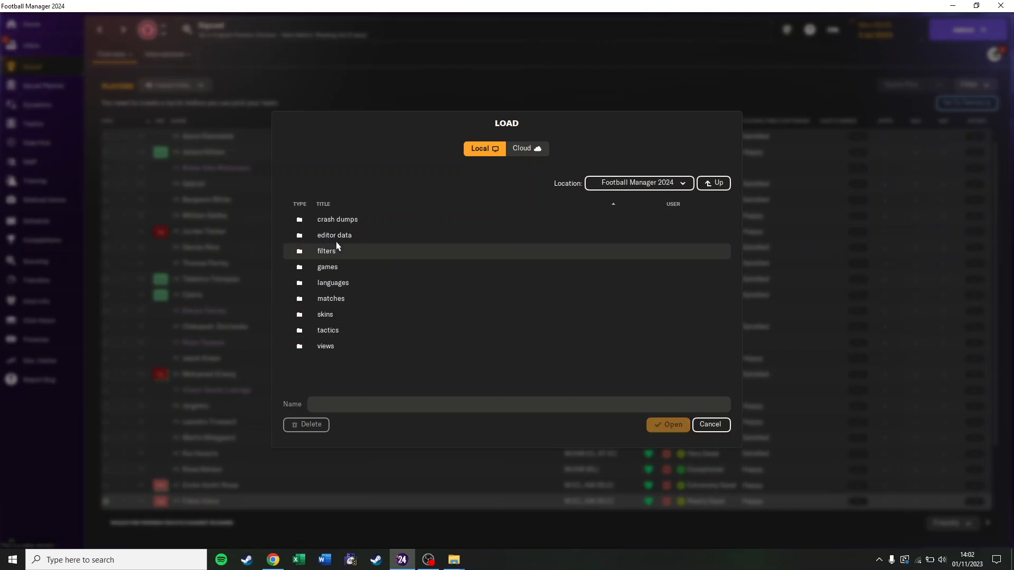
mouse_move(363, 352)
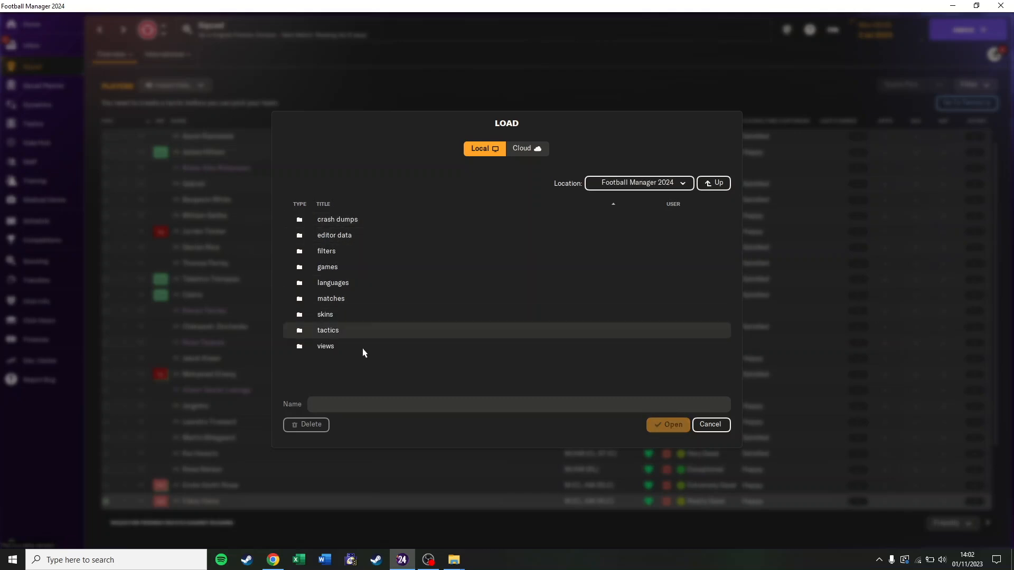
double_click(325, 346)
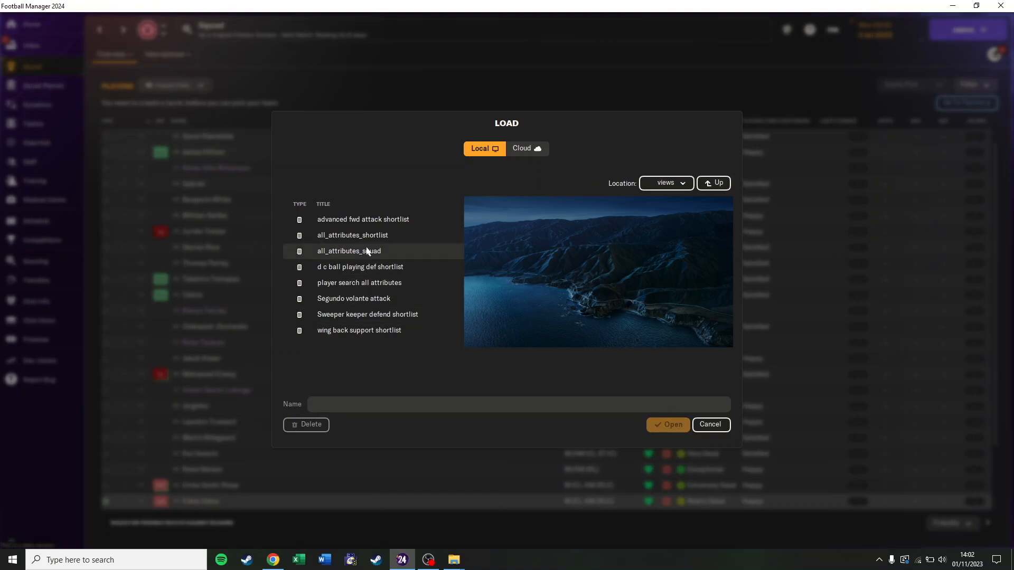
mouse_move(391, 257)
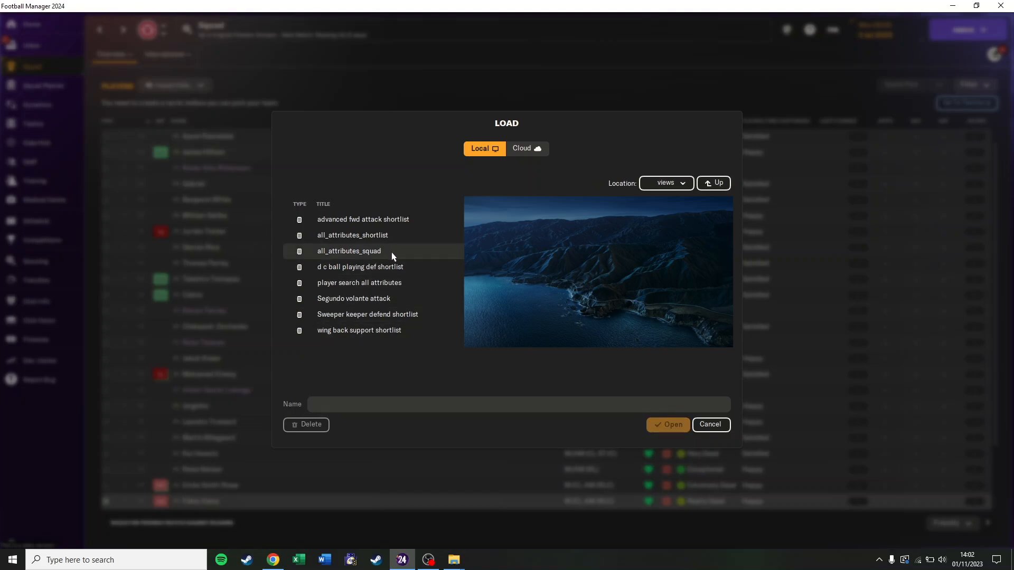
left_click(348, 251)
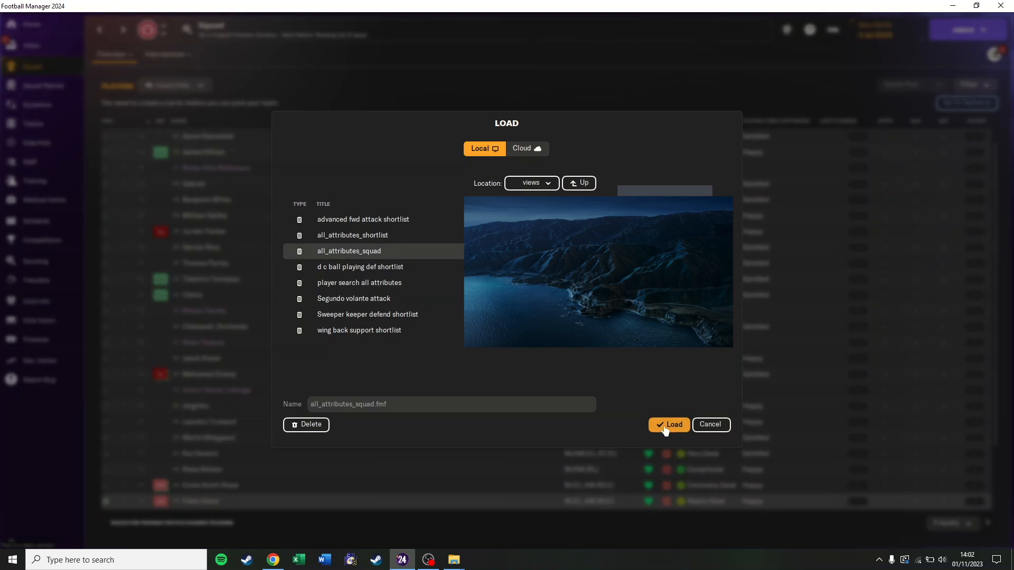
Load all_attributes_squad, then import 'player search all attributes' into Players in Range.
left_click(669, 424)
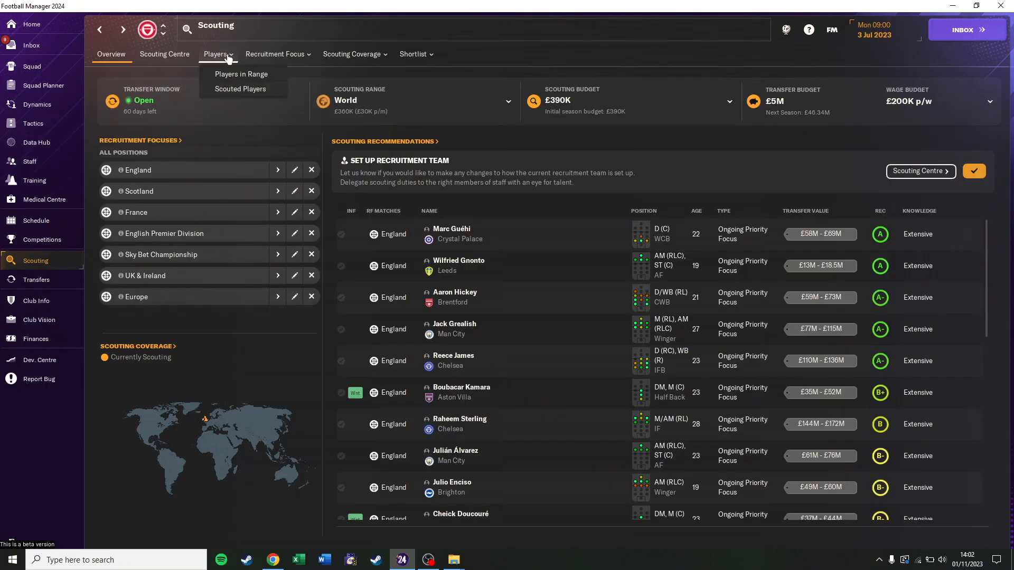
left_click(239, 74)
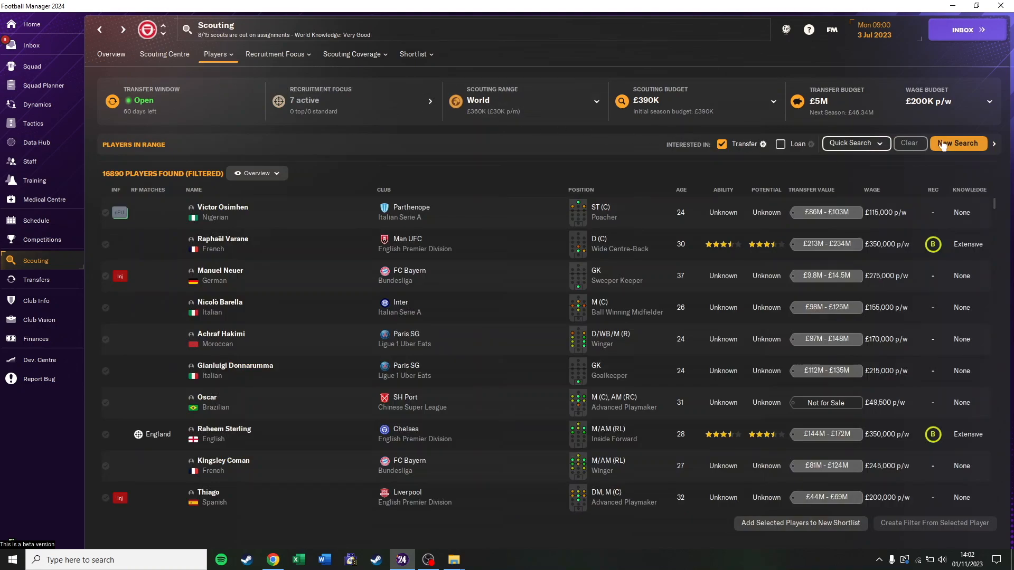
left_click(255, 173)
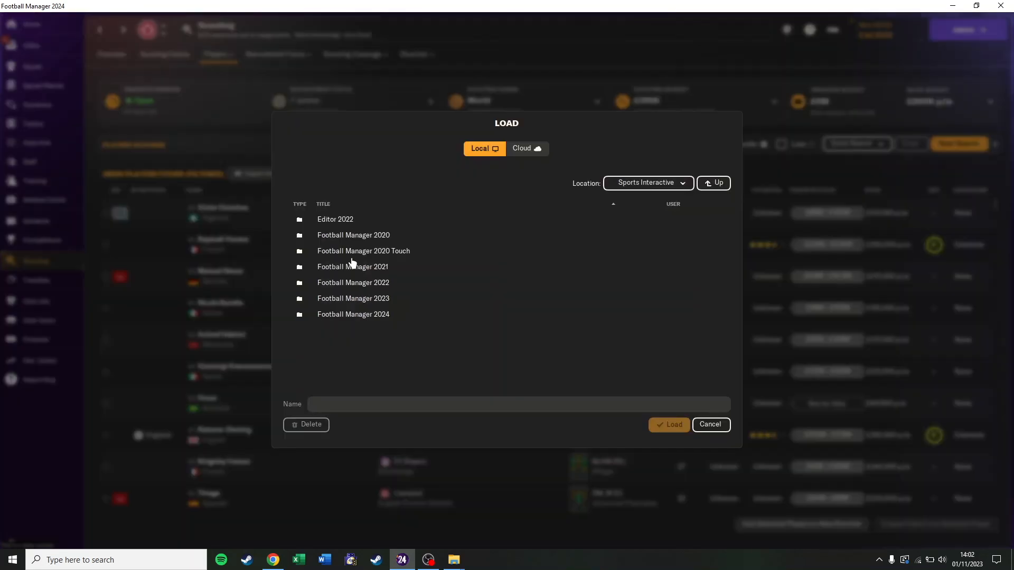
double_click(353, 314)
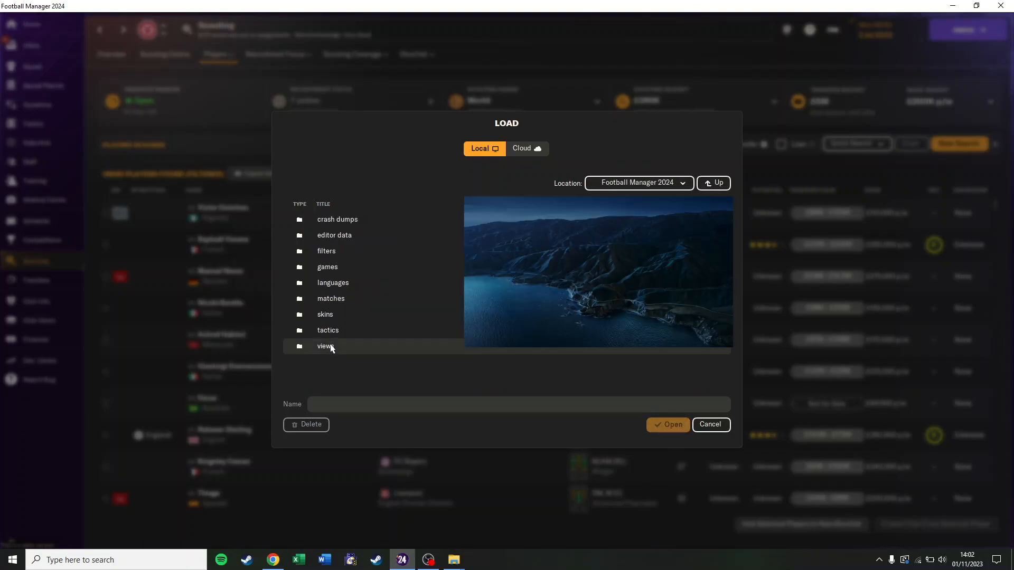
double_click(326, 346)
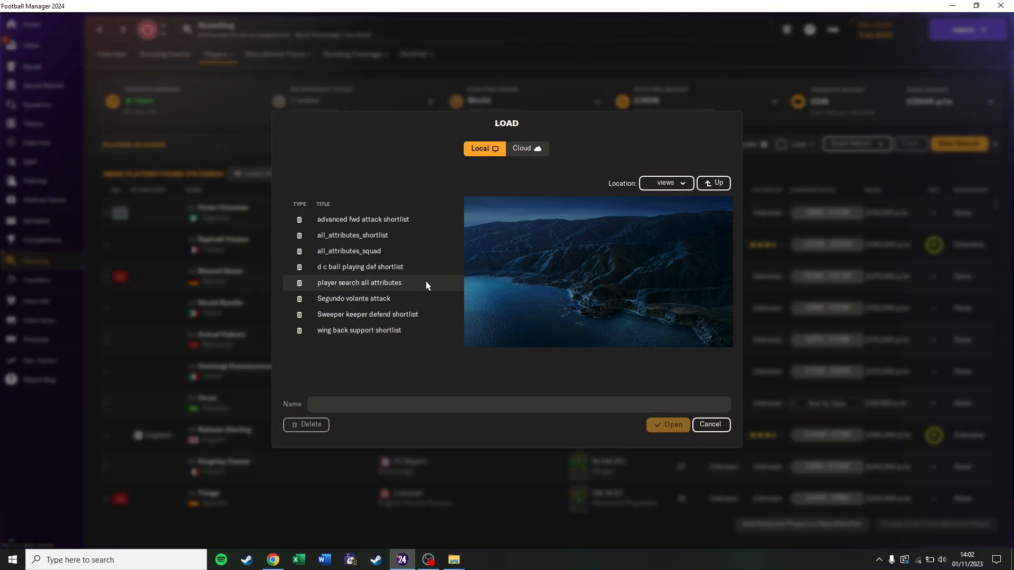
left_click(359, 283)
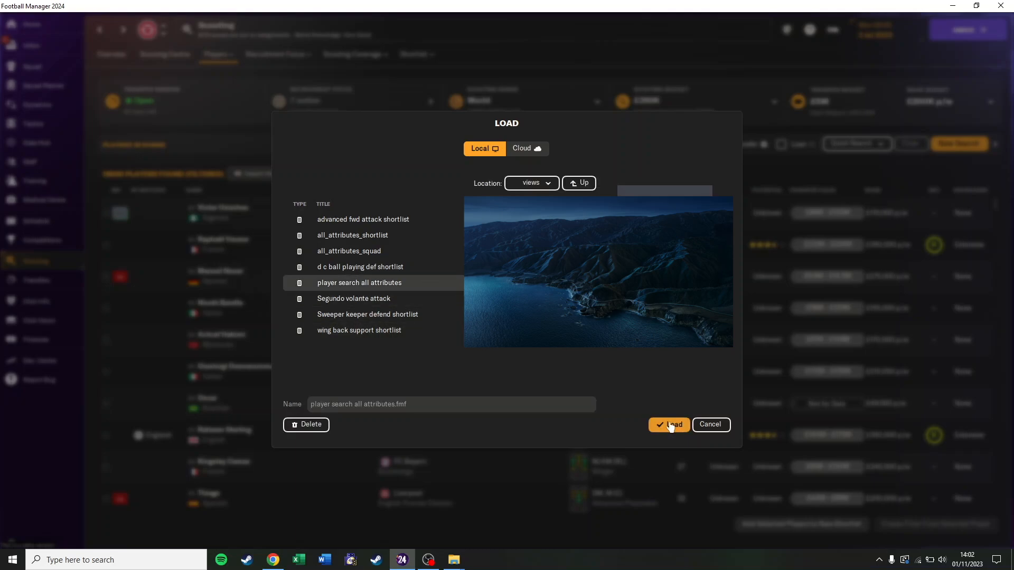
left_click(669, 424)
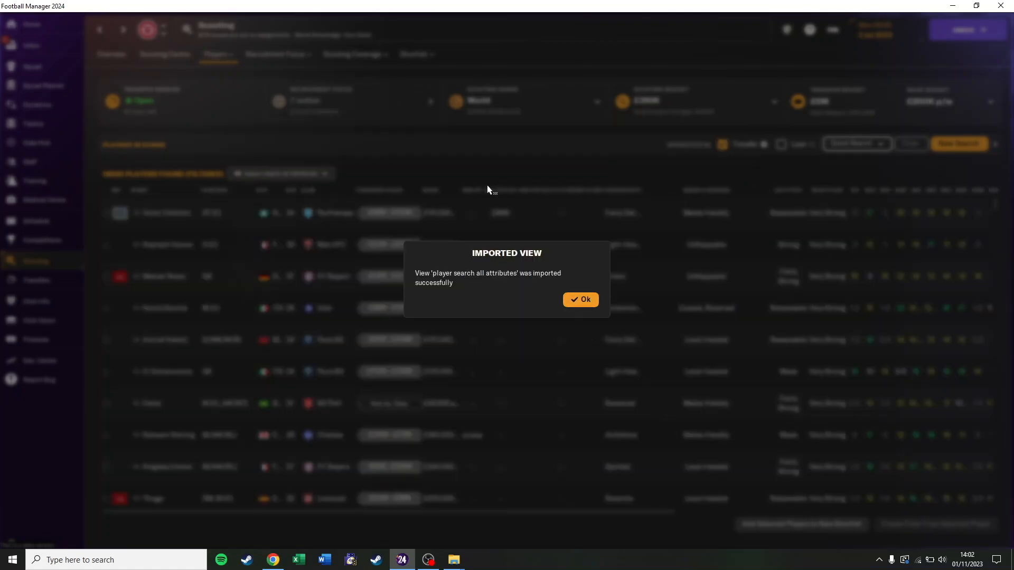
Import the all_attributes_shortlist view from Football Manager 2024/views onto the shortlist.
left_click(579, 299)
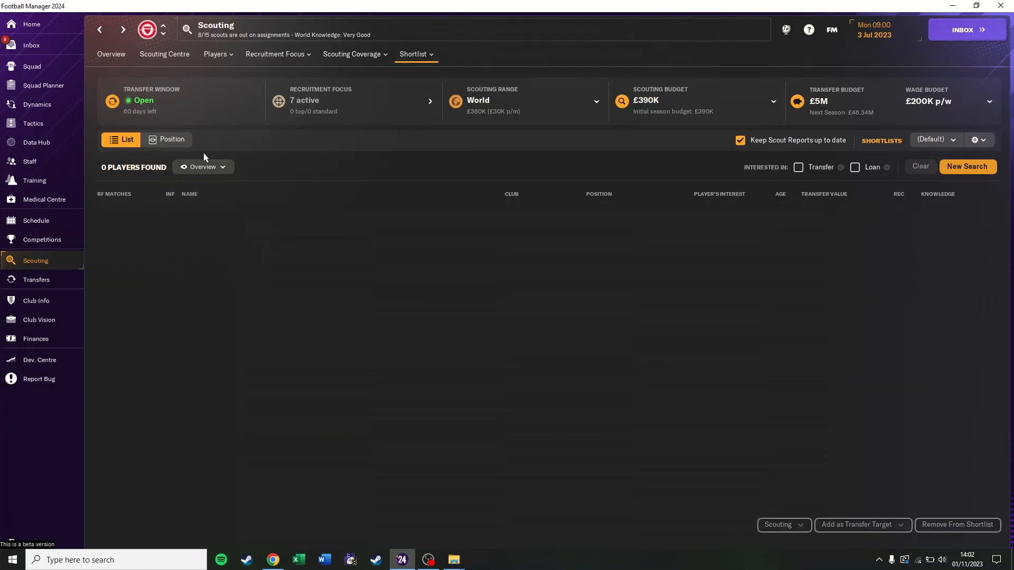
left_click(203, 167)
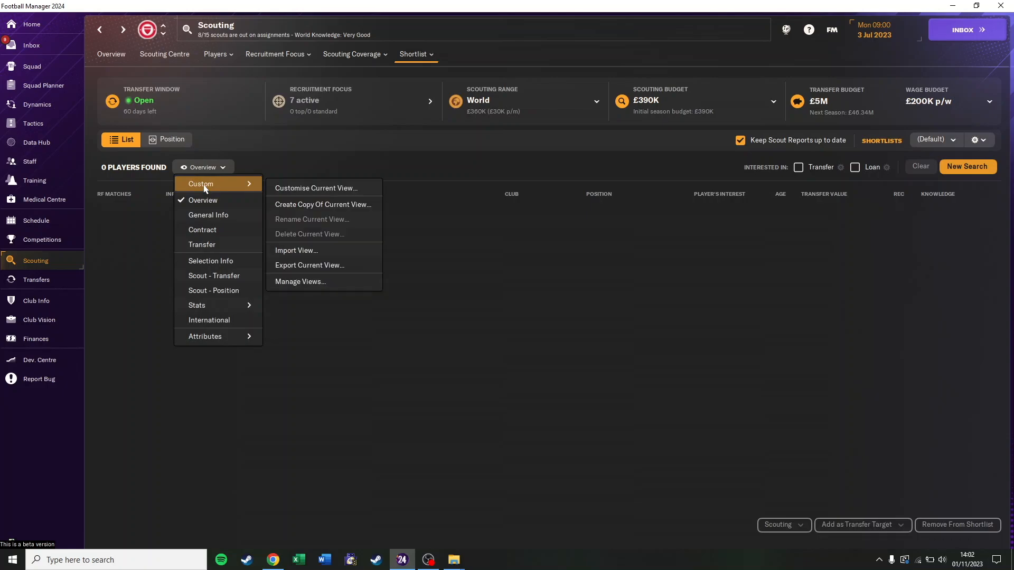
left_click(296, 251)
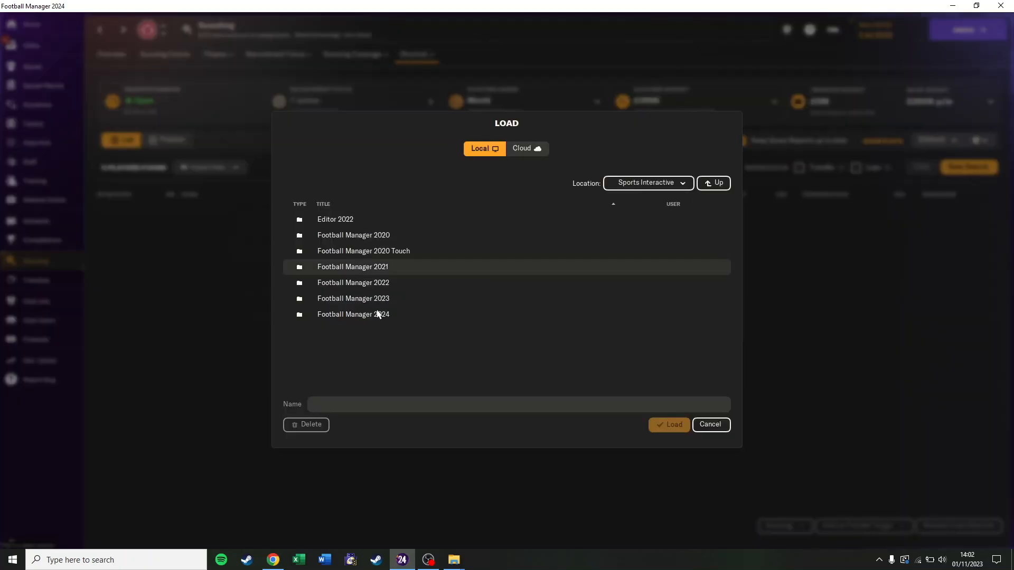
double_click(353, 314)
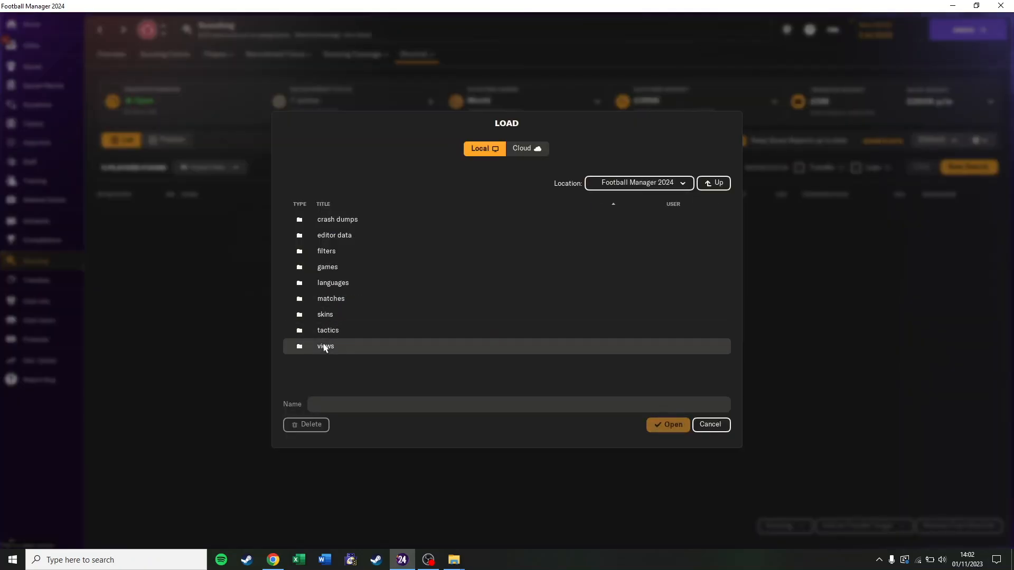
double_click(325, 346)
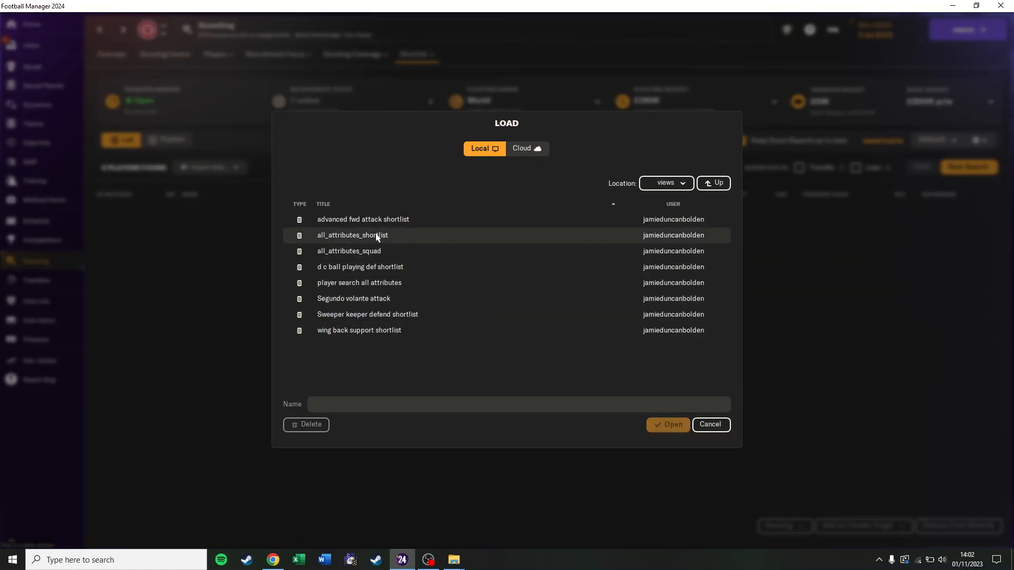
left_click(353, 234)
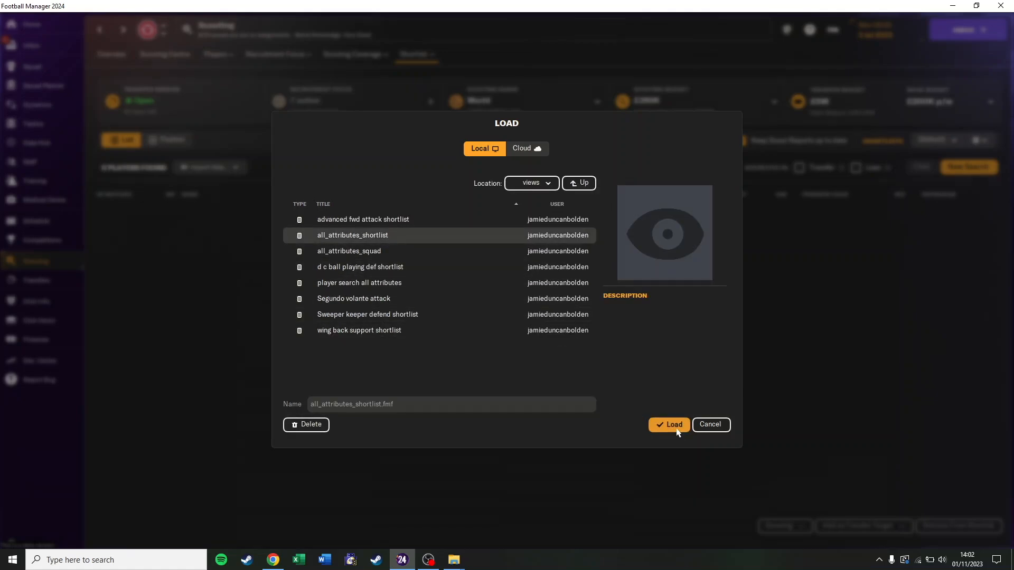
left_click(669, 424)
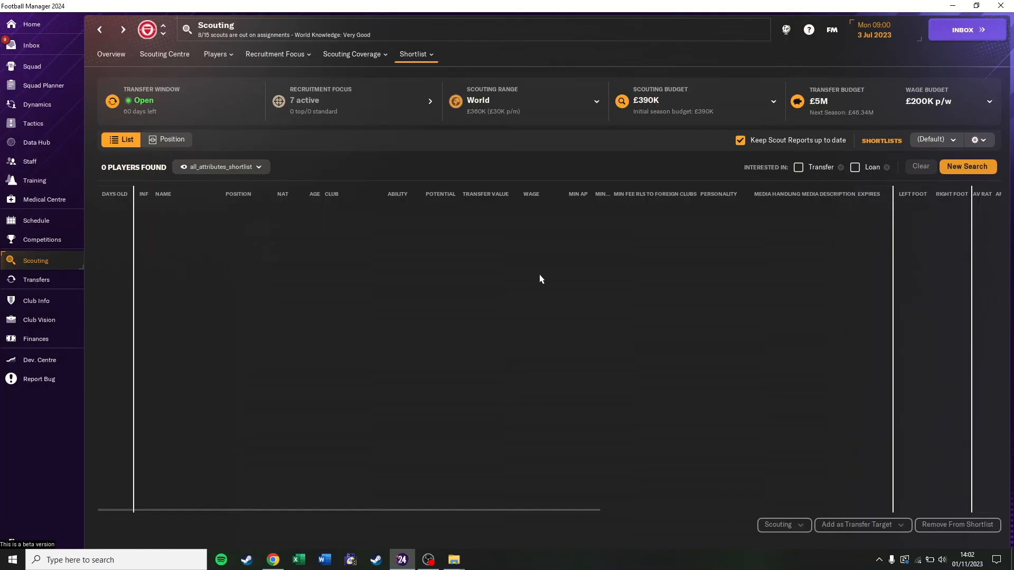
Load the '343 with wingbacks' tactic from the tactics folder on the Tactics screen.
left_click(33, 123)
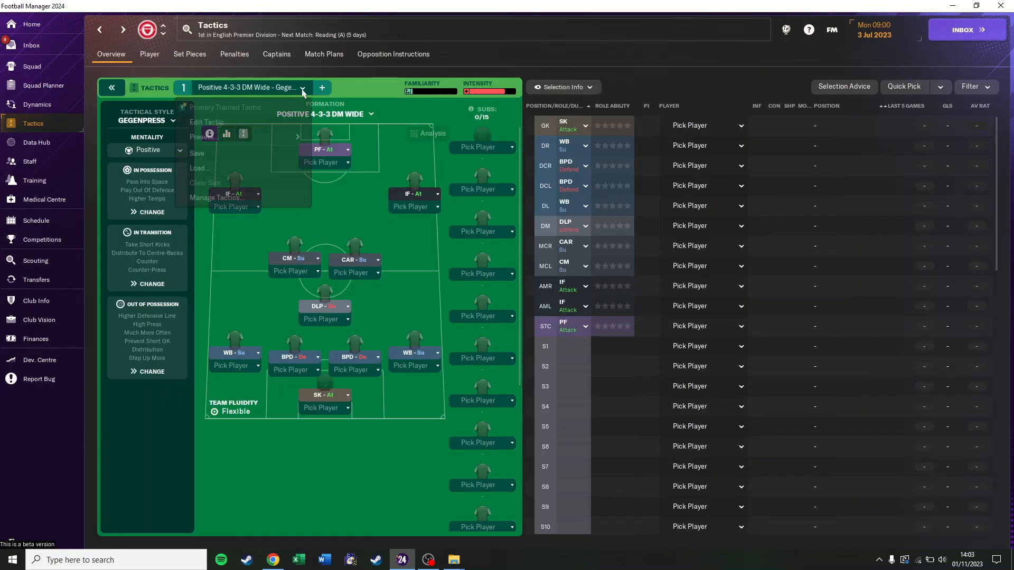
left_click(198, 168)
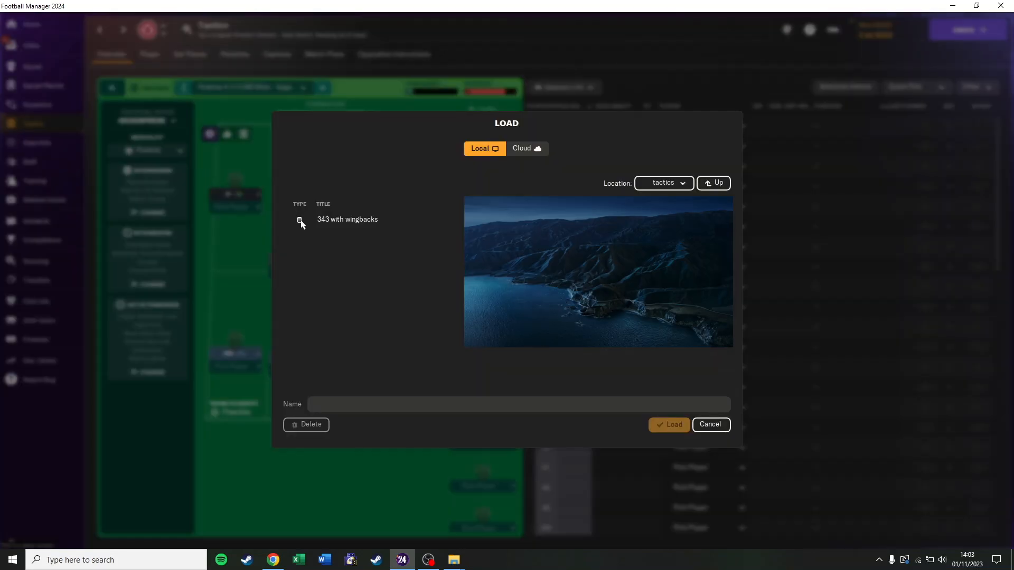
left_click(346, 219)
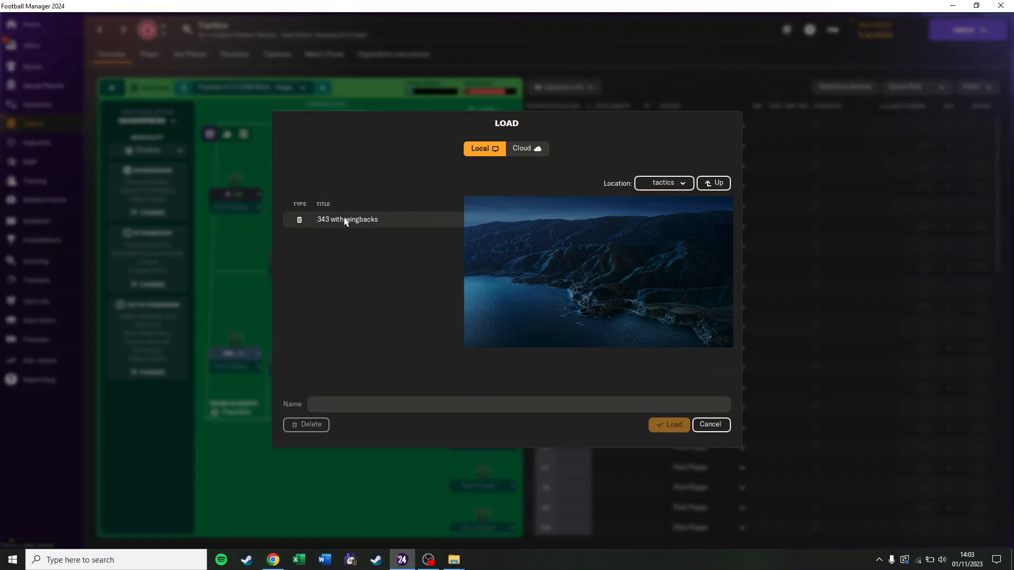
left_click(347, 219)
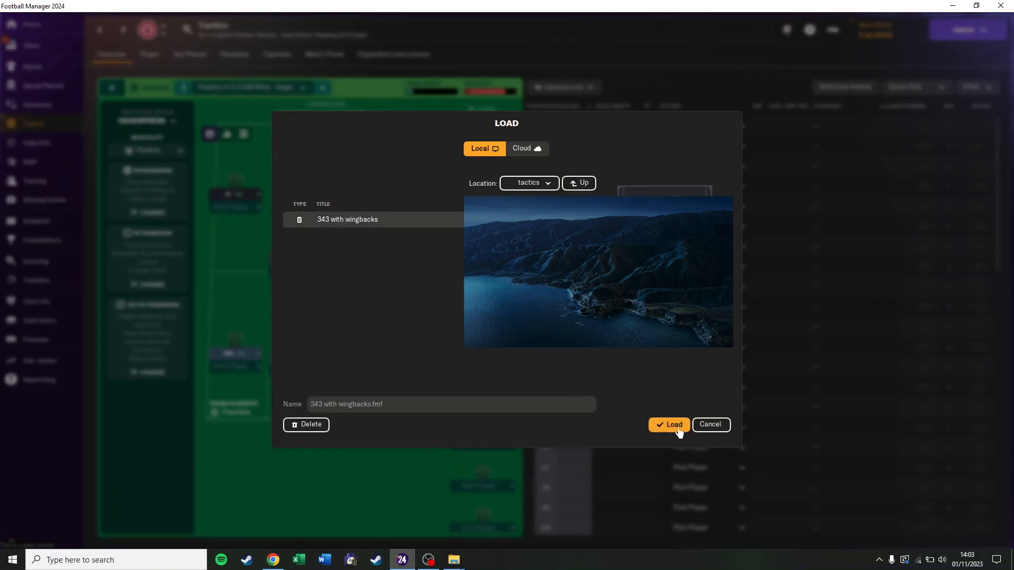
left_click(669, 424)
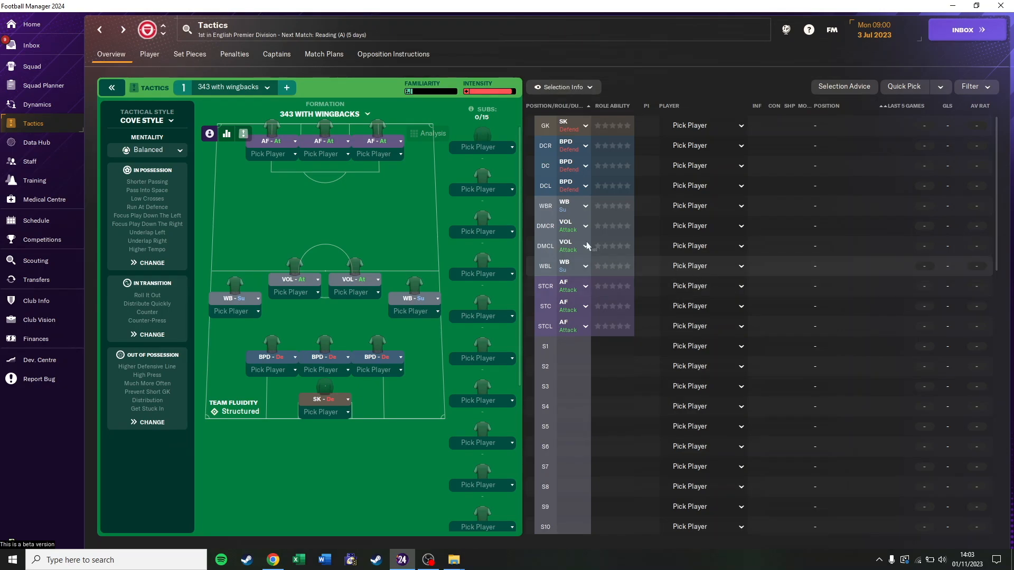
mouse_move(221, 166)
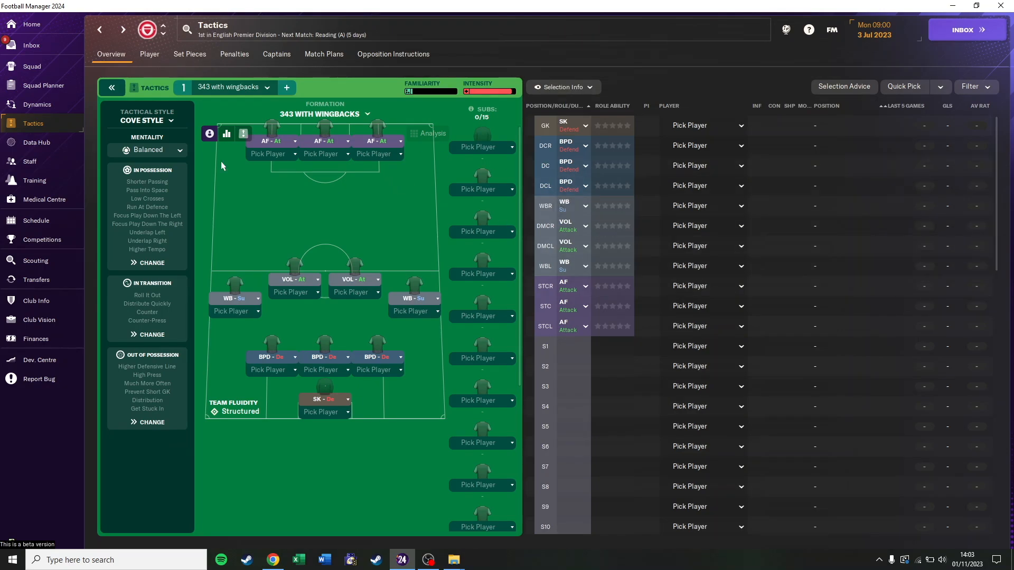
Start a new player search from the Players in Range scouting list.
left_click(35, 260)
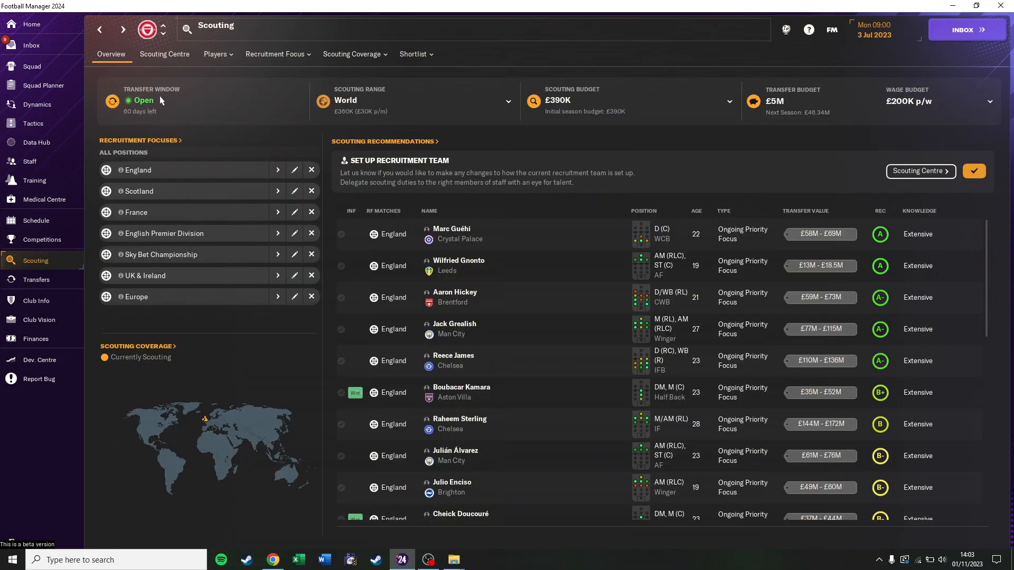
left_click(215, 54)
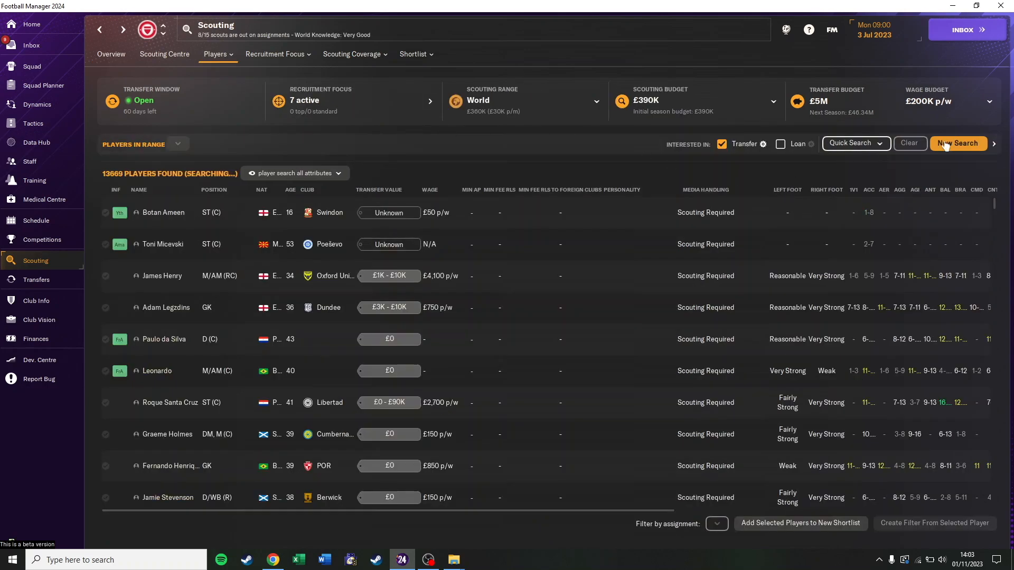
left_click(957, 143)
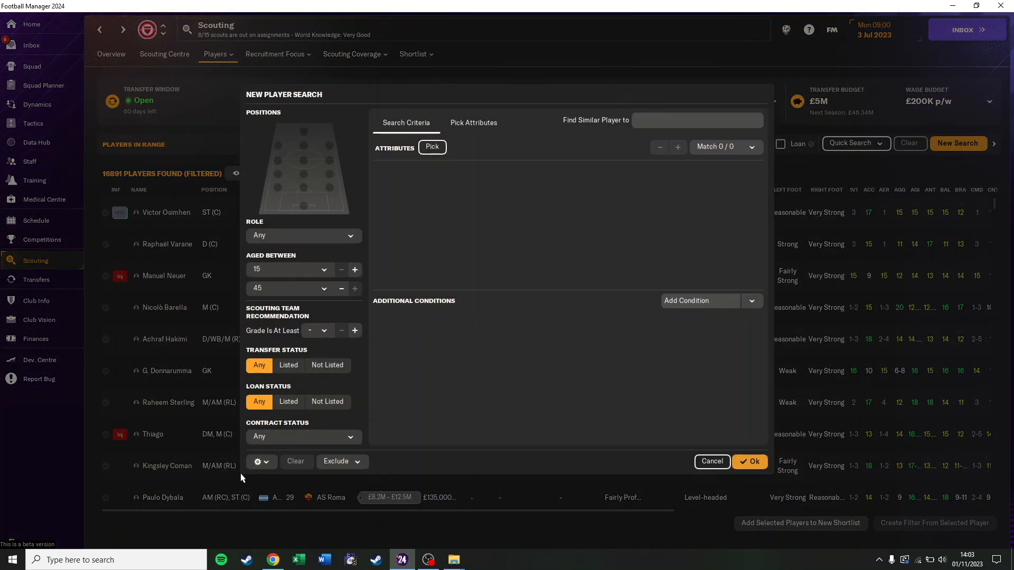
Browse the saved journey filters (gk, fb, d c, dm c, s c), then return to Manage Filters.
left_click(259, 461)
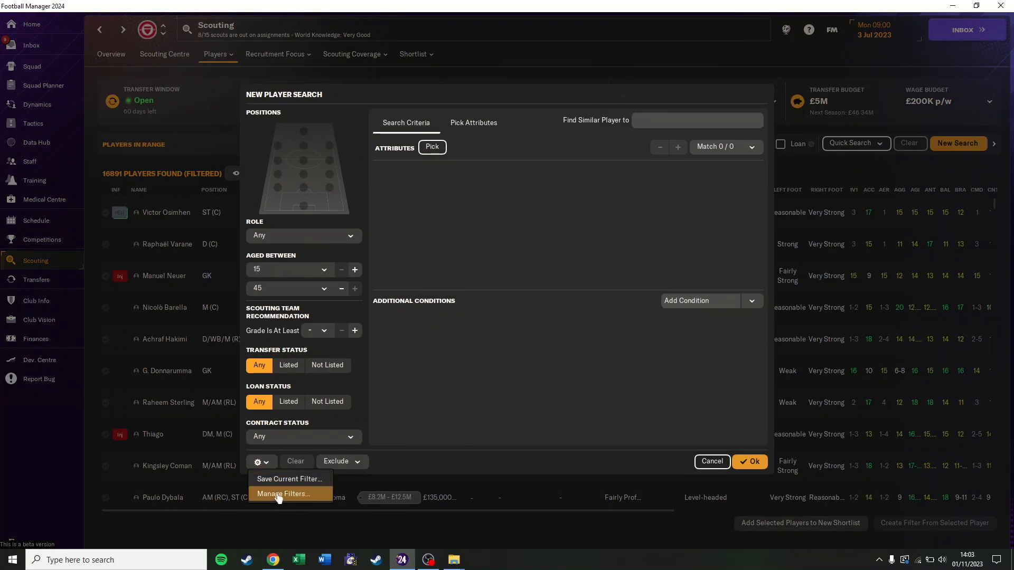
left_click(282, 493)
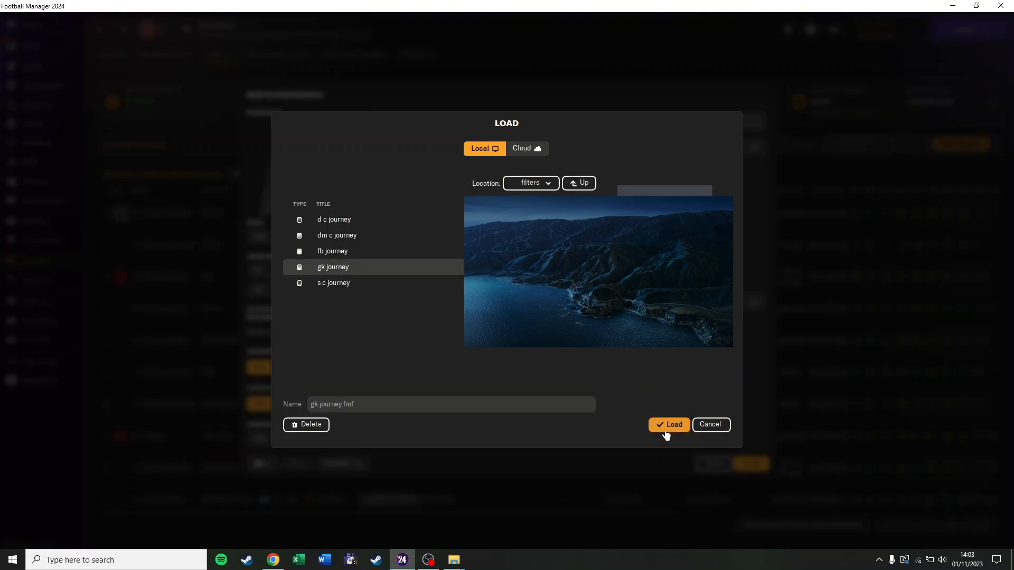
left_click(668, 425)
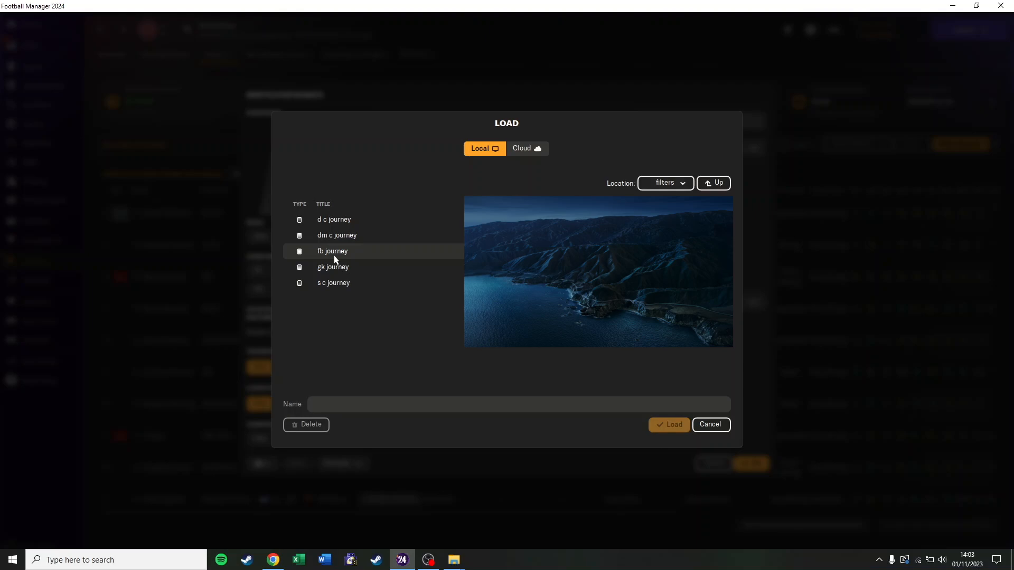
left_click(333, 219)
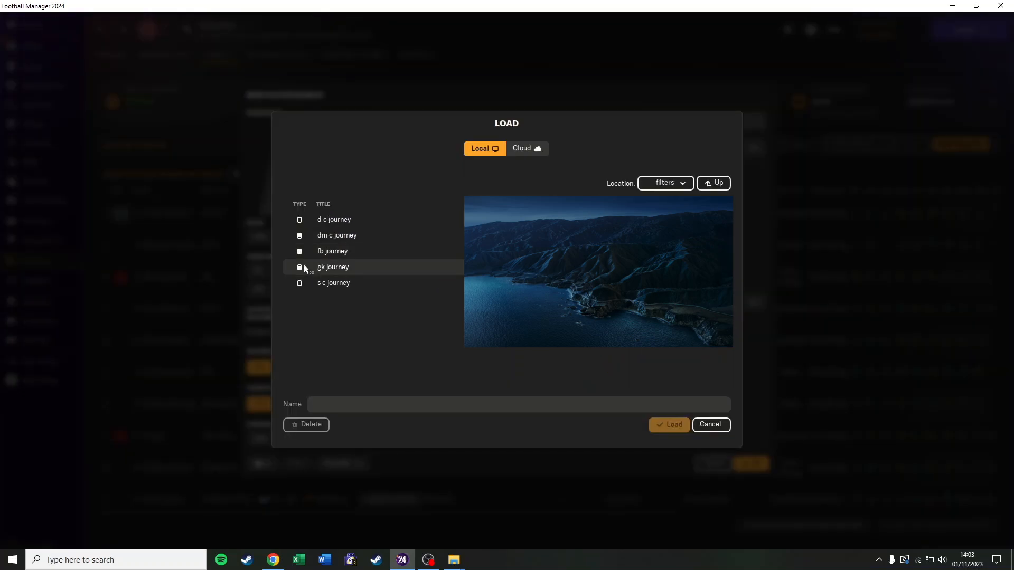
mouse_move(333, 283)
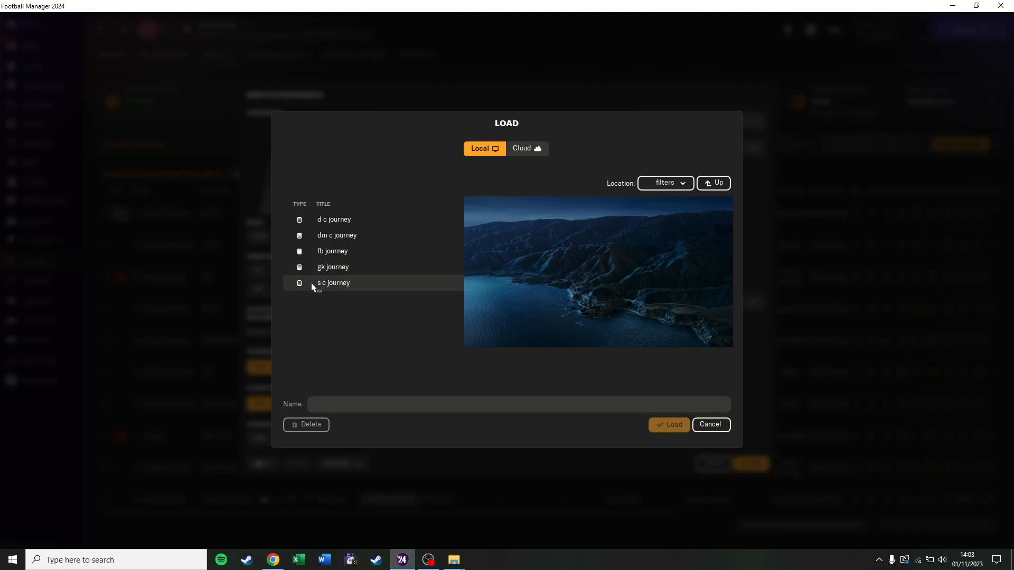
left_click(664, 183)
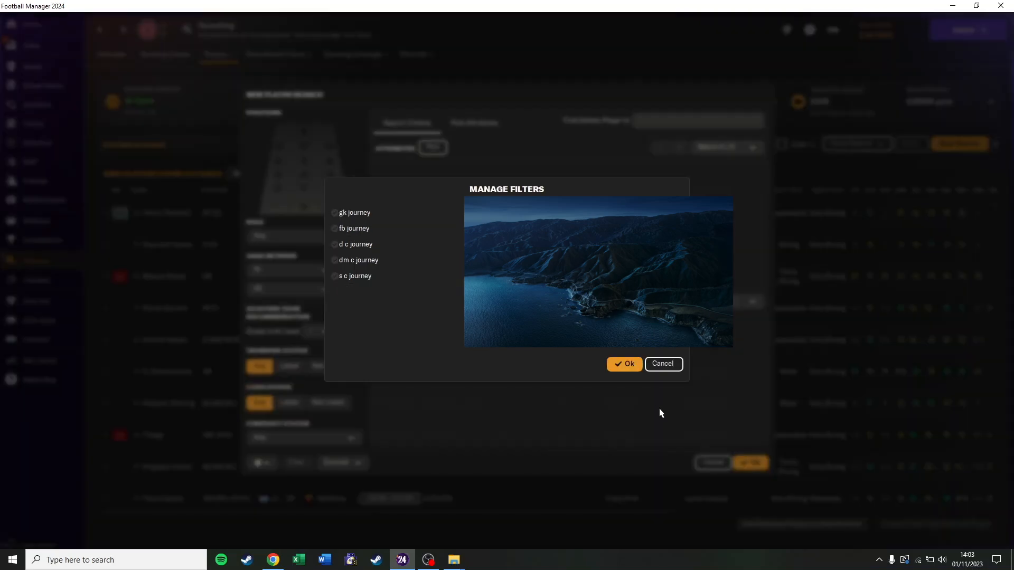
mouse_move(656, 409)
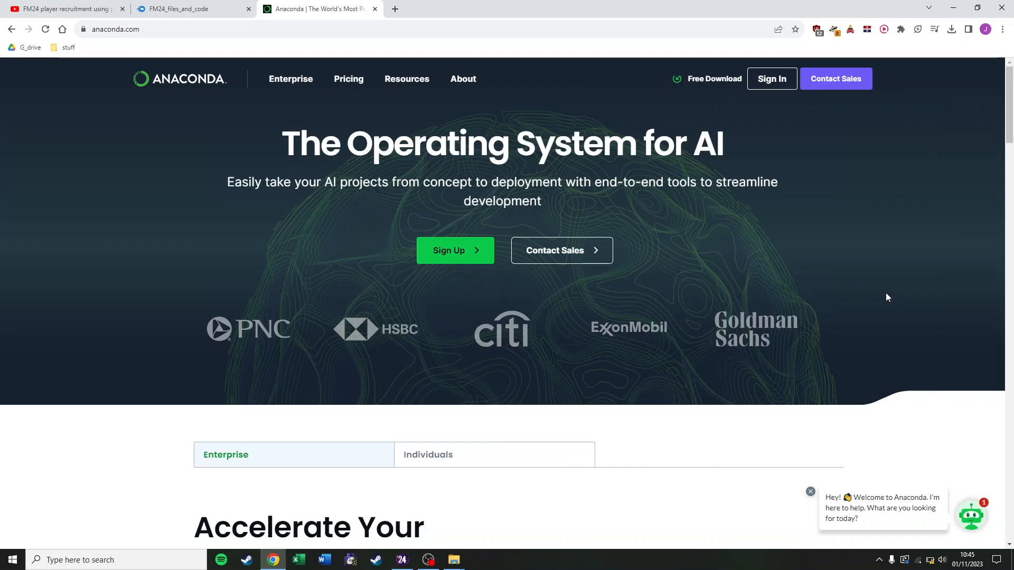
Download the Anaconda 2023.09 Windows installer from anaconda.com and show the installers list.
left_click(714, 78)
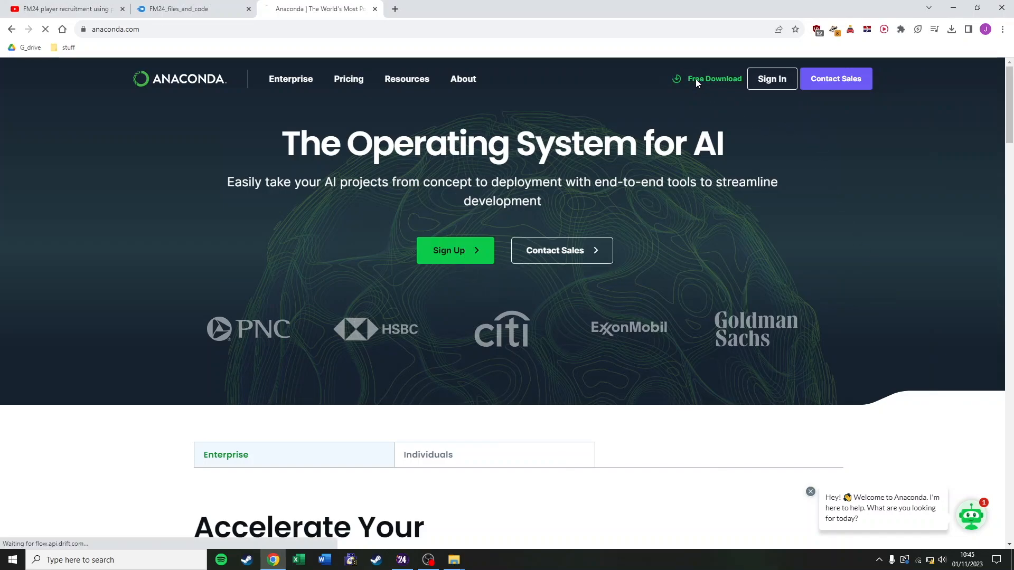
left_click(714, 78)
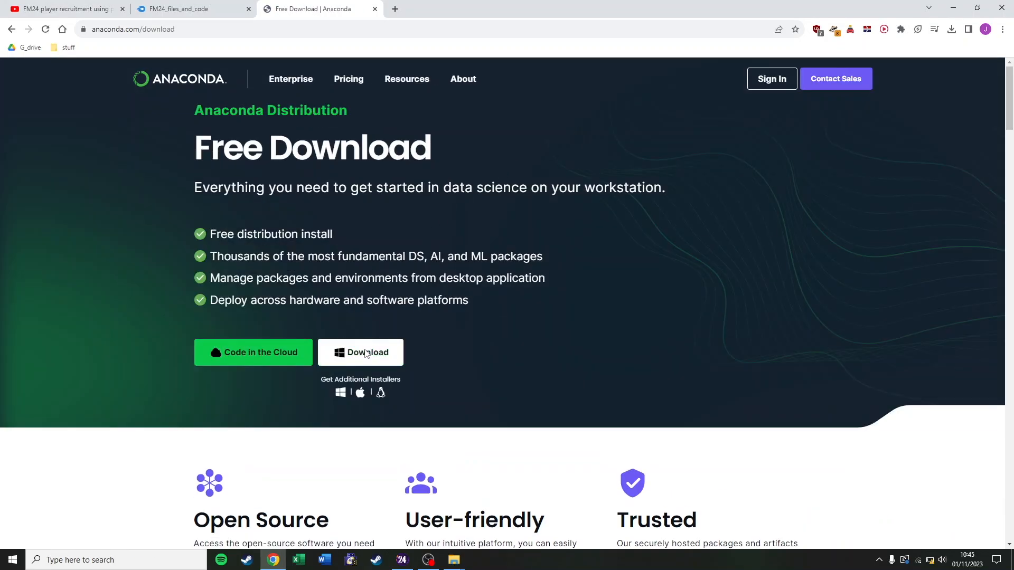
left_click(360, 352)
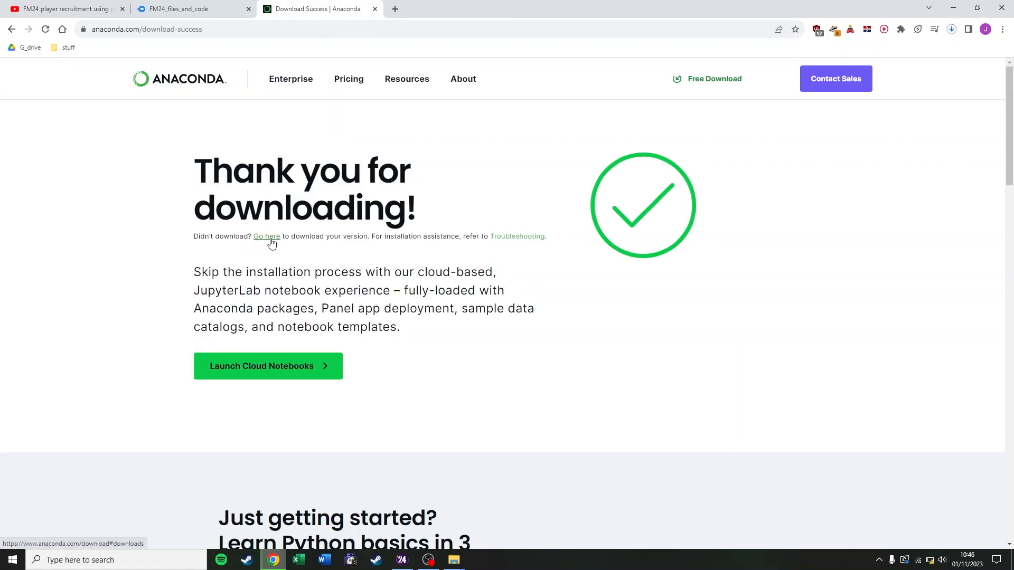
left_click(265, 236)
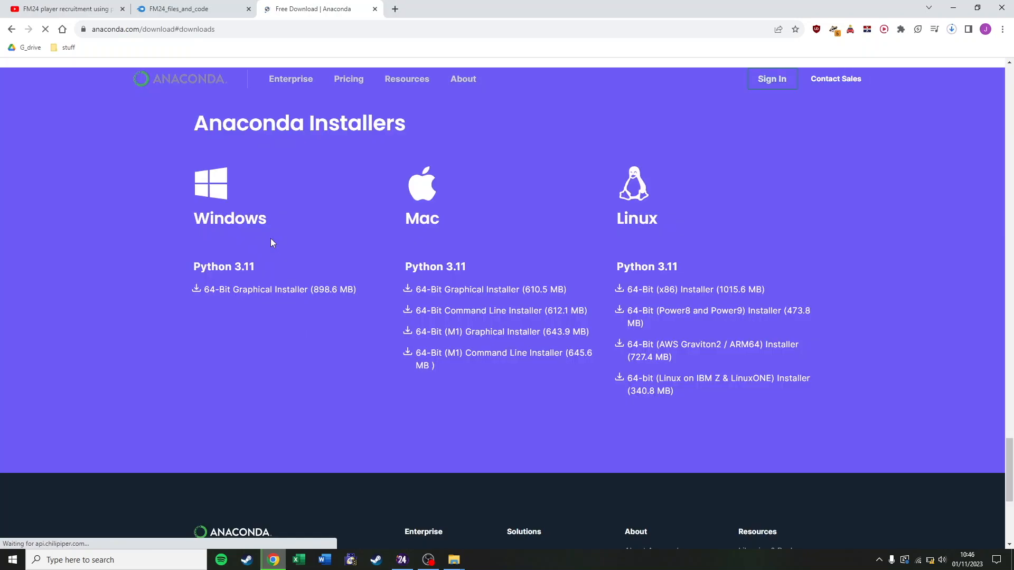
mouse_move(84, 340)
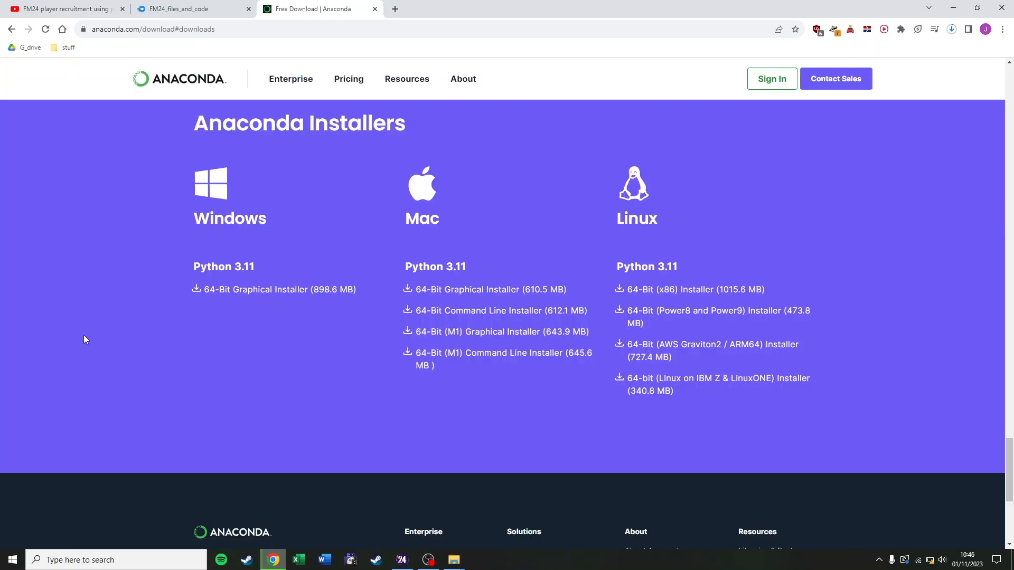
left_click(951, 29)
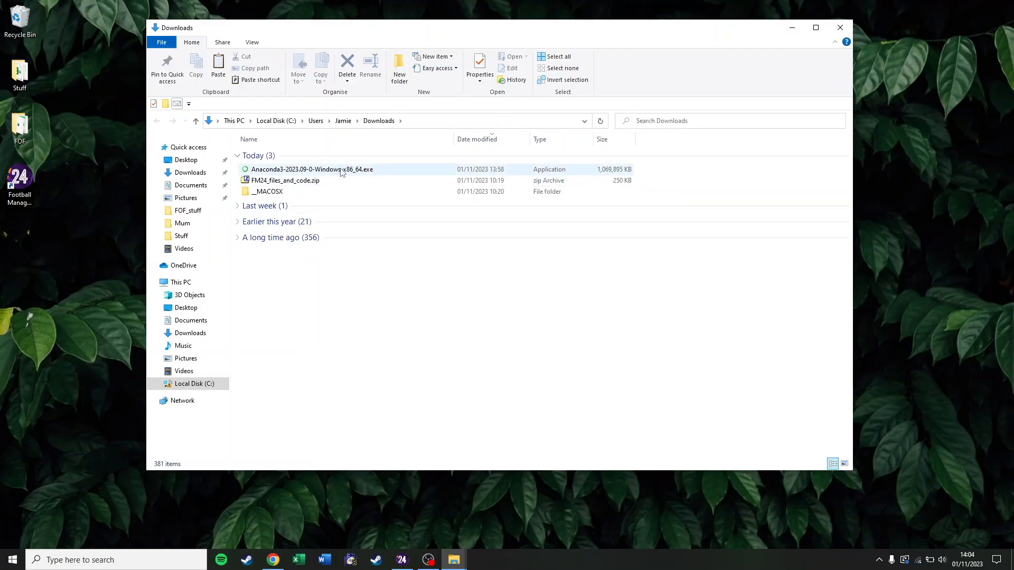
Launch the Anaconda3 2023.09-0 installer, accept the license, keep Just Me and install.
left_click(310, 169)
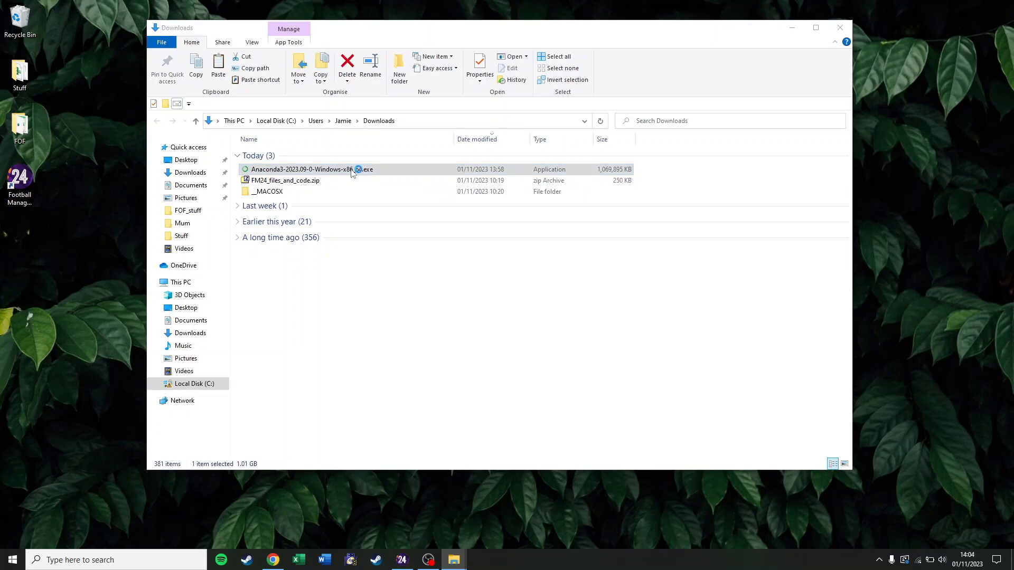
double_click(312, 169)
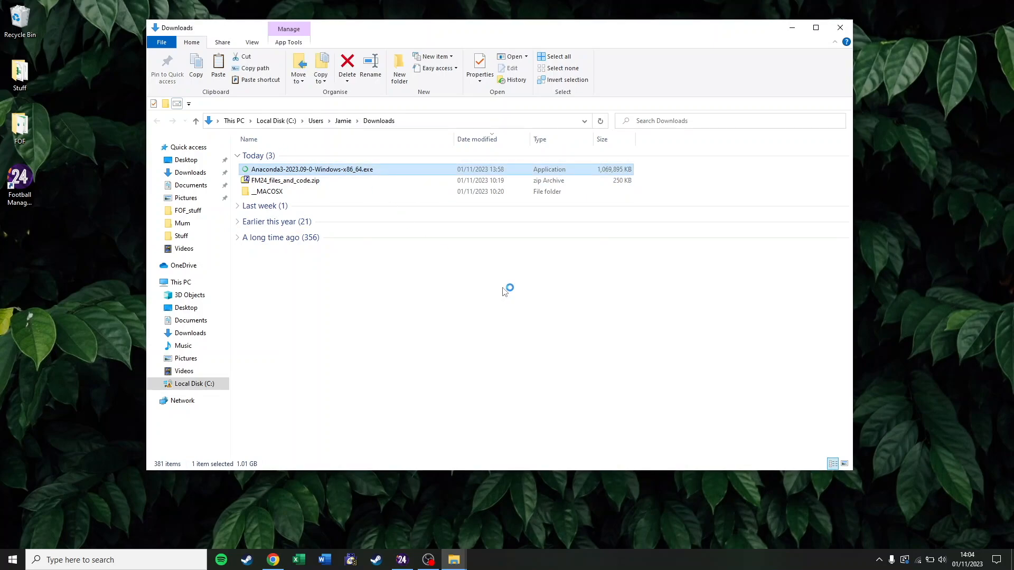
double_click(313, 169)
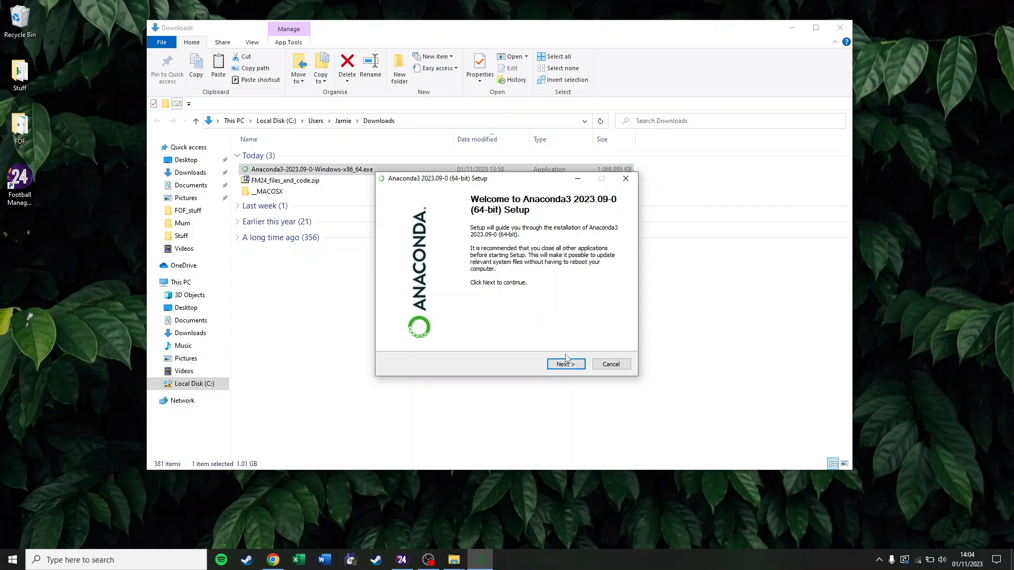
left_click(565, 363)
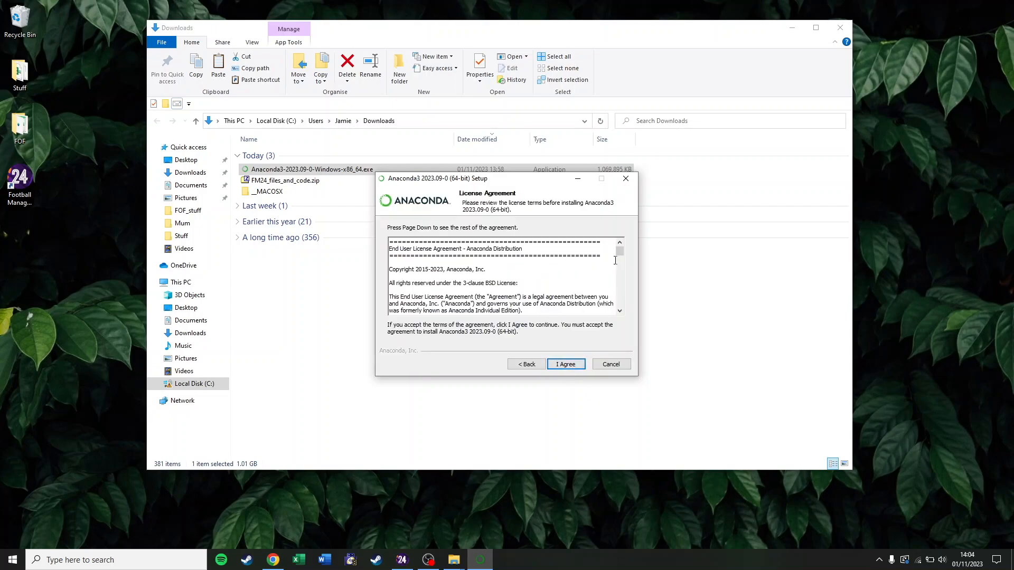
left_click(565, 364)
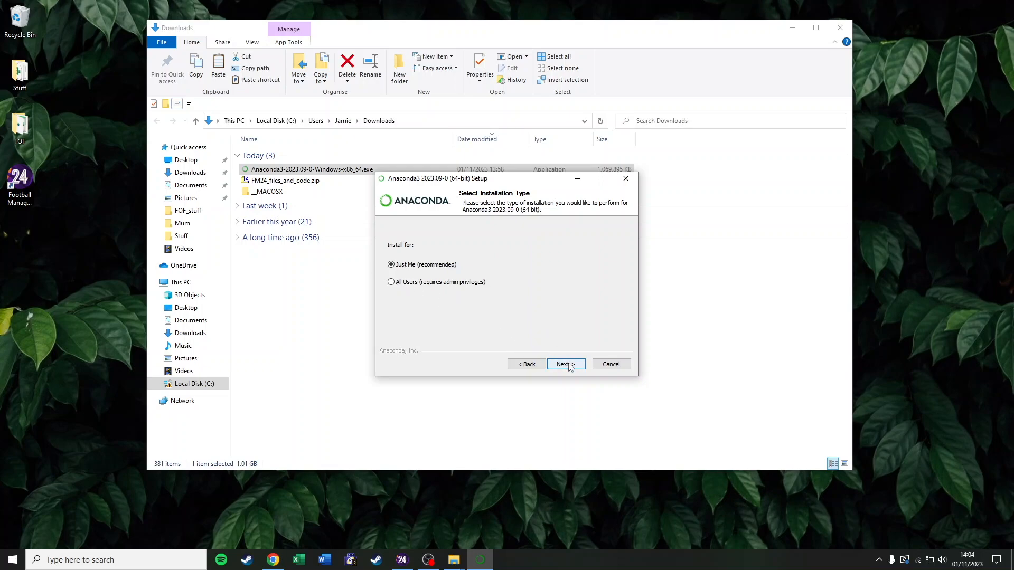
left_click(565, 364)
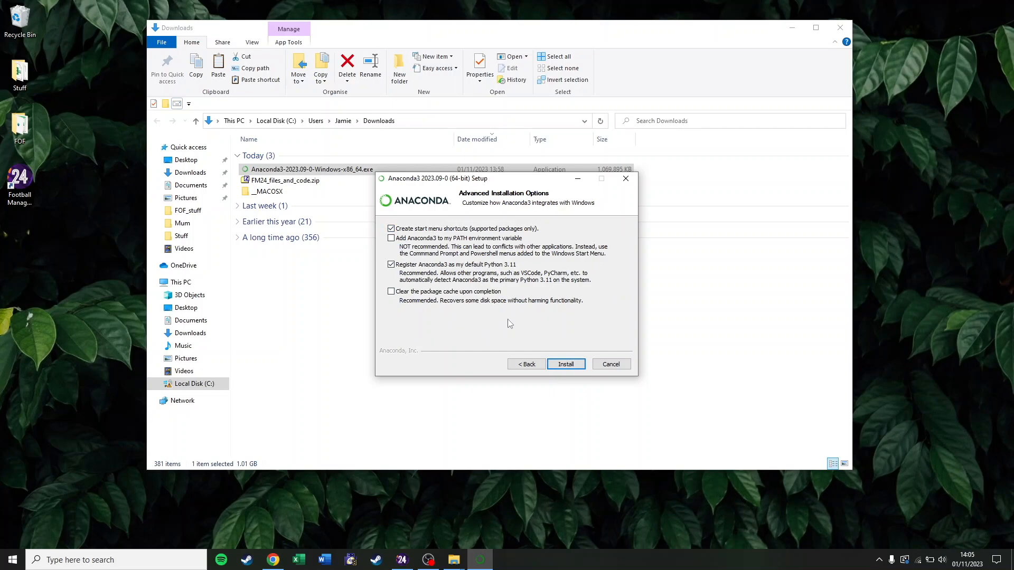
left_click(565, 364)
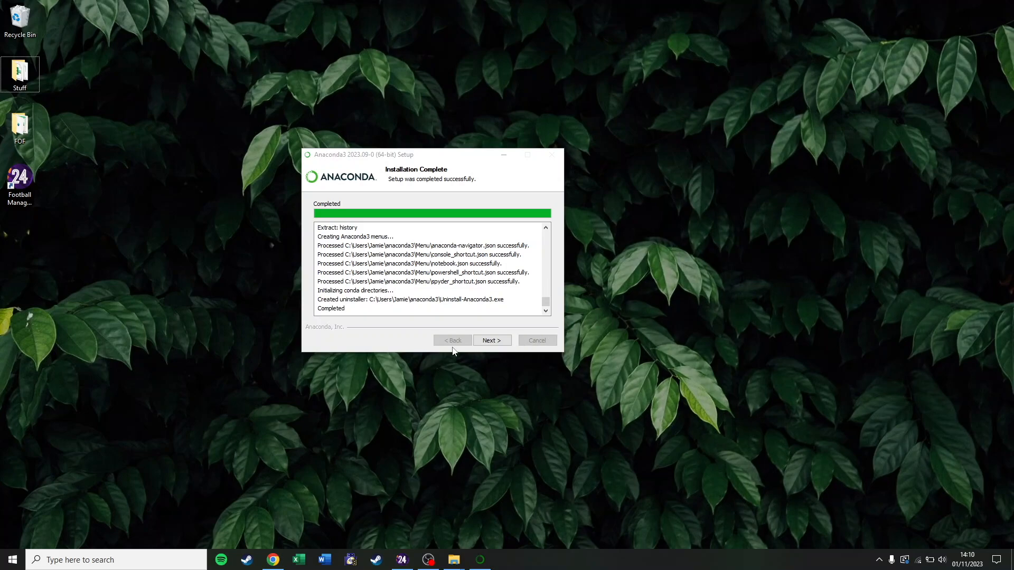
Finish the Anaconda setup and bring up the Anaconda Prompt.
left_click(490, 340)
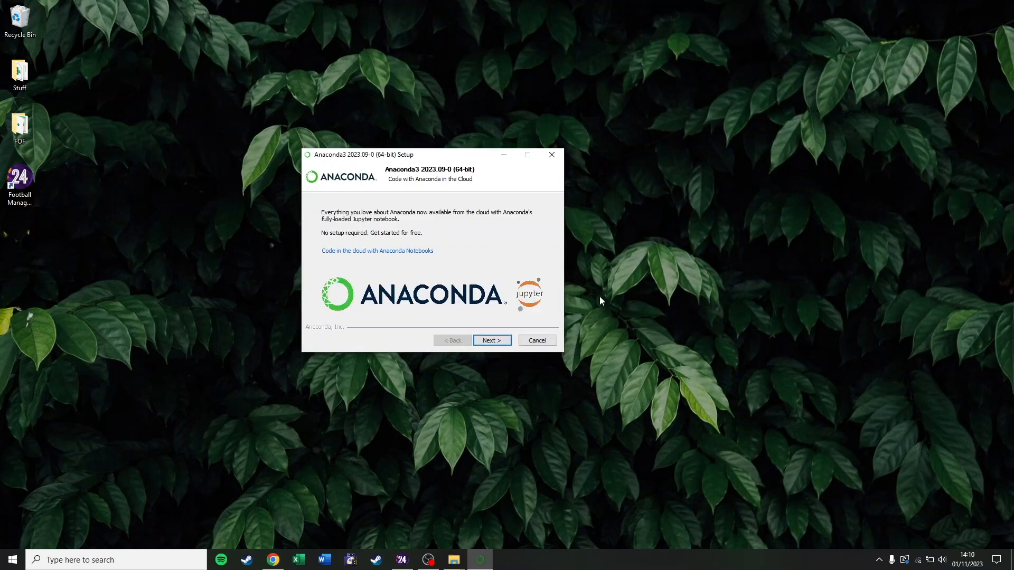
left_click(491, 340)
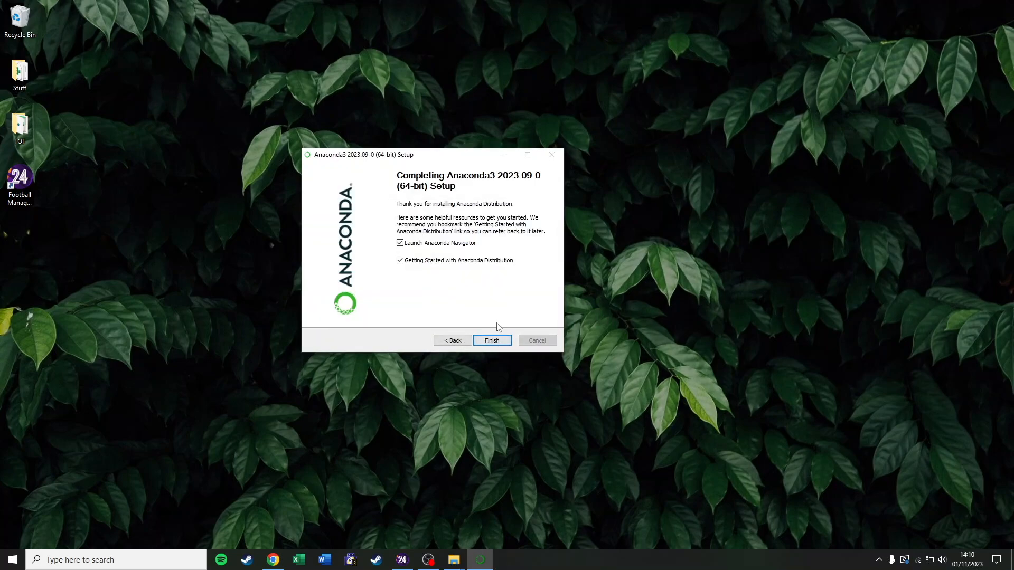
left_click(12, 560)
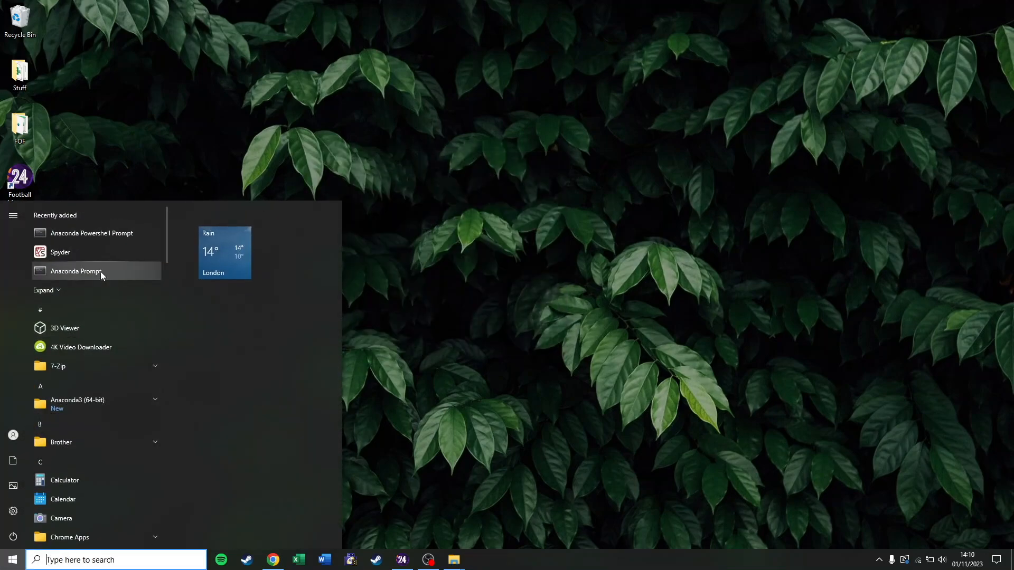
left_click(77, 400)
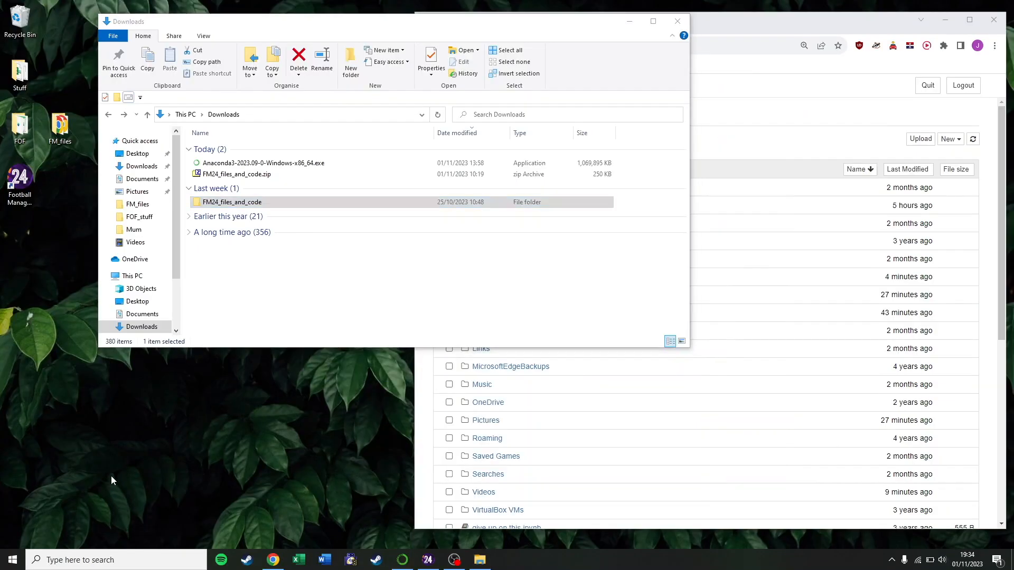
Create a new desktop folder named FM_data.
right_click(110, 478)
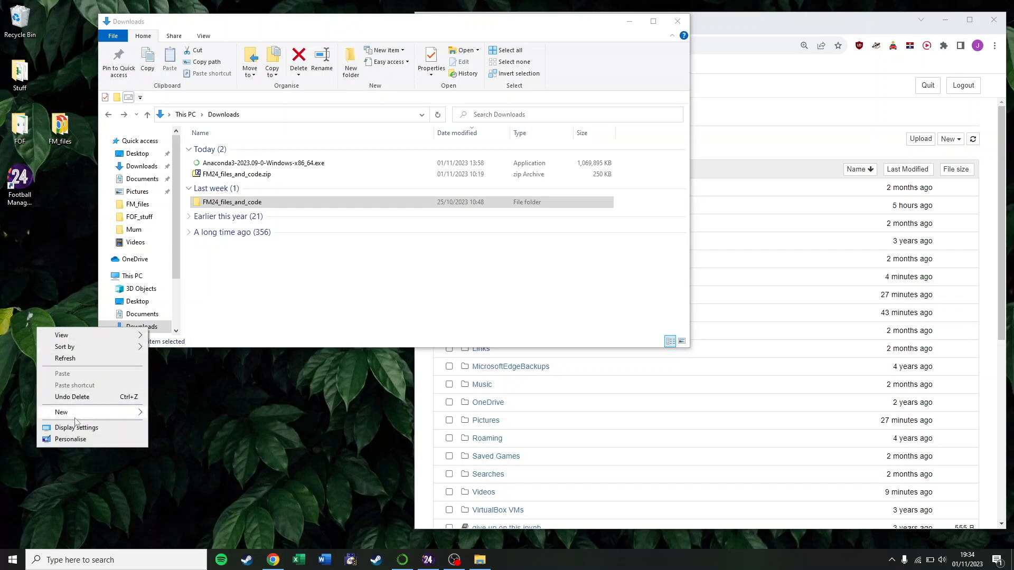
left_click(61, 412)
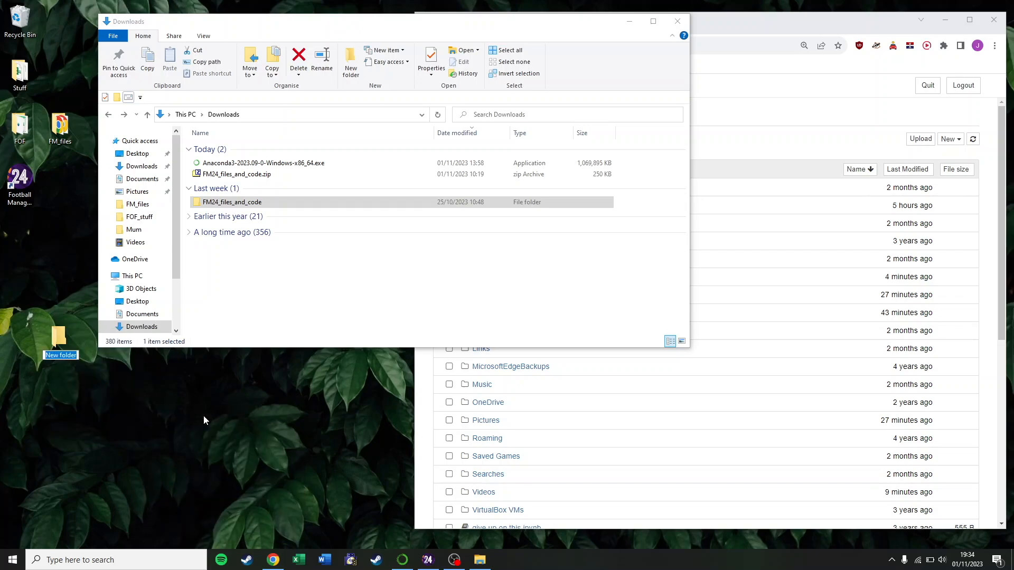
type("FM_data")
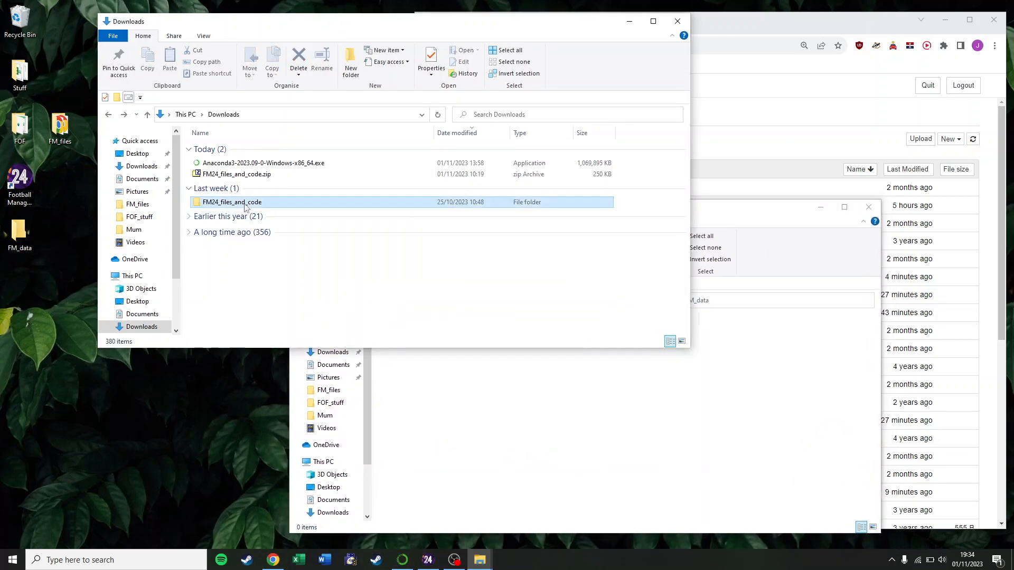
Copy position score calculator.ipynb from FM24_files_and_code into FM_data, then close that window.
double_click(231, 201)
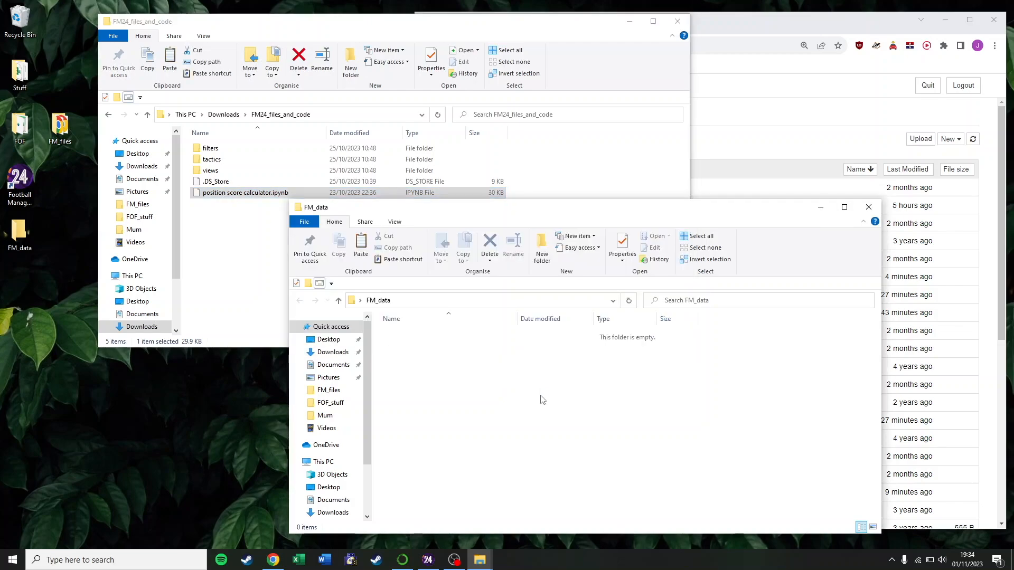
left_click(360, 249)
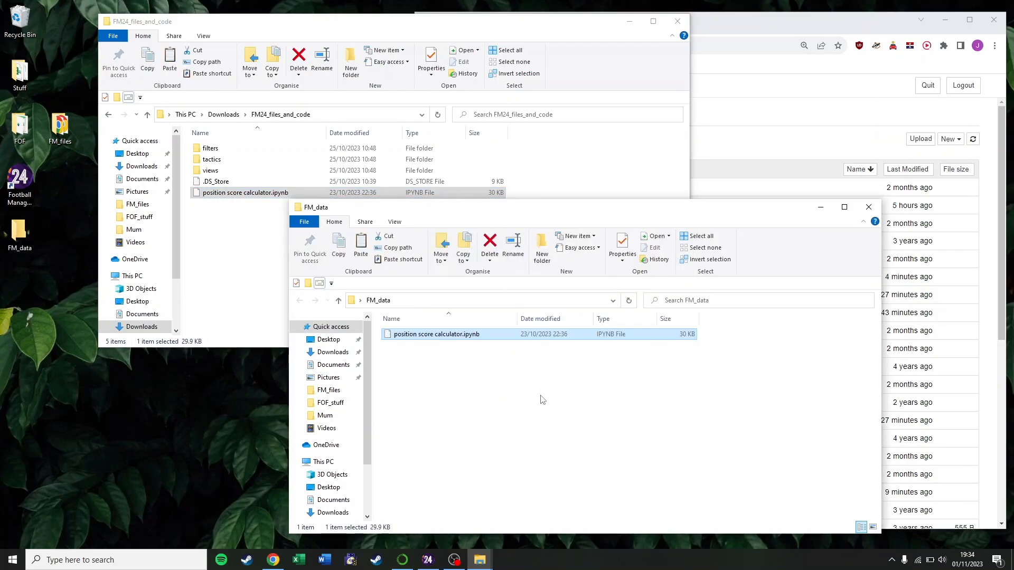
mouse_move(658, 50)
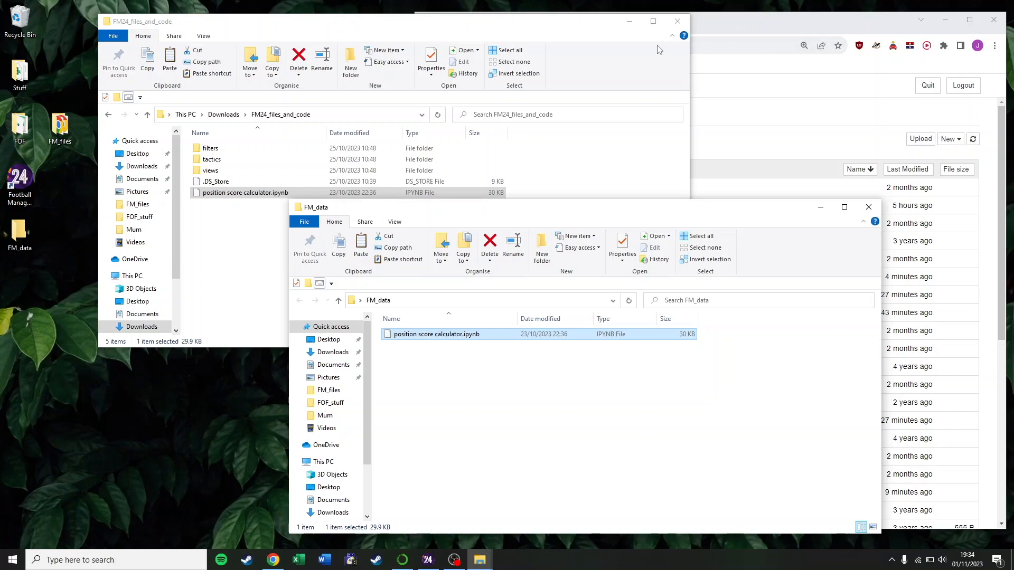
mouse_move(677, 22)
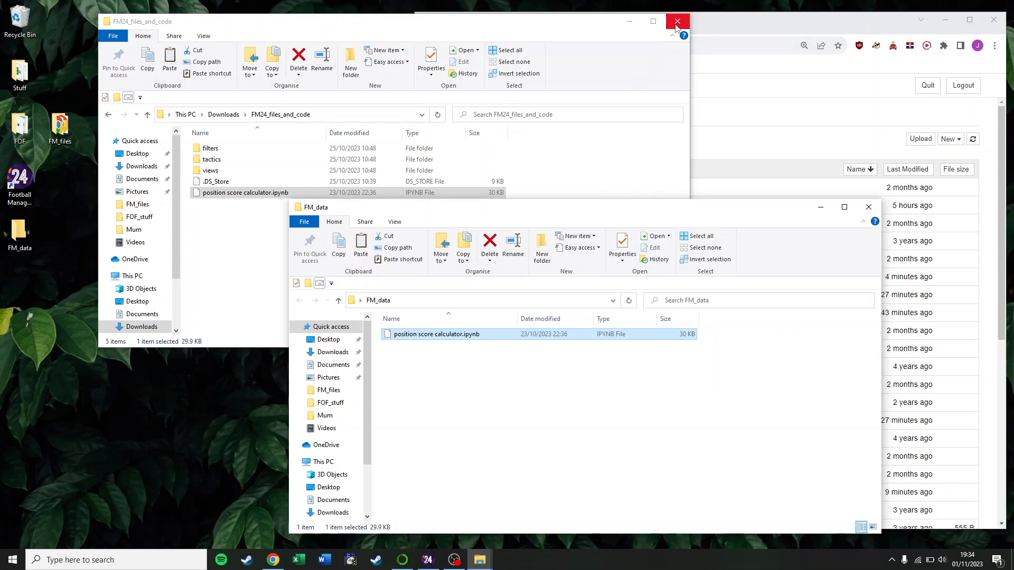
left_click(677, 21)
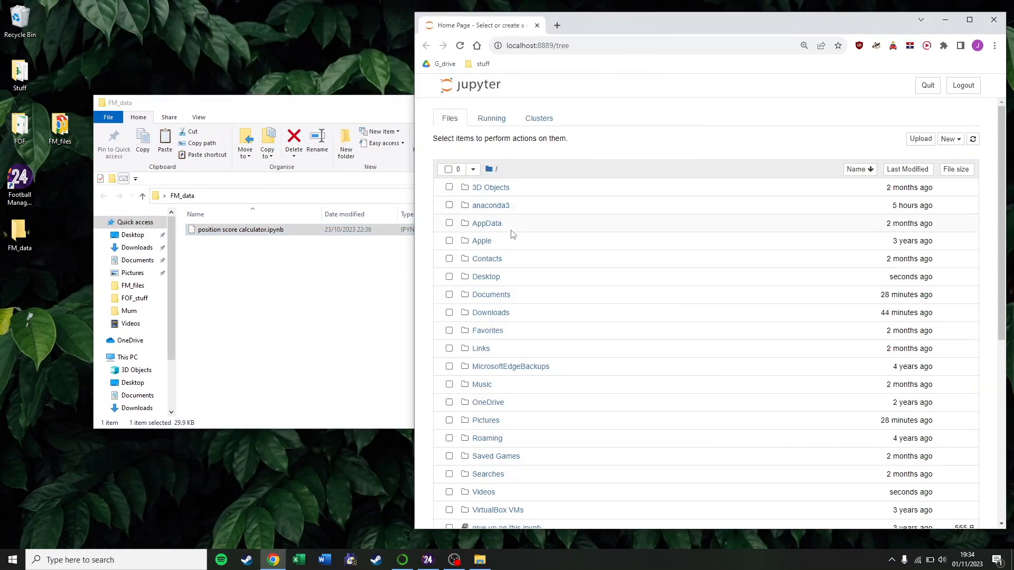
mouse_move(484, 277)
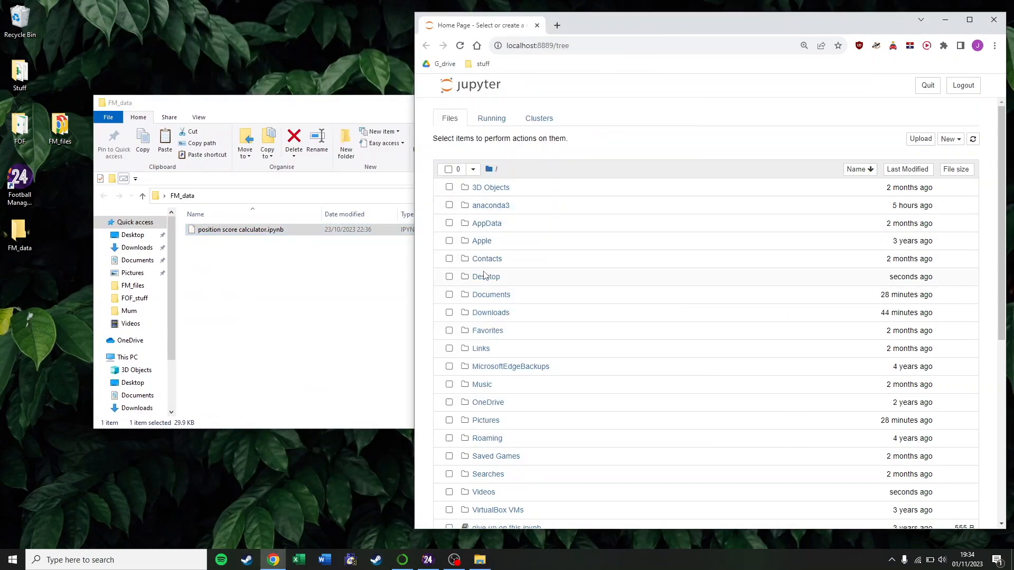
mouse_move(486, 277)
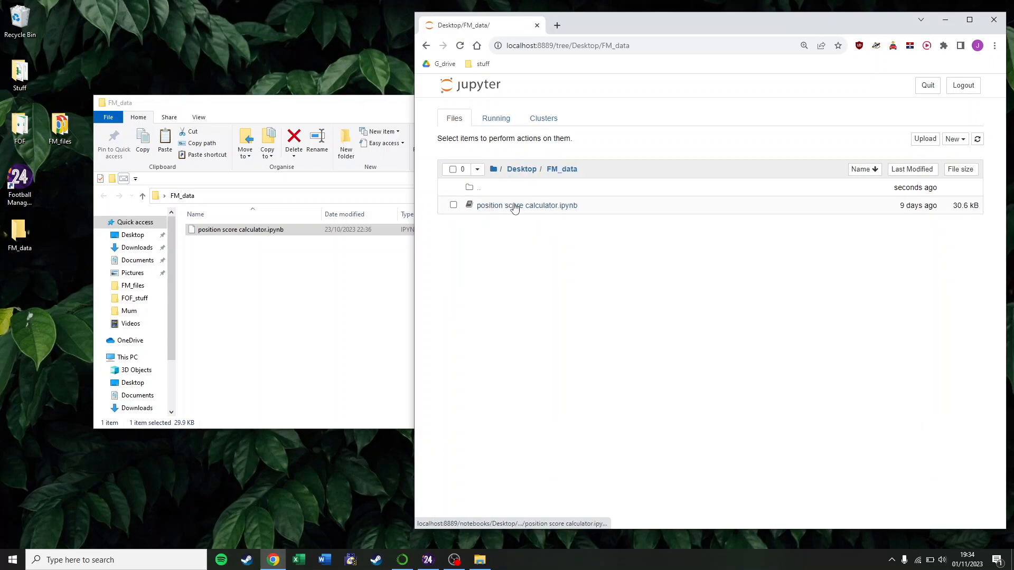
Open 'position score calculator.ipynb' from the Jupyter file browser.
left_click(527, 204)
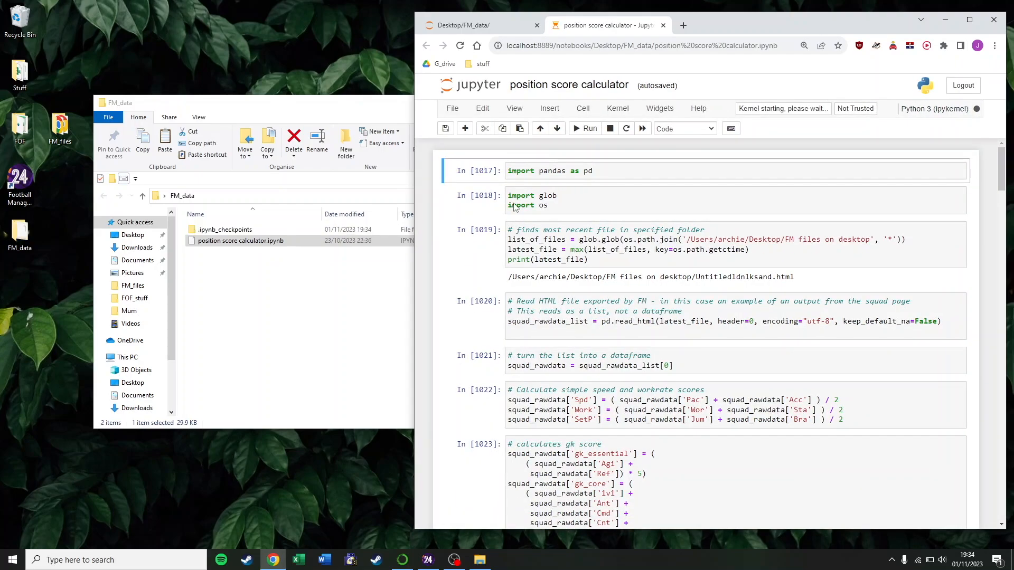
Change the file-search and macos_filename paths to C:\Users\Jamie\Desktop\FM_data and save the notebook.
left_click(169, 118)
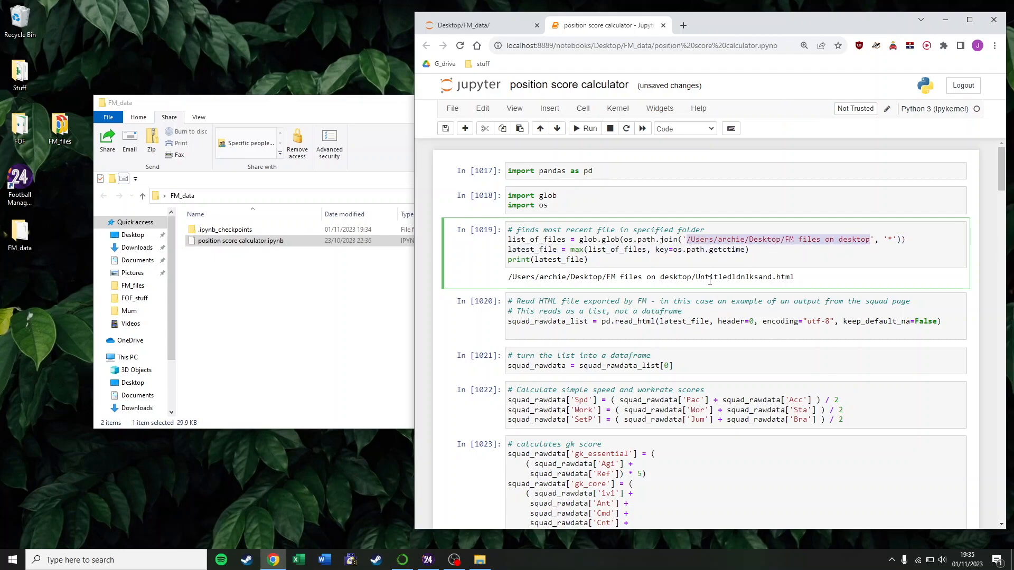
type("C:\\Users\\Jamie\\Desktop\\FM_data")
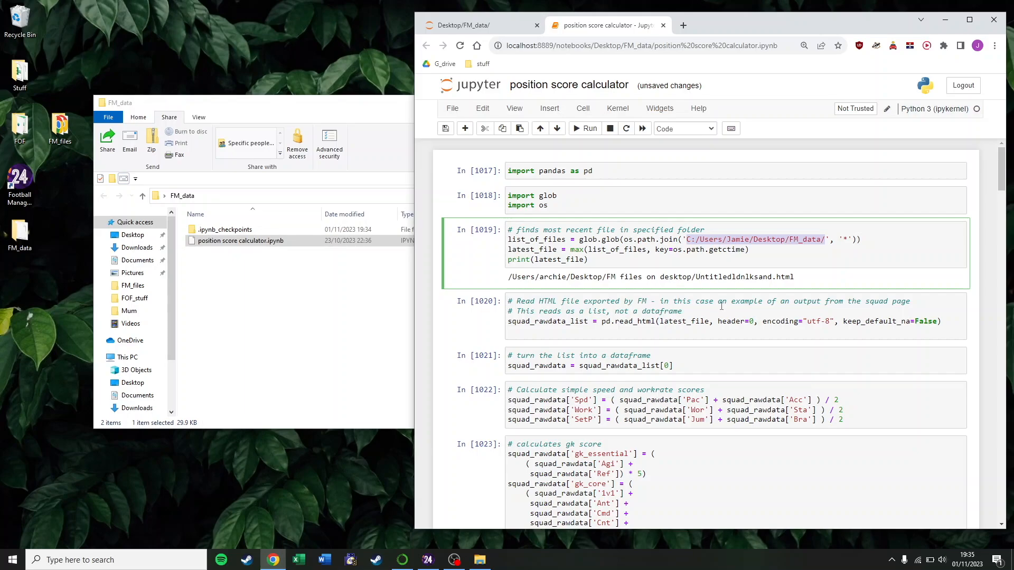
scroll("down", 3)
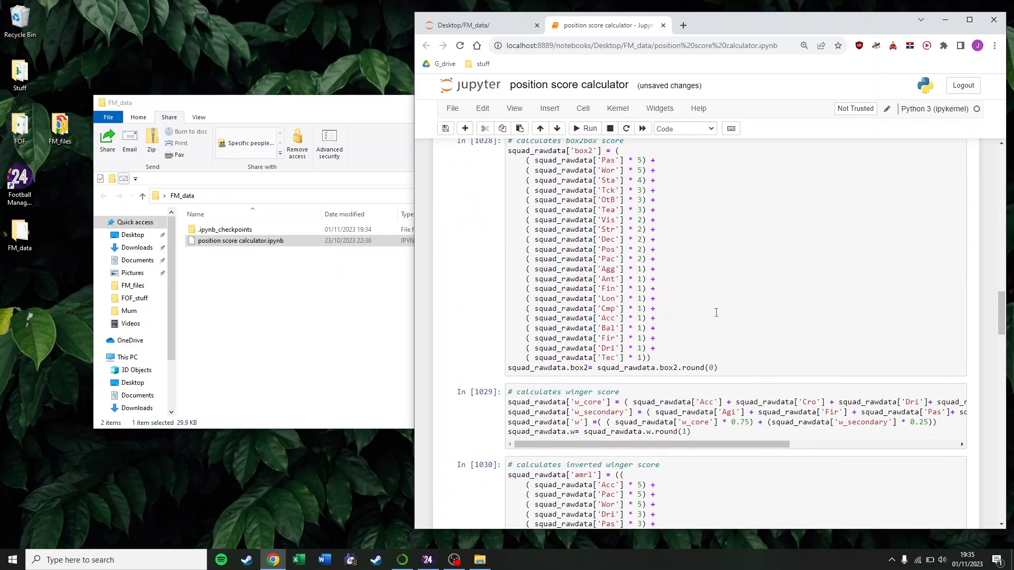
scroll("down", 3)
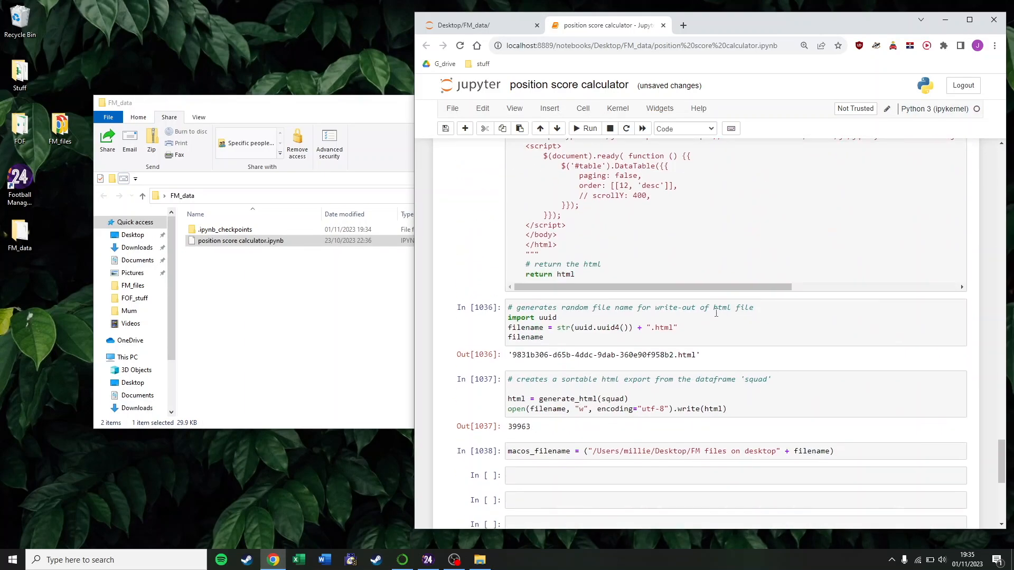
scroll("down", 3)
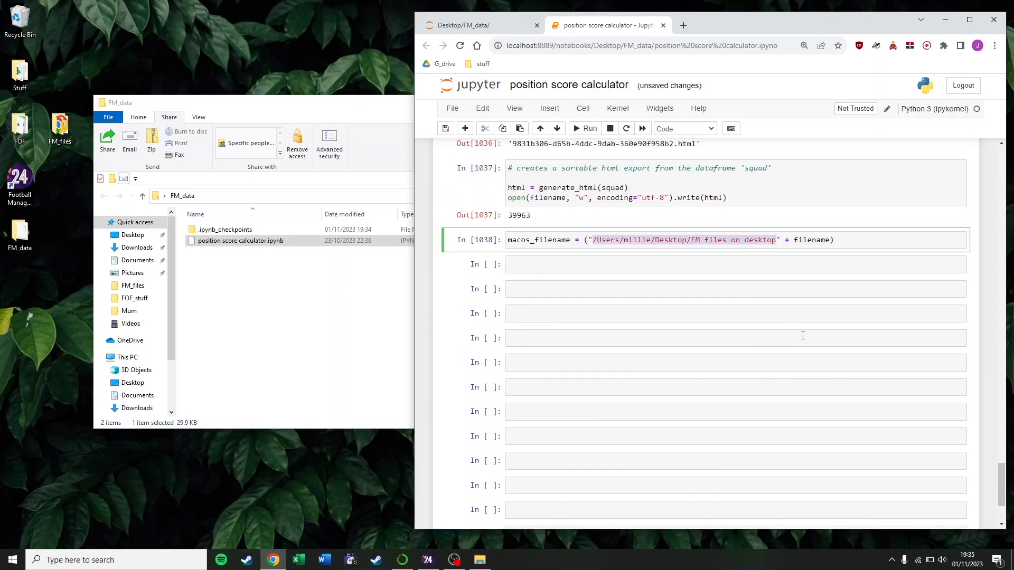
type("C:/Users/Jamie/Desktop/FM_data/")
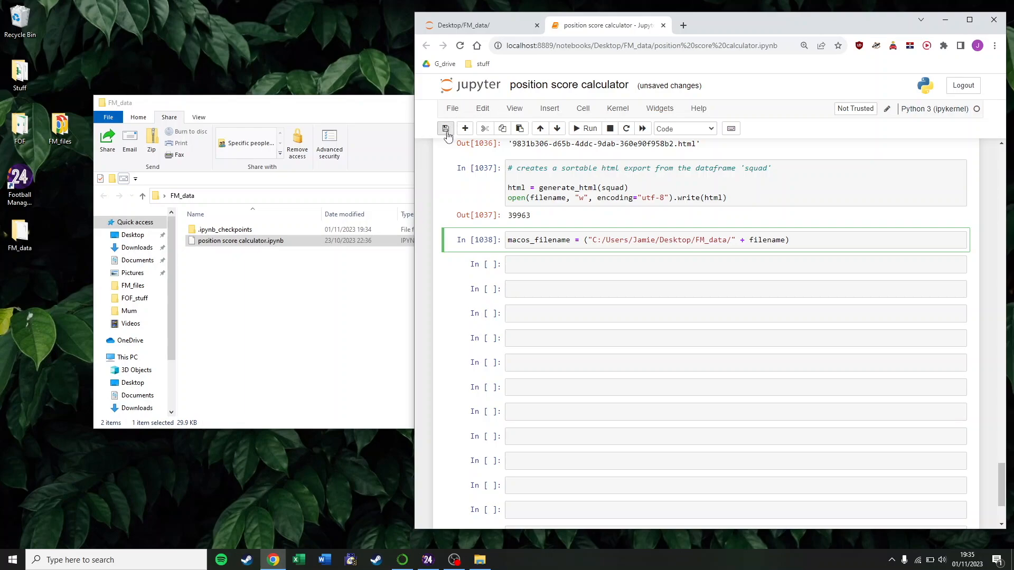
left_click(445, 128)
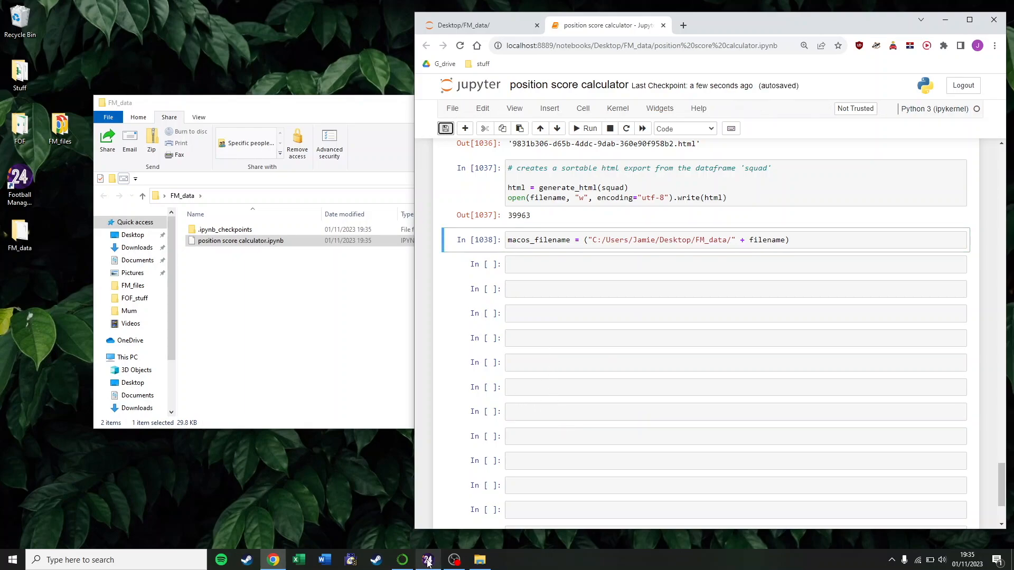
Load the 's c journey' filter without saving and raise all thresholds to nine strikers.
left_click(426, 560)
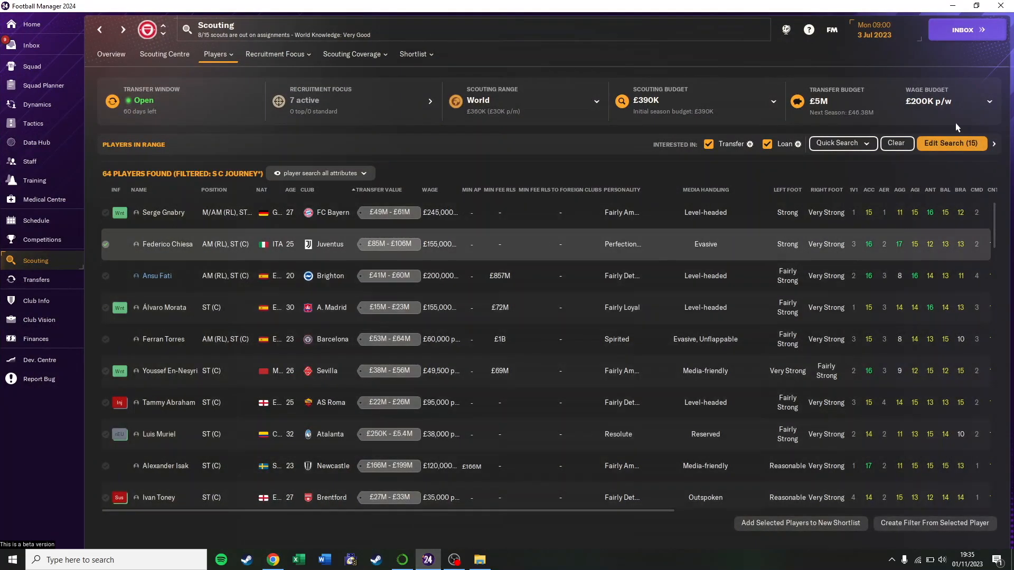
left_click(951, 143)
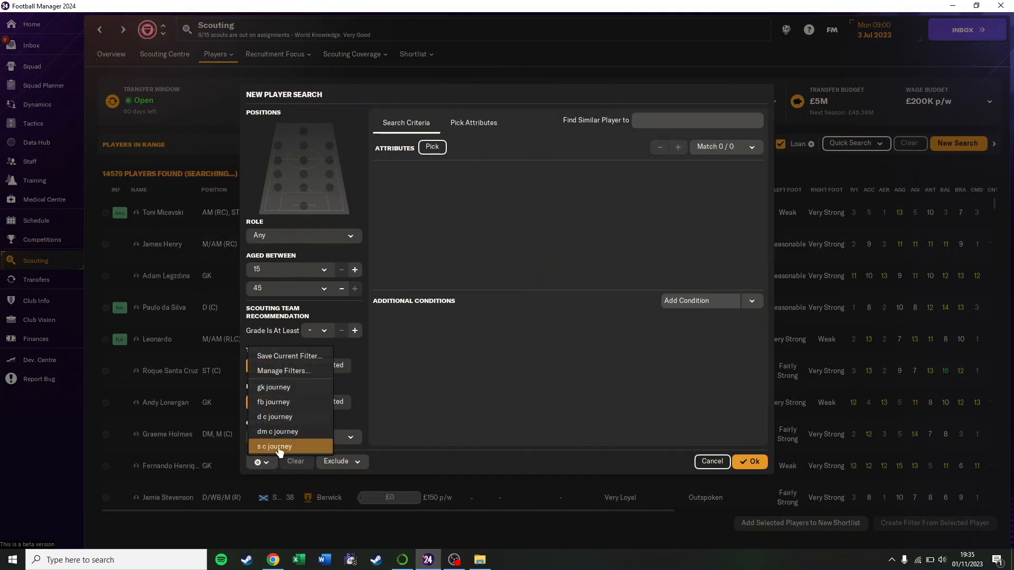
left_click(273, 446)
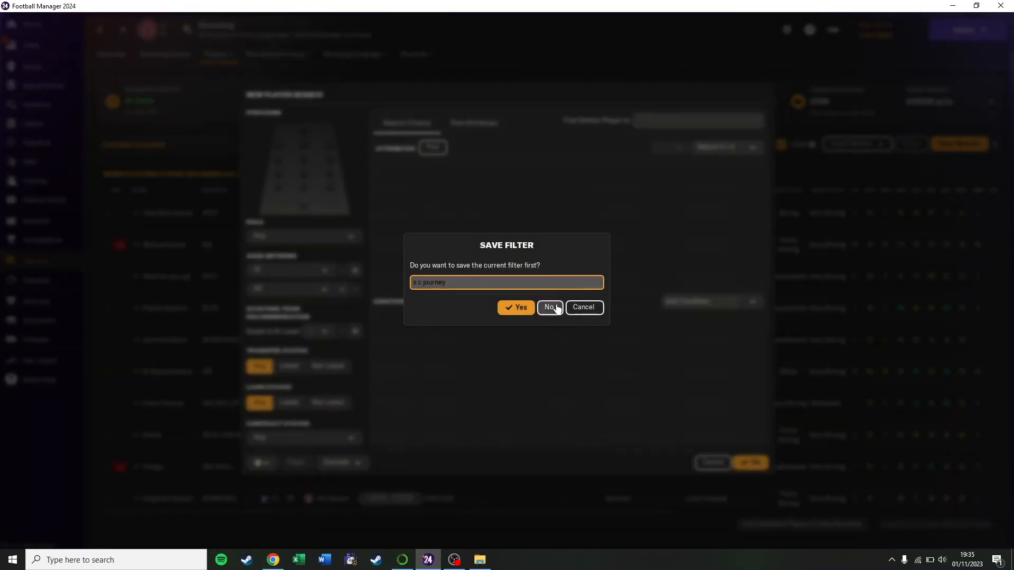
left_click(549, 307)
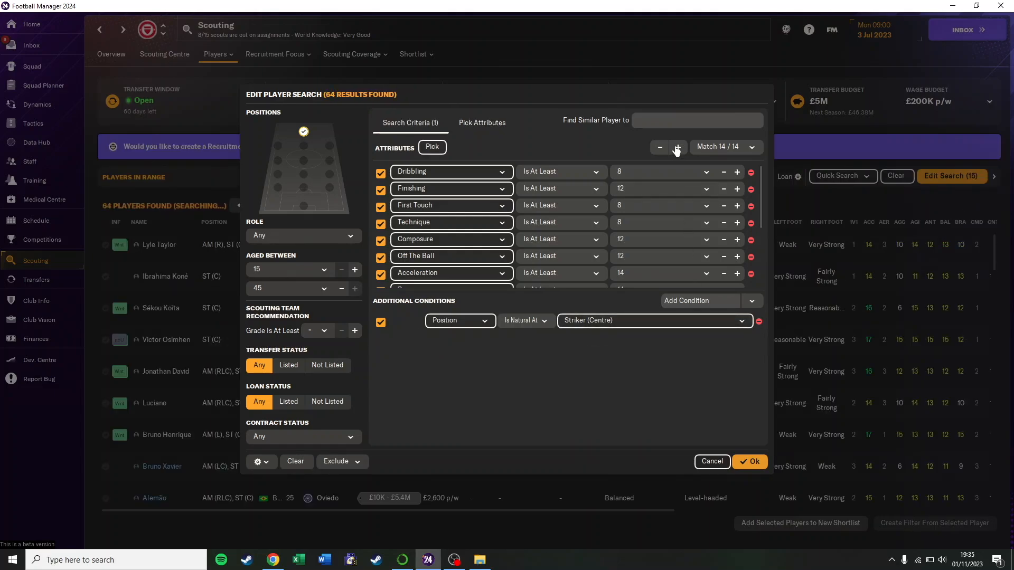
left_click(677, 147)
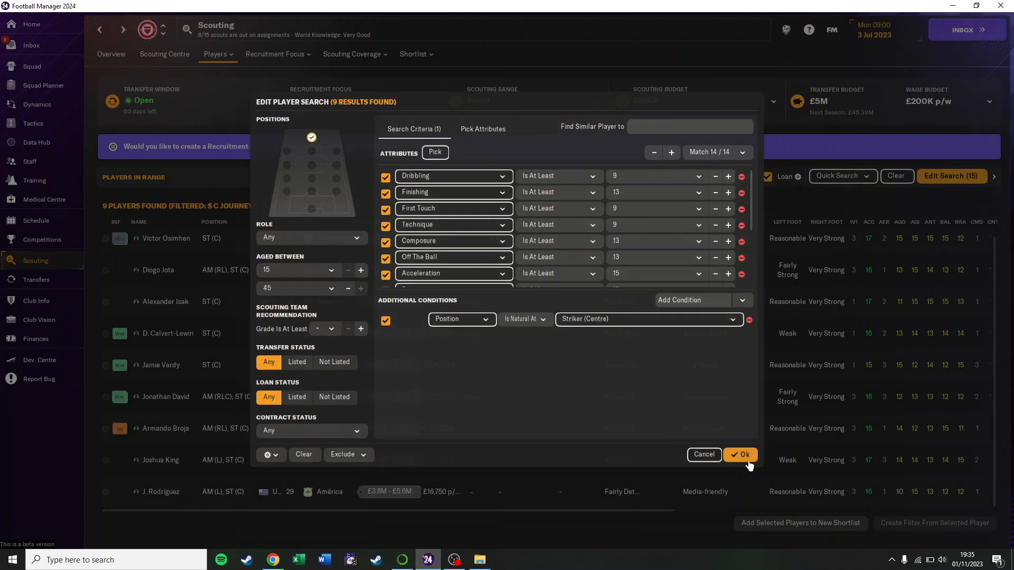
left_click(740, 455)
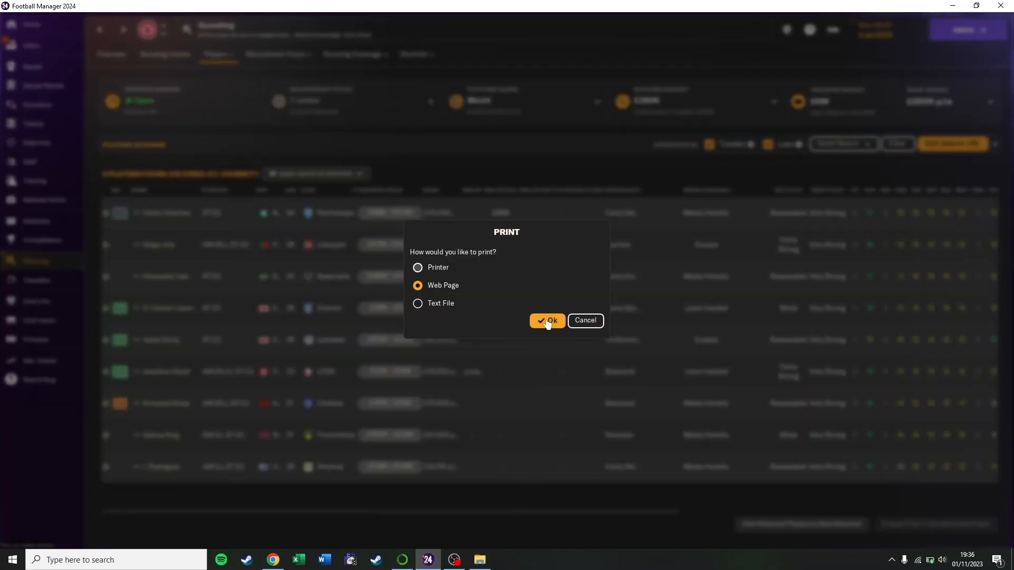
Export the search results as web page Untitledcdlkmcz.html into Desktop/FM_data.
left_click(547, 320)
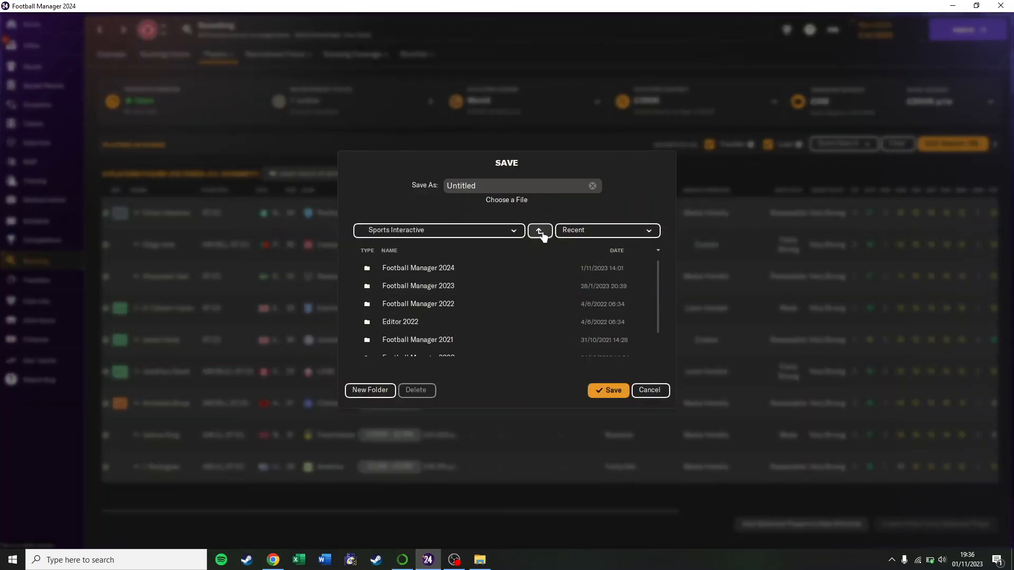
left_click(539, 230)
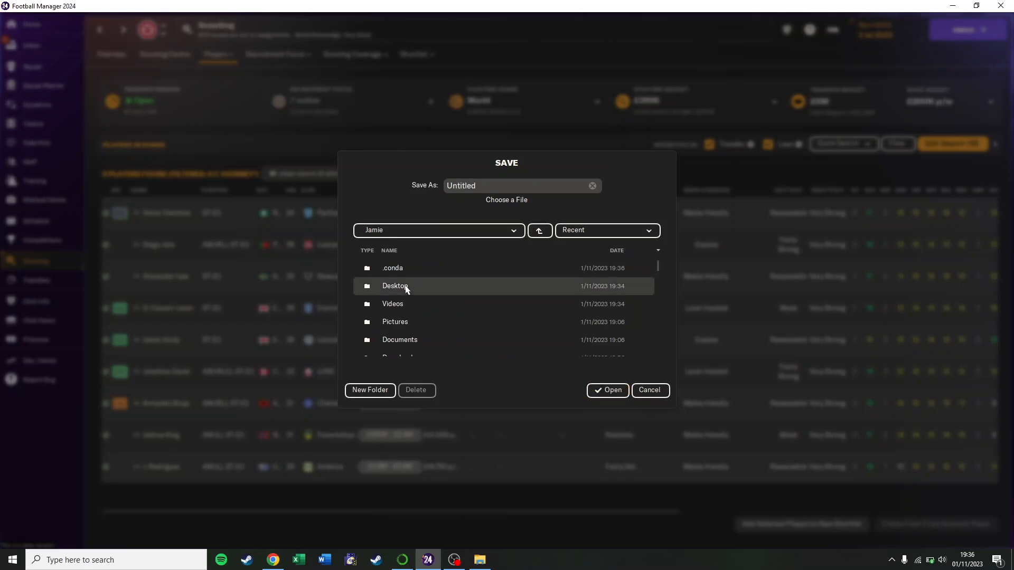
double_click(395, 286)
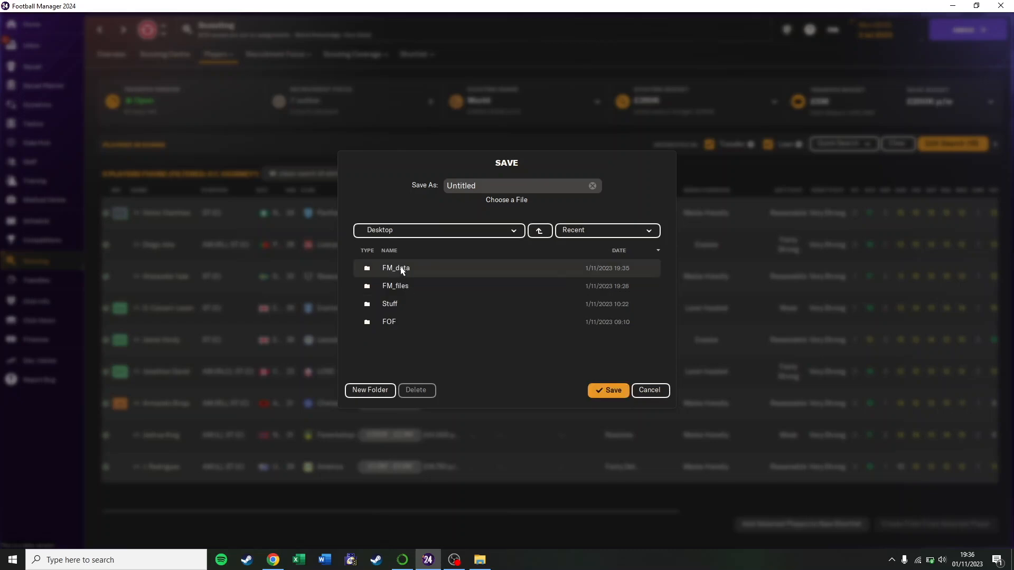
double_click(395, 267)
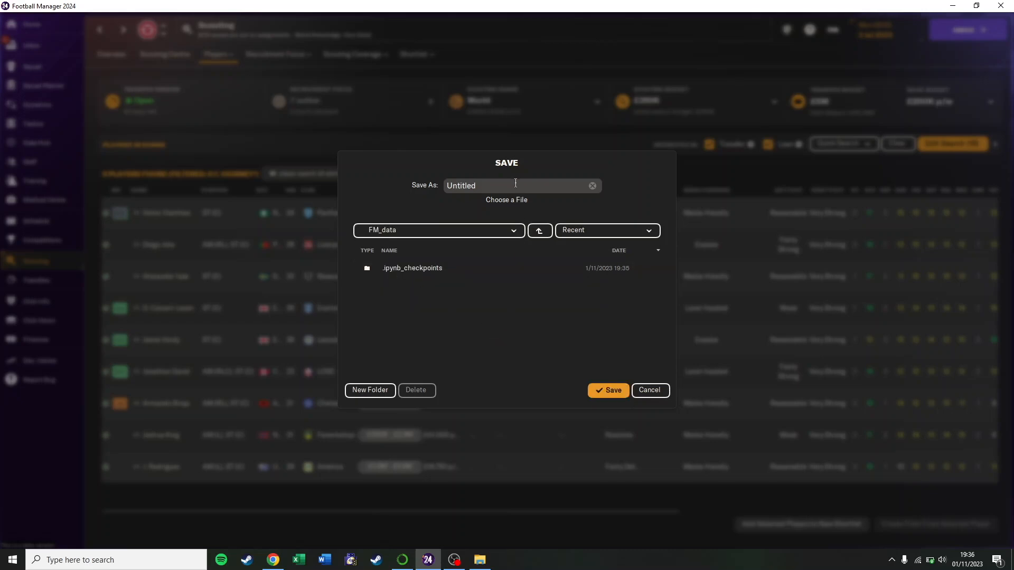
type("cdlkmcz")
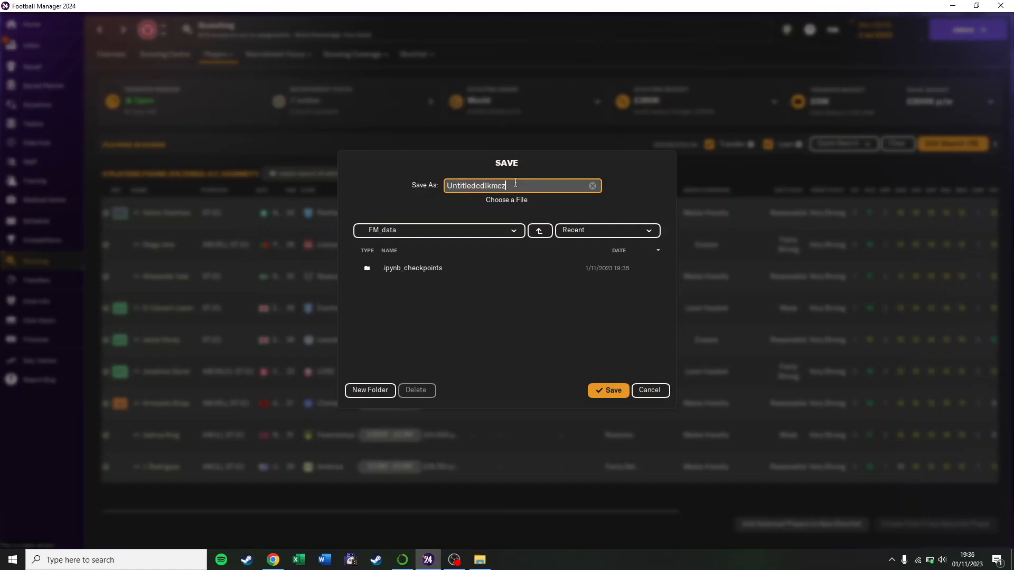
left_click(649, 389)
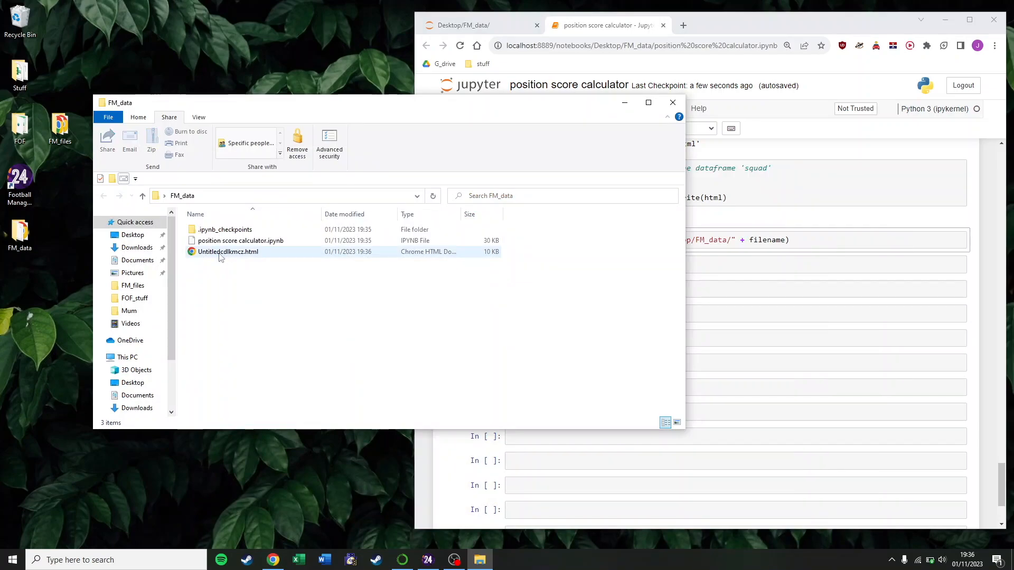
Rerun the notebook and view the nine strikers' sortable table in a maximized Chrome window.
left_click(582, 107)
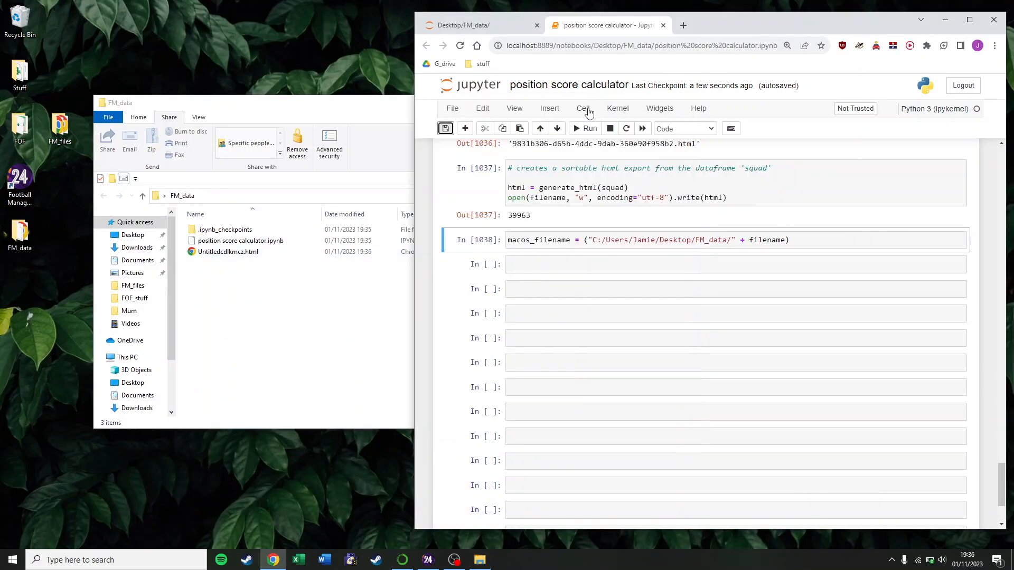
scroll("down", 3)
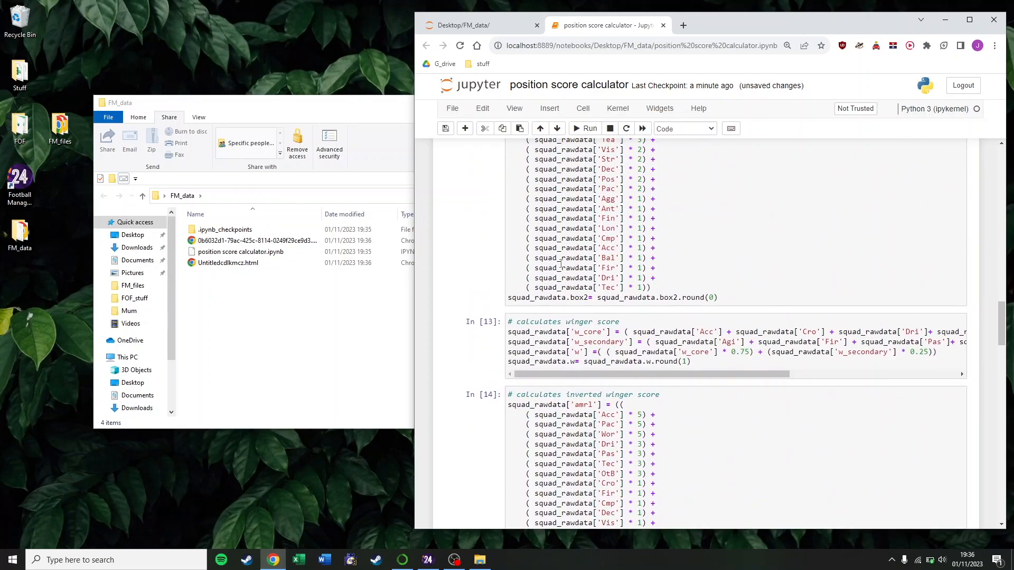
scroll("down", 3)
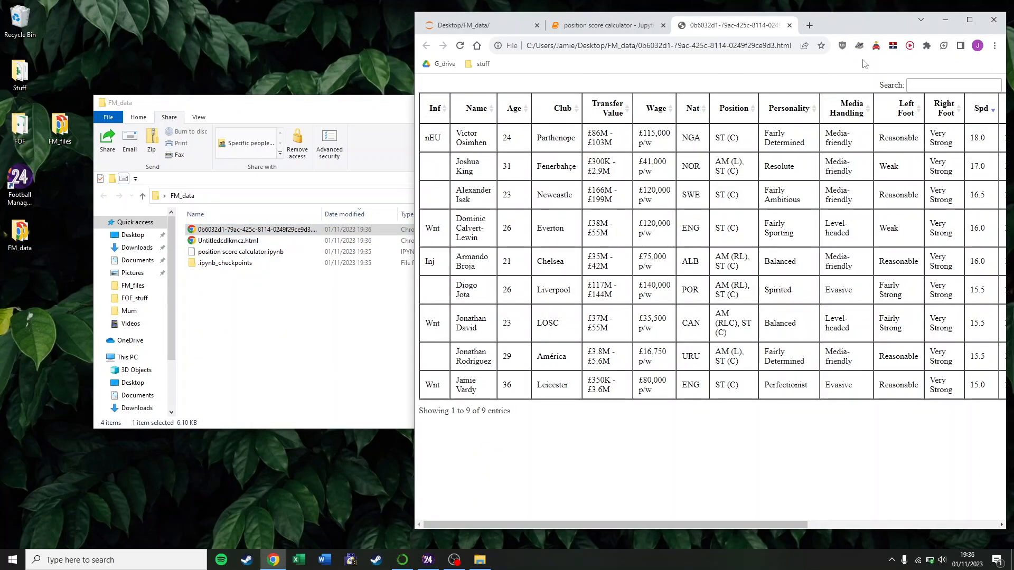
left_click(968, 20)
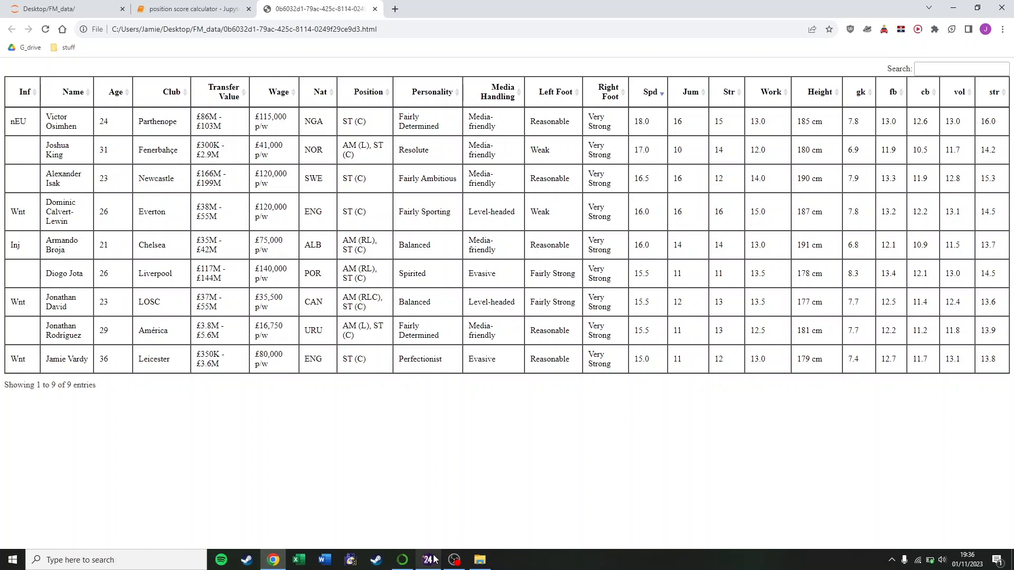
Export the squad player list as a web page into Desktop/FM_data.
left_click(427, 559)
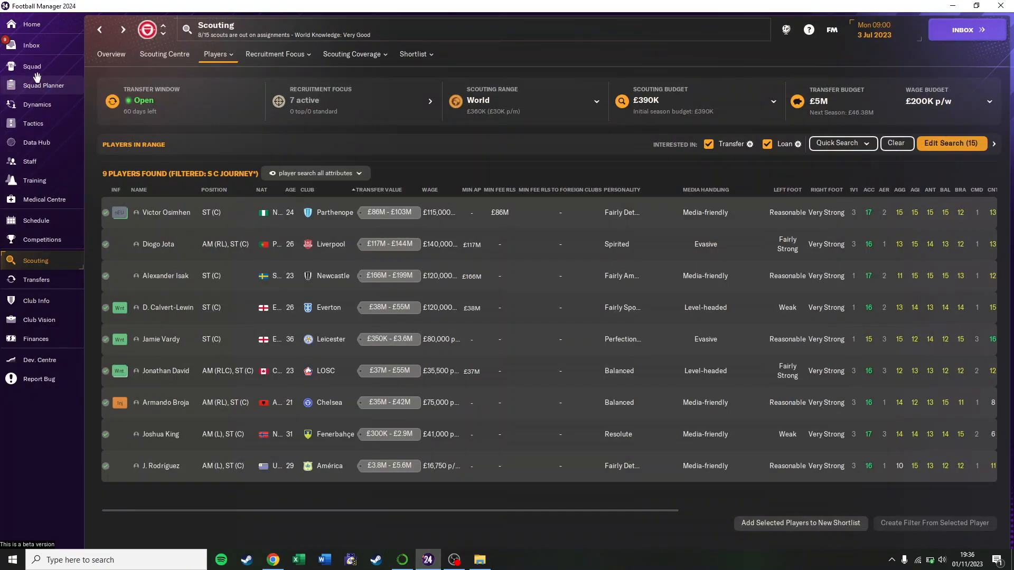
left_click(32, 66)
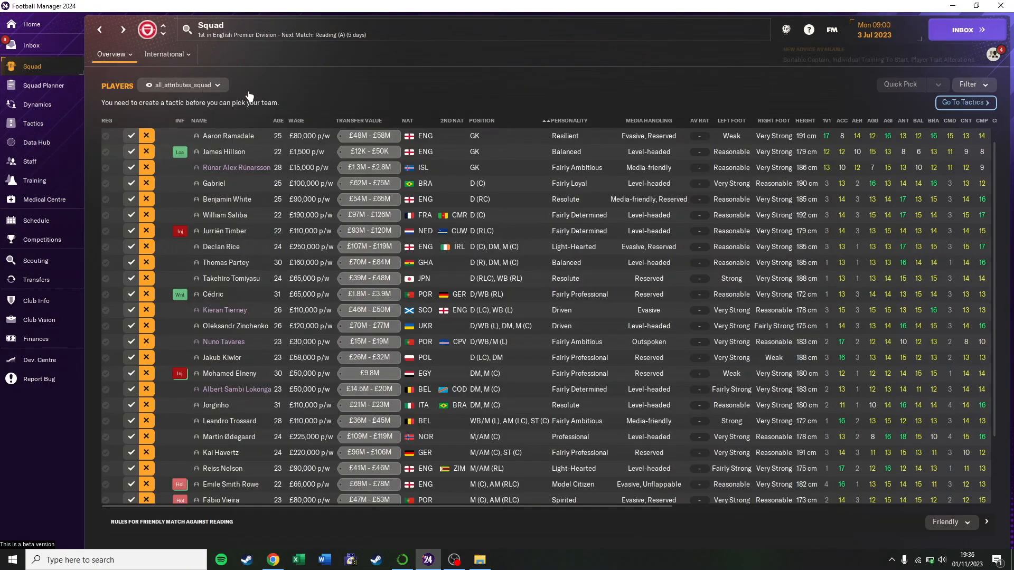
mouse_move(538, 227)
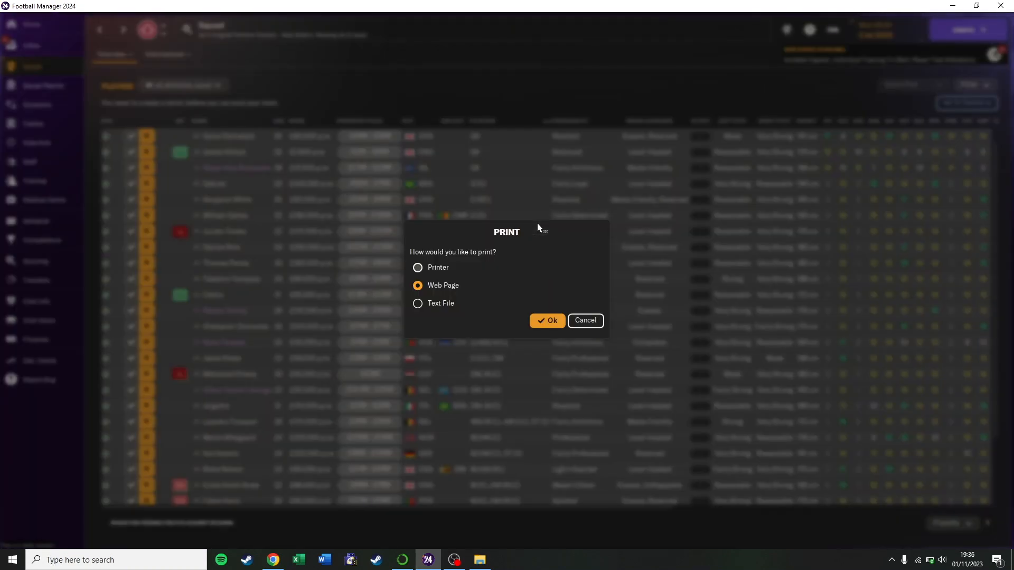
left_click(547, 321)
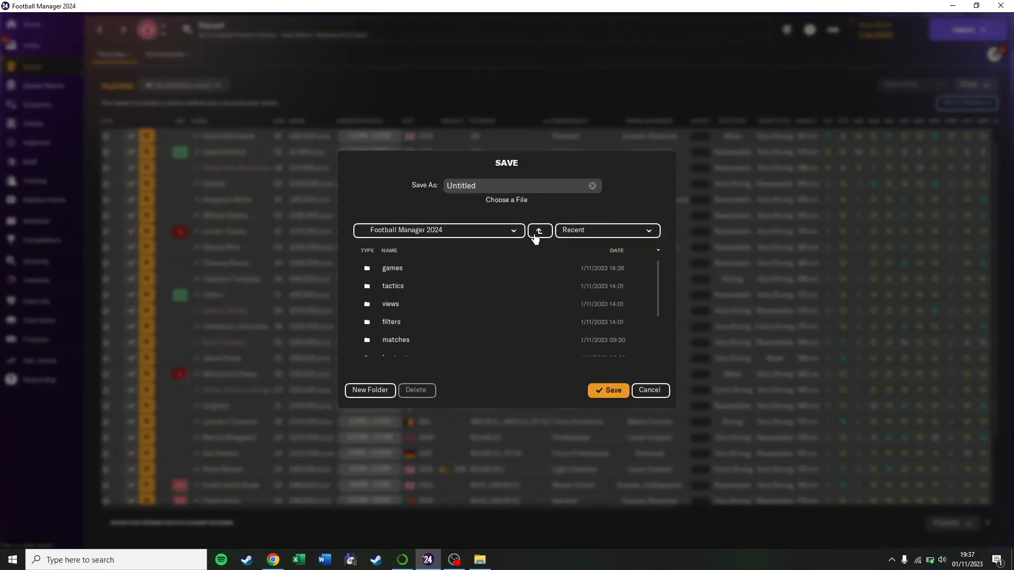
left_click(539, 230)
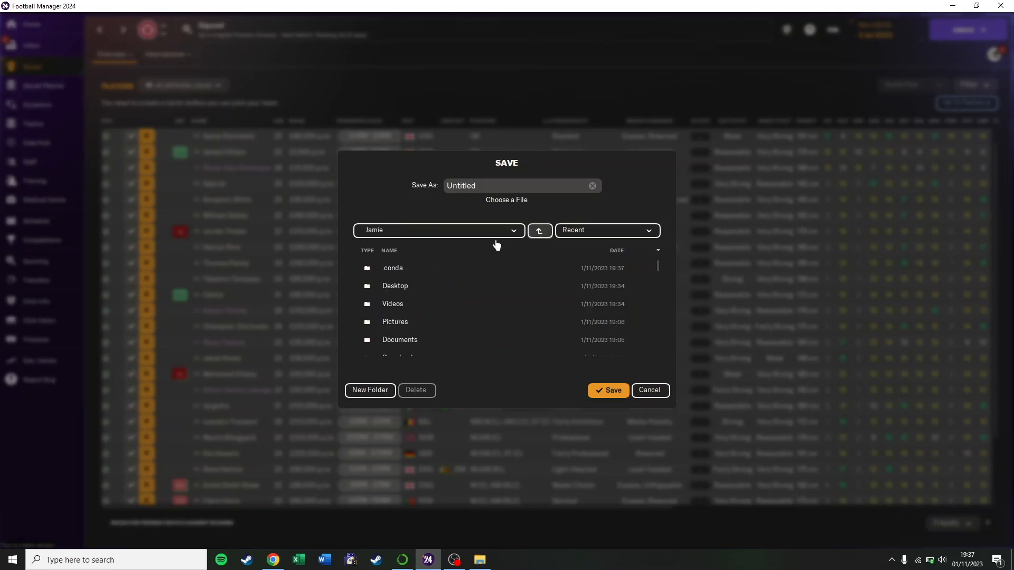
double_click(394, 285)
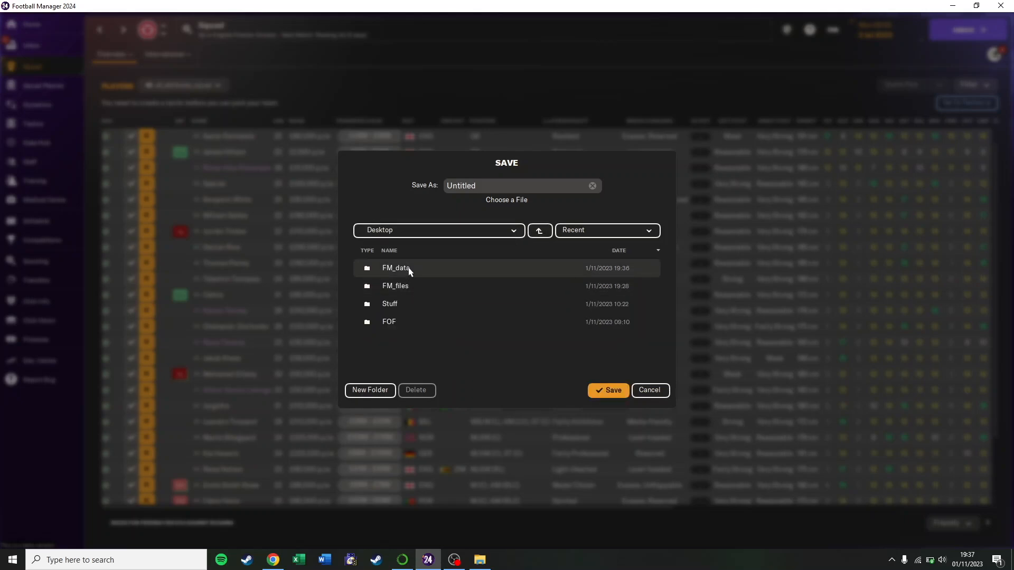
double_click(395, 267)
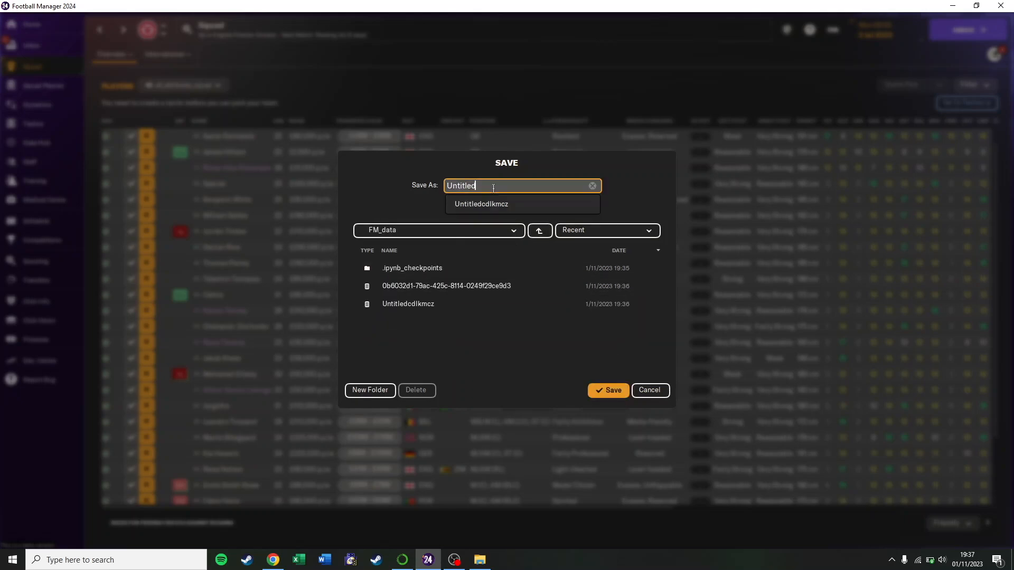
left_click(607, 390)
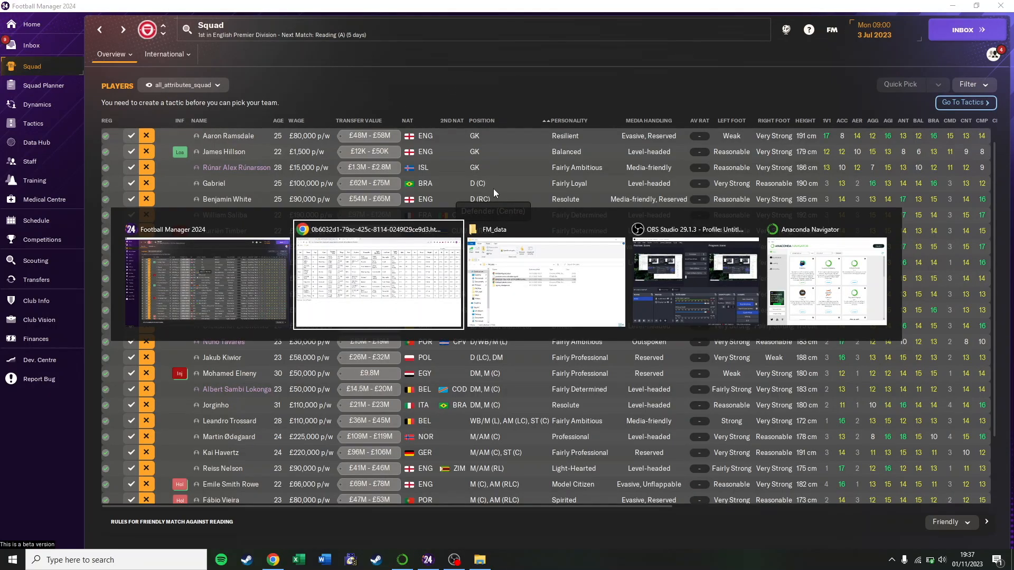
Switch to Chrome and view the Arsenal squad's sortable position-score table.
left_click(377, 278)
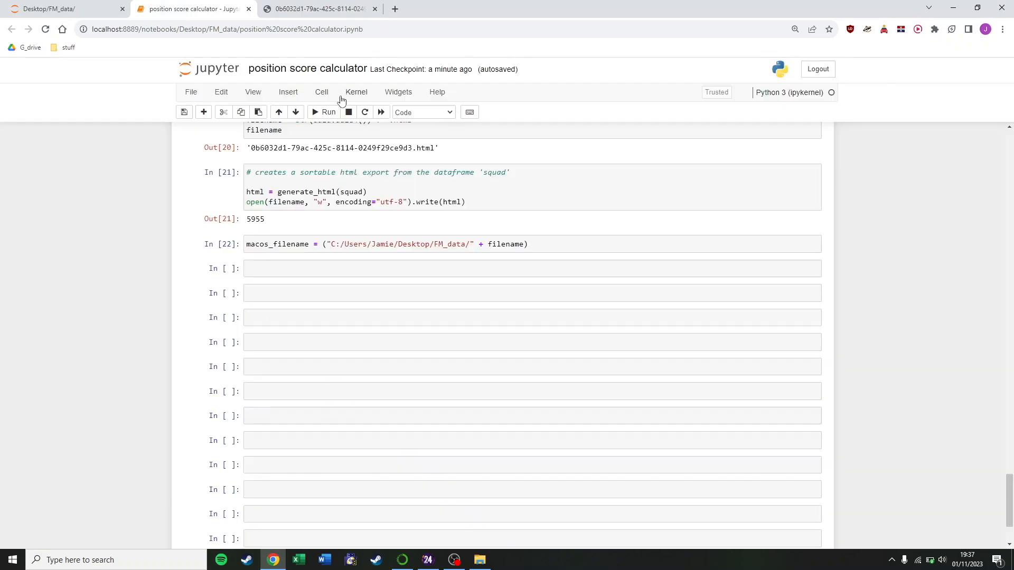
left_click(328, 112)
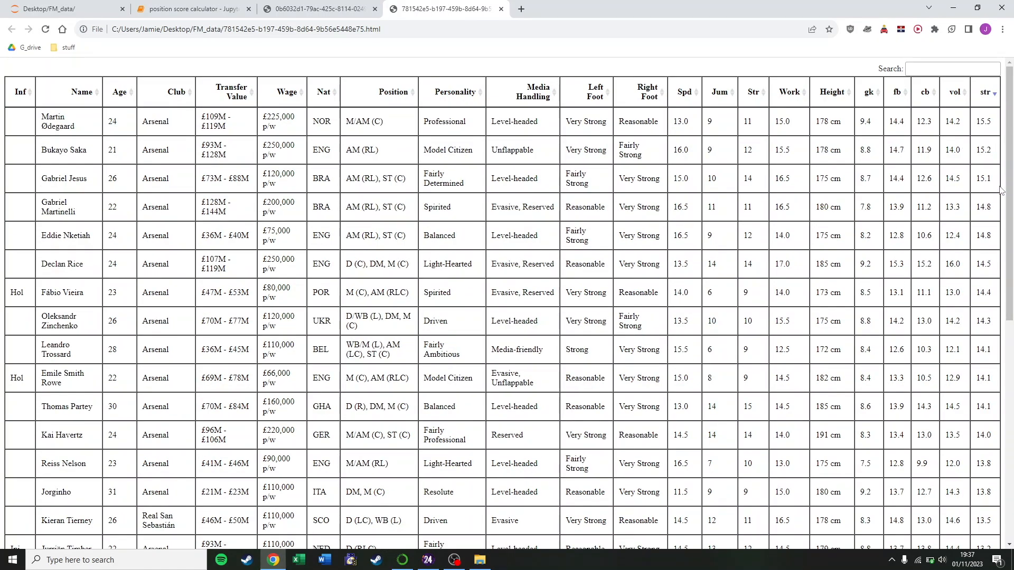
left_click(316, 9)
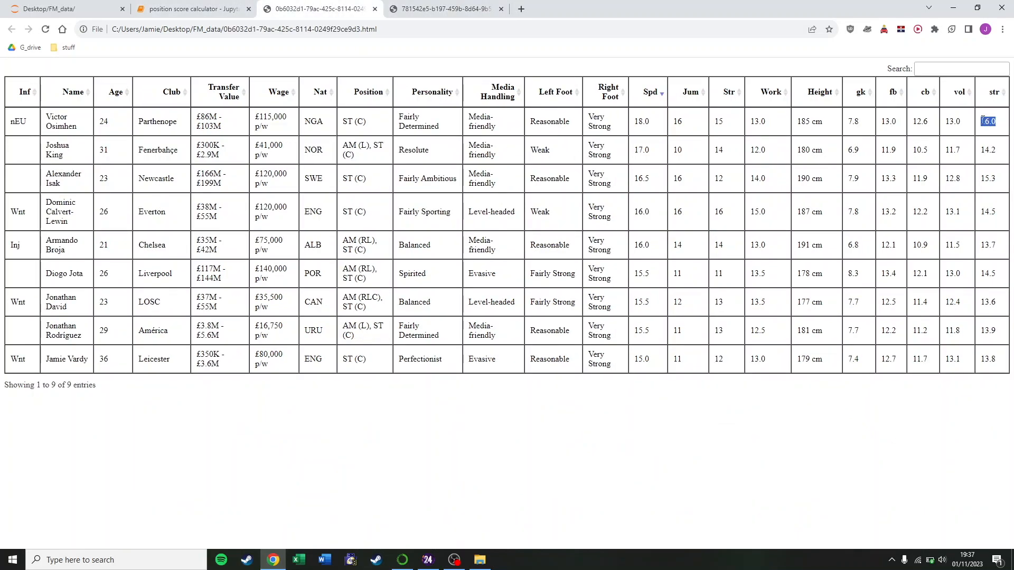
mouse_move(856, 485)
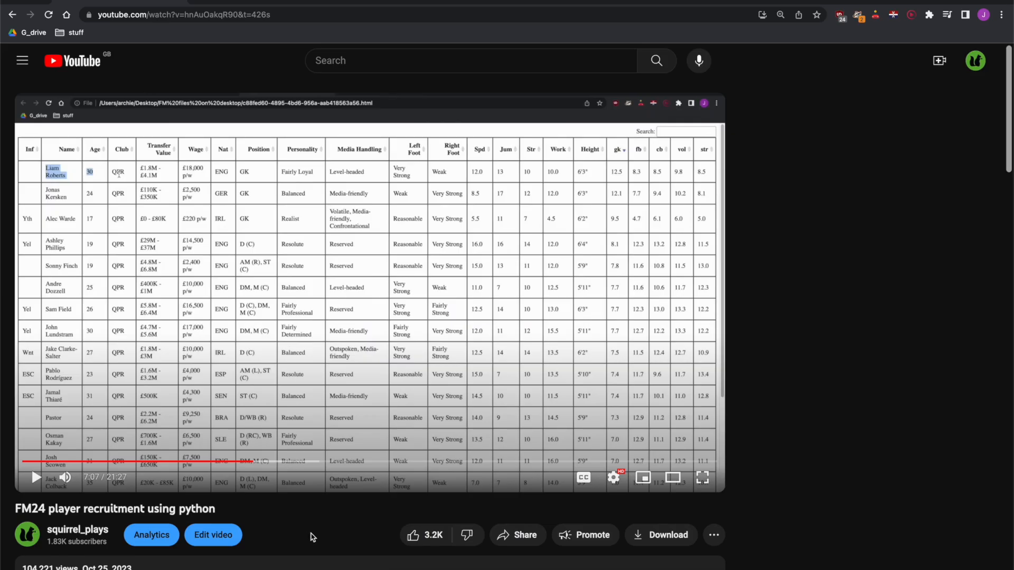
mouse_move(412, 567)
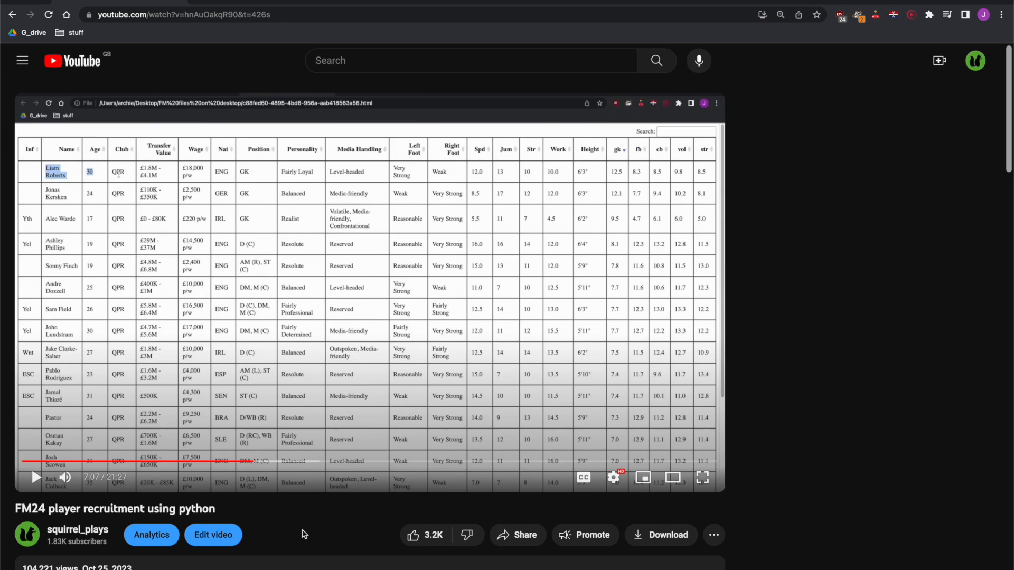
mouse_move(806, 252)
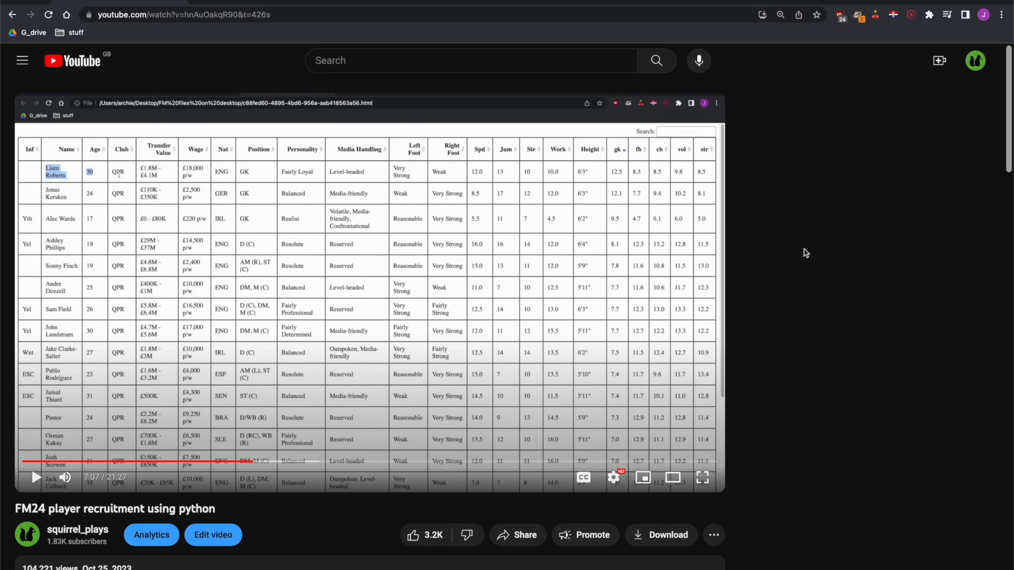
mouse_move(238, 6)
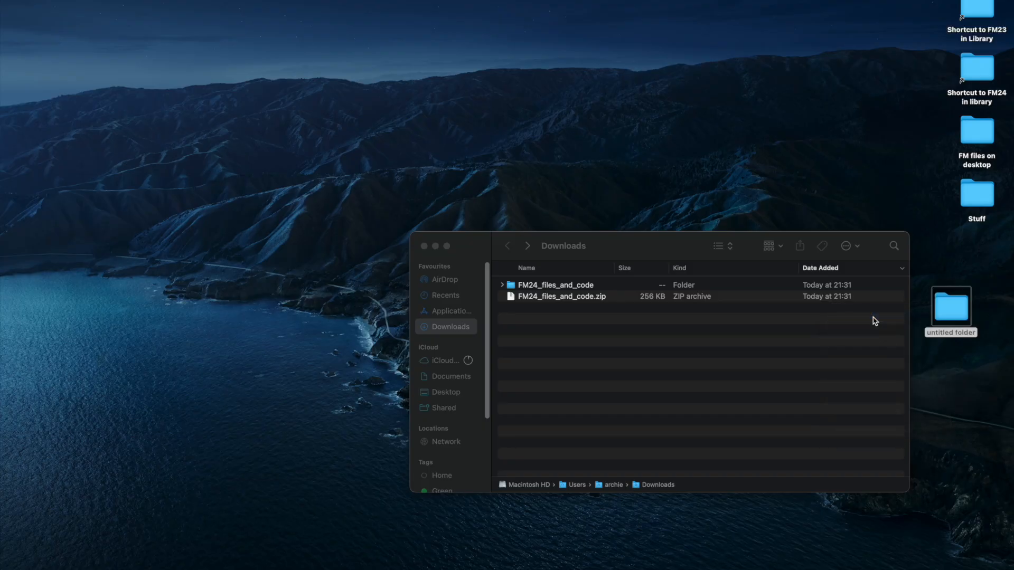
mouse_move(892, 317)
type("FM_data")
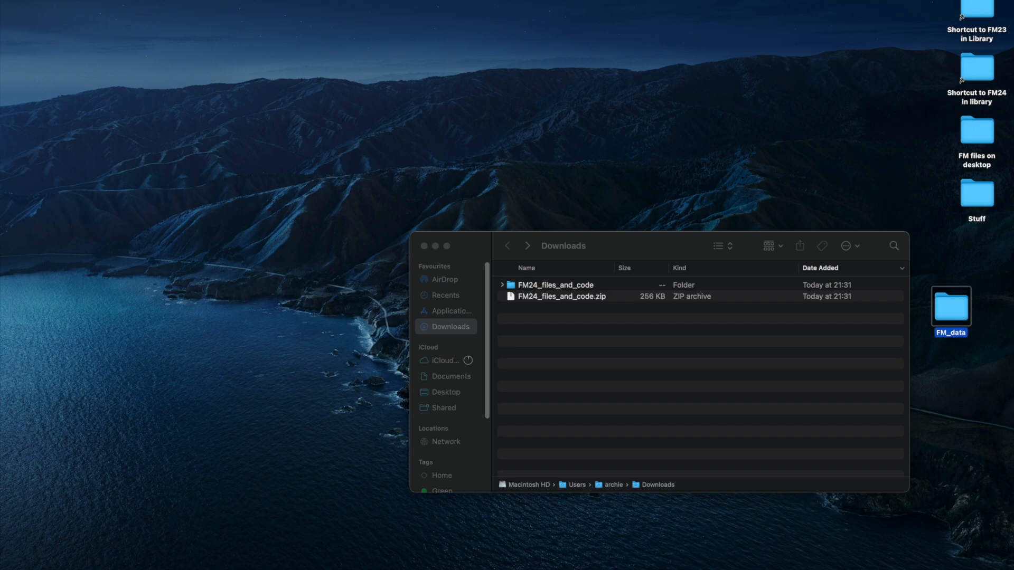
Open FM_data and the downloaded FM24 files-and-code folder in Finder.
double_click(951, 304)
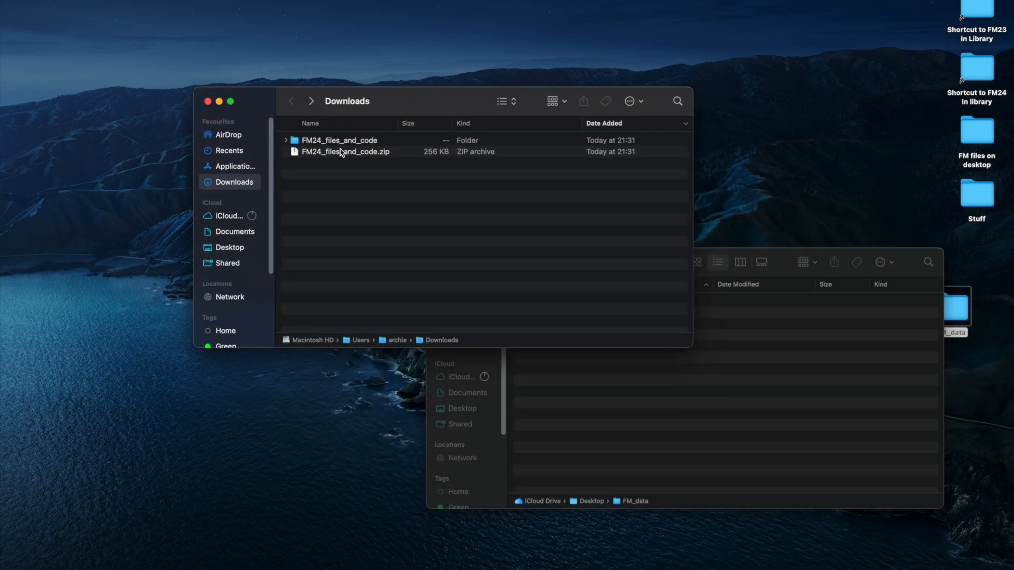
left_click(345, 152)
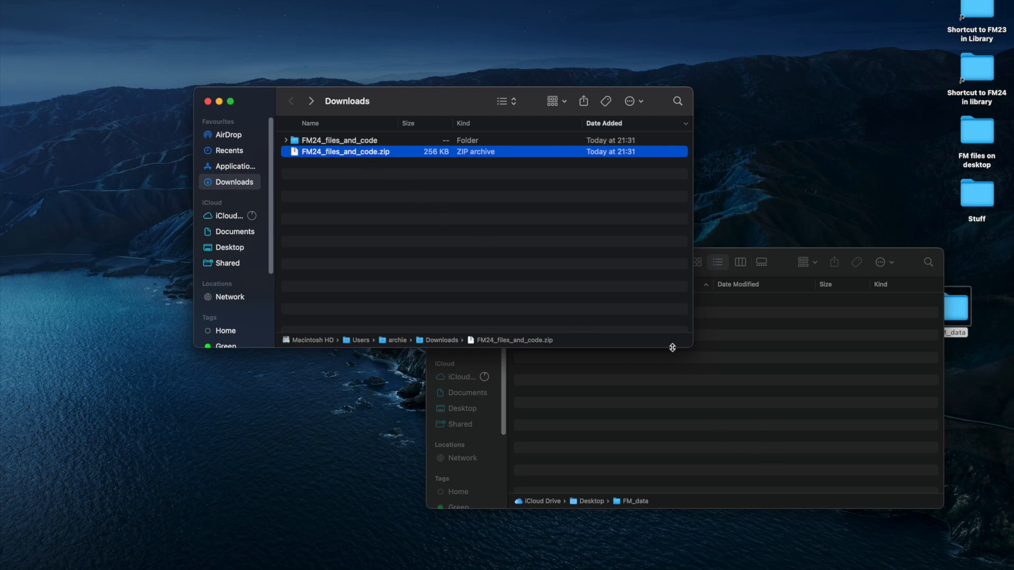
double_click(338, 139)
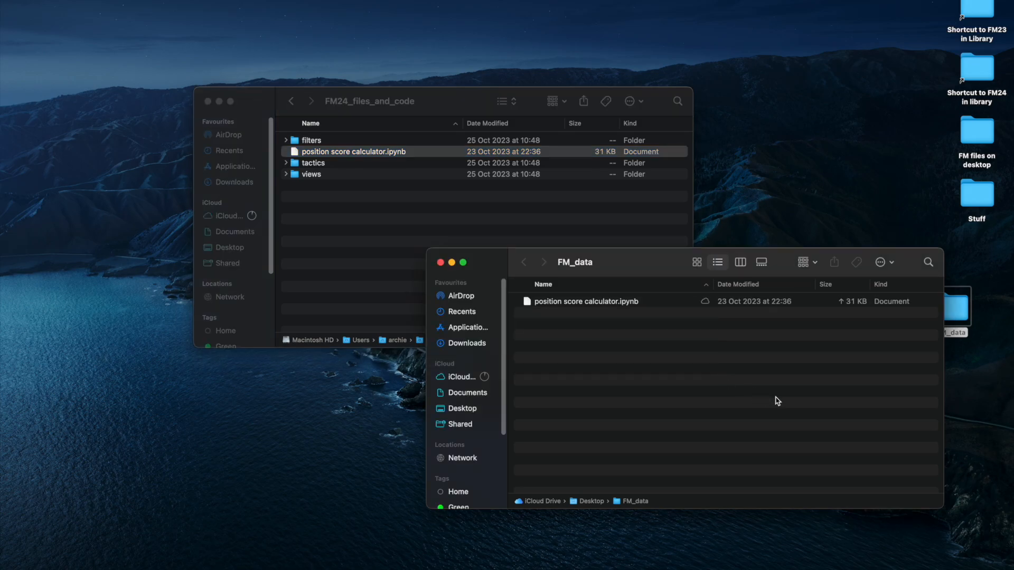
mouse_move(480, 285)
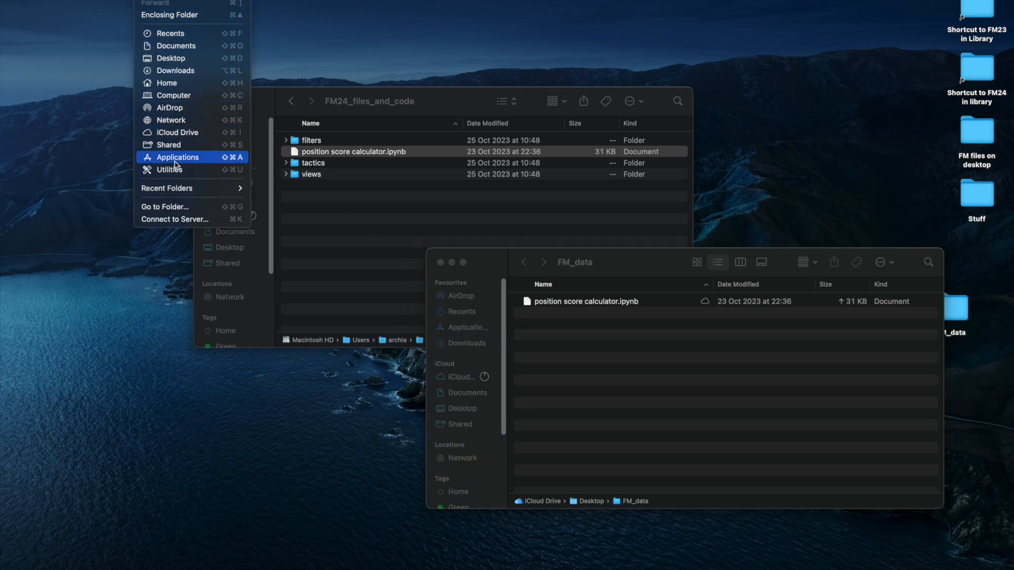
Start Anaconda-Navigator from Applications and launch Notebook from its Home page.
left_click(178, 157)
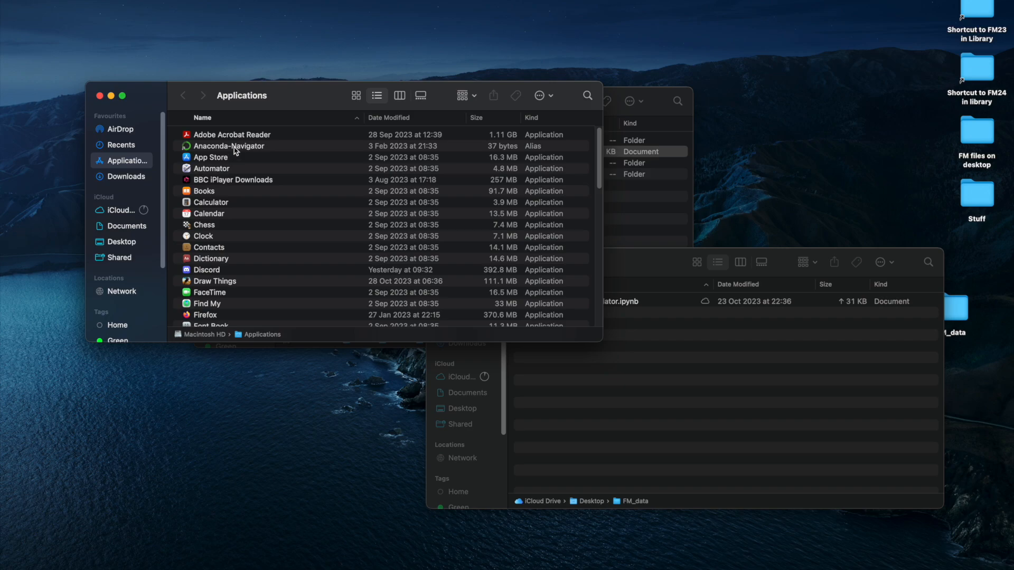
left_click(228, 145)
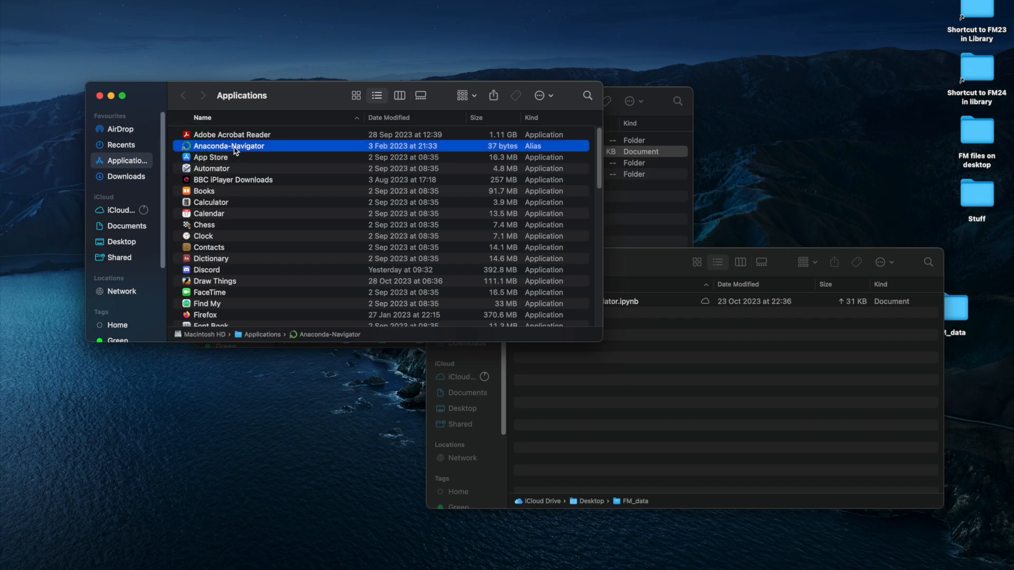
double_click(229, 146)
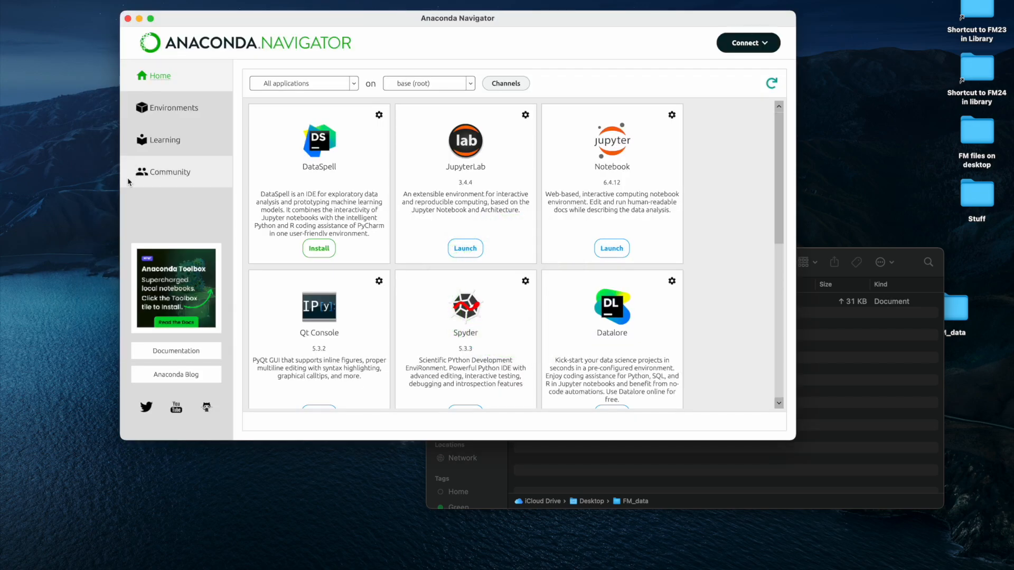
mouse_move(611, 248)
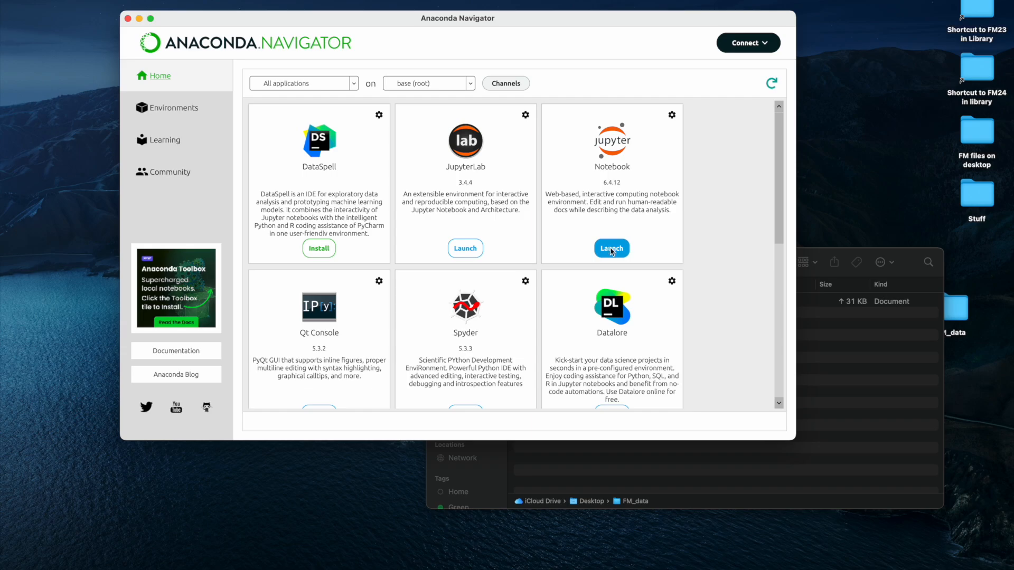
left_click(610, 248)
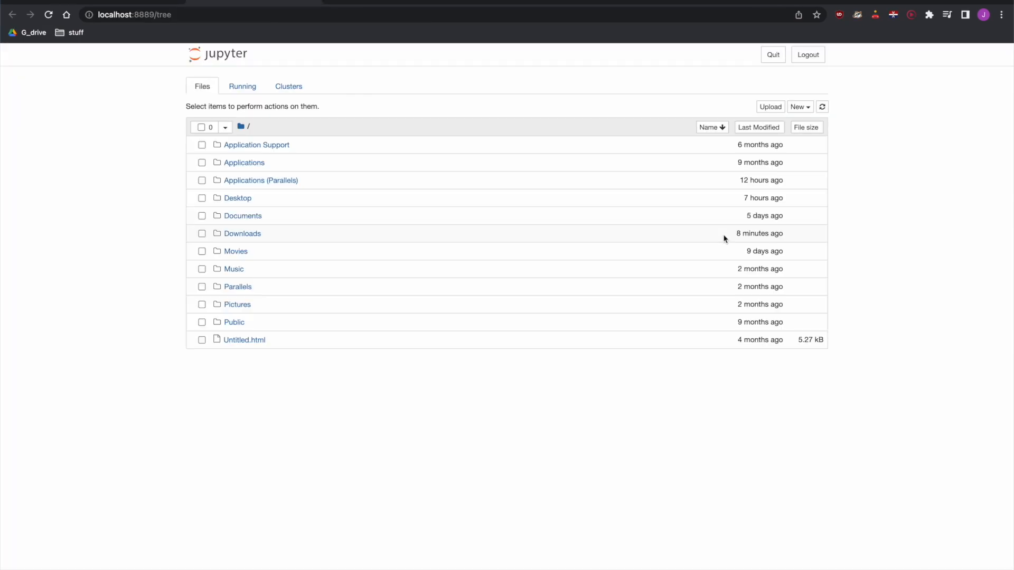
mouse_move(498, 205)
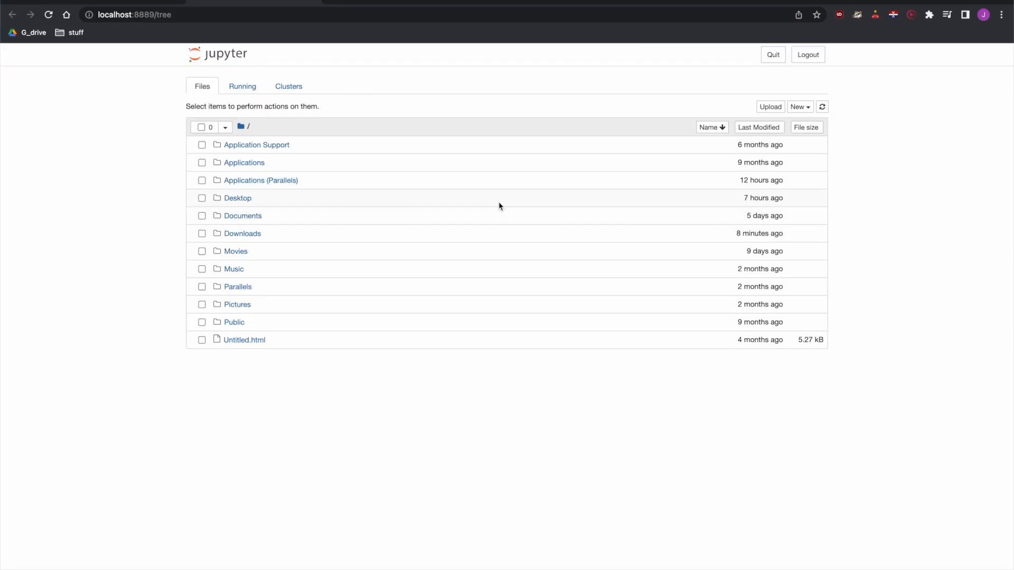
Browse to Desktop > FM_data and open position score calculator.ipynb.
left_click(236, 198)
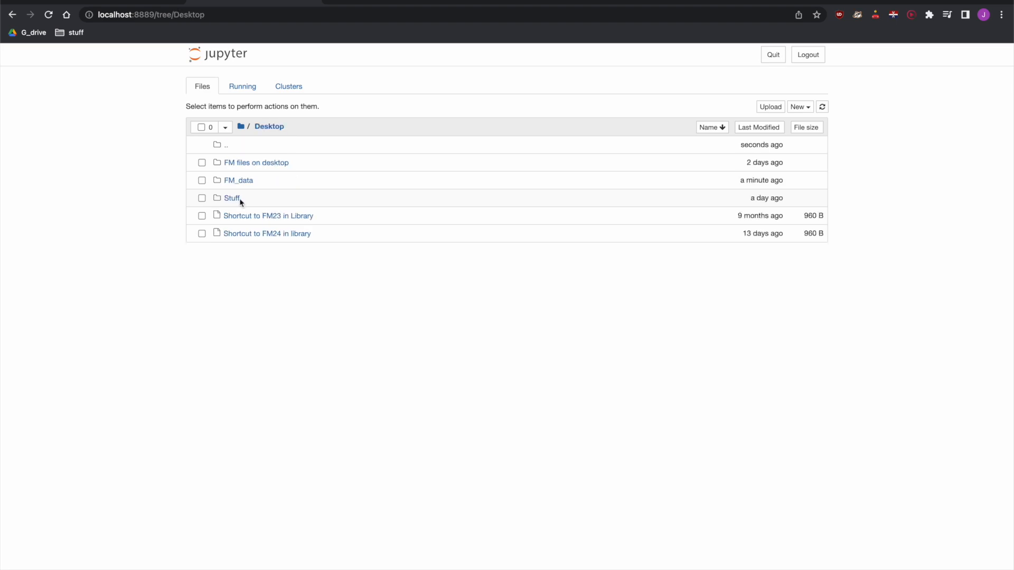
mouse_move(242, 186)
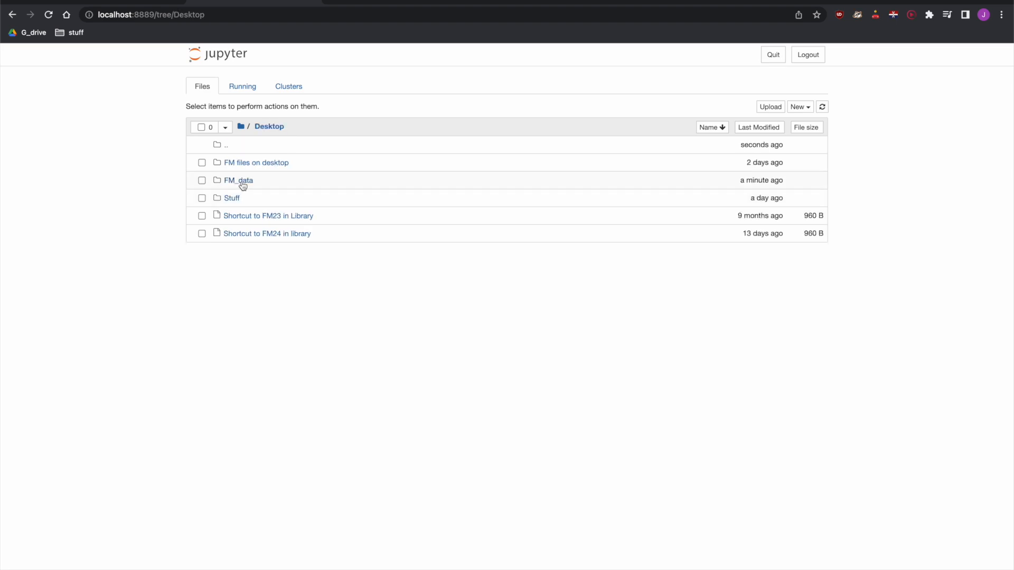
left_click(236, 181)
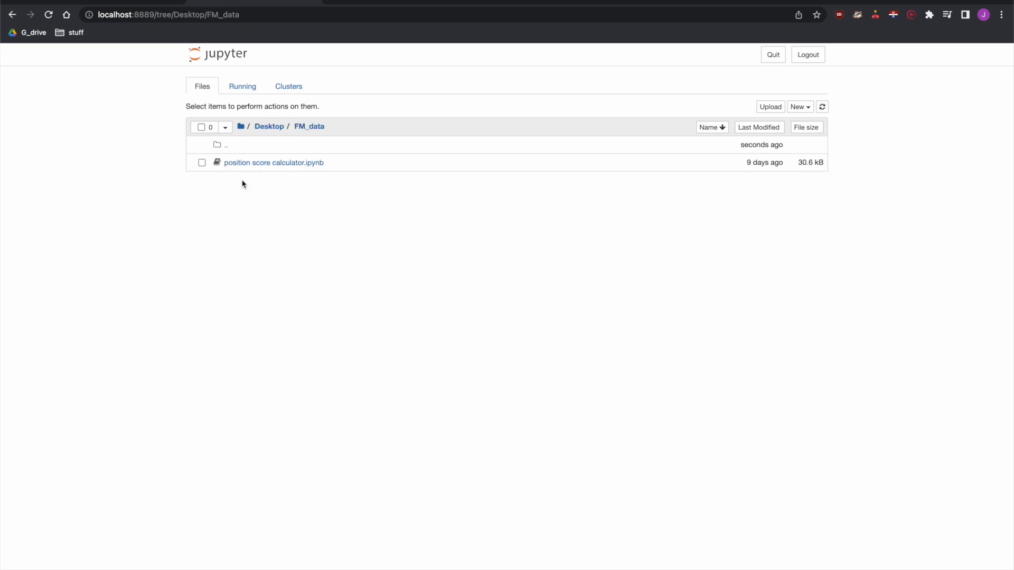
left_click(273, 162)
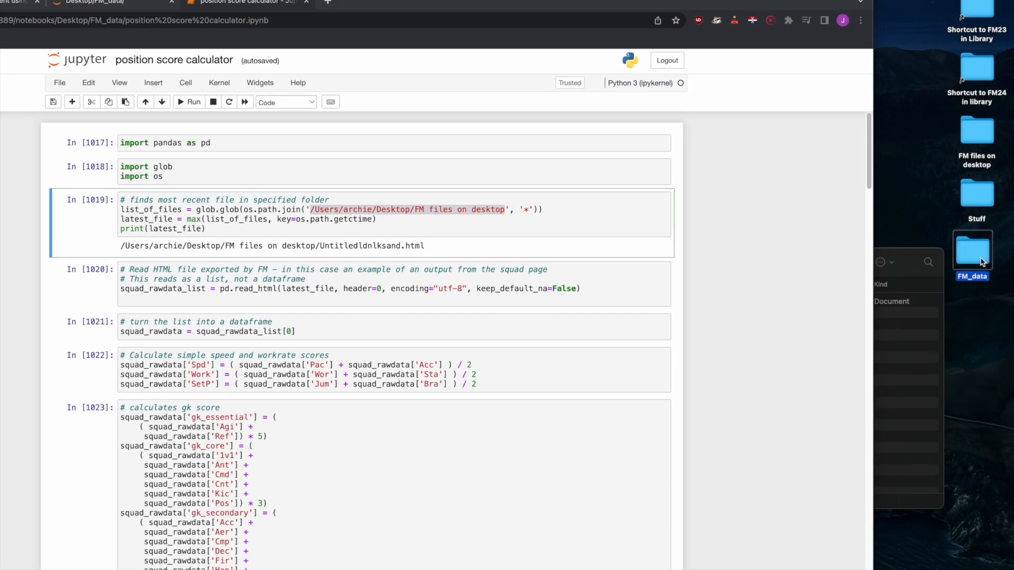
mouse_move(963, 352)
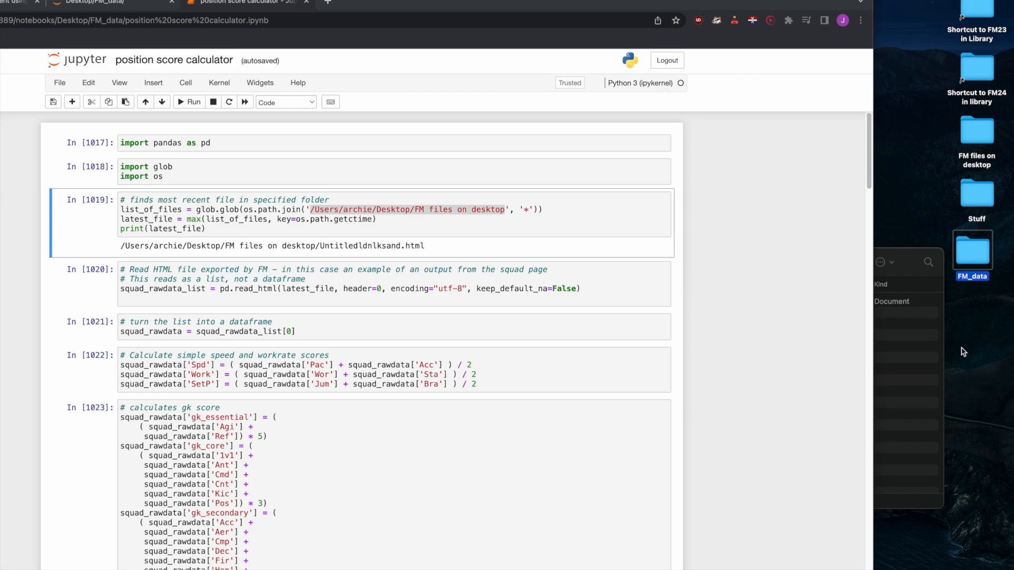
Point macos_filename at the copied Desktop FM_data path plus filename, then save the notebook.
right_click(971, 251)
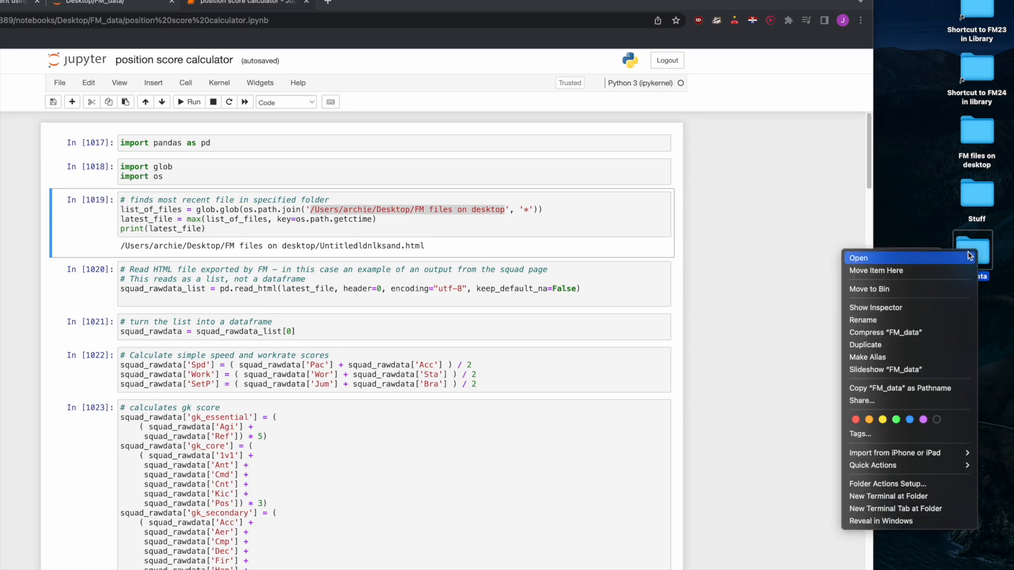
mouse_move(923, 395)
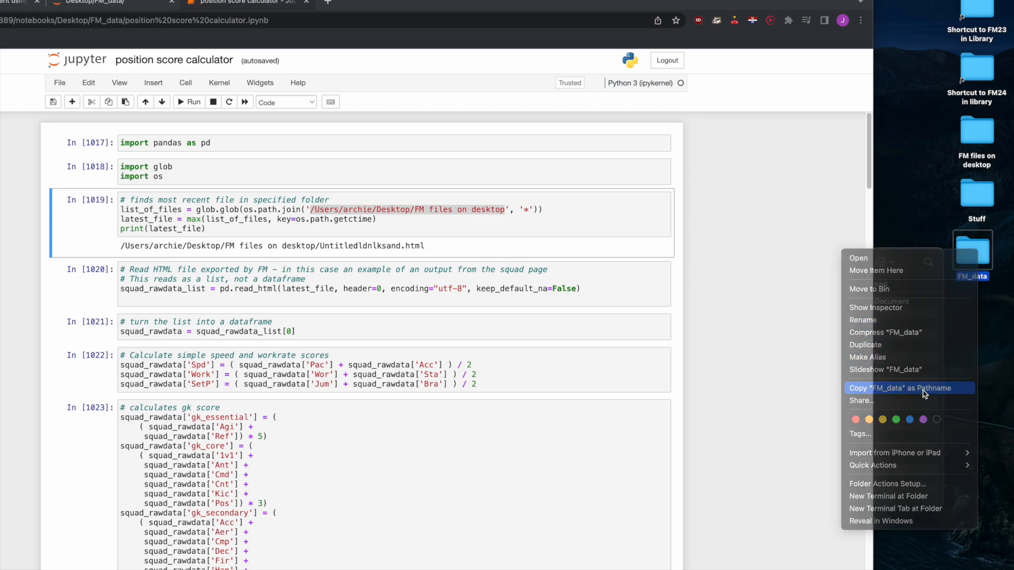
left_click(908, 388)
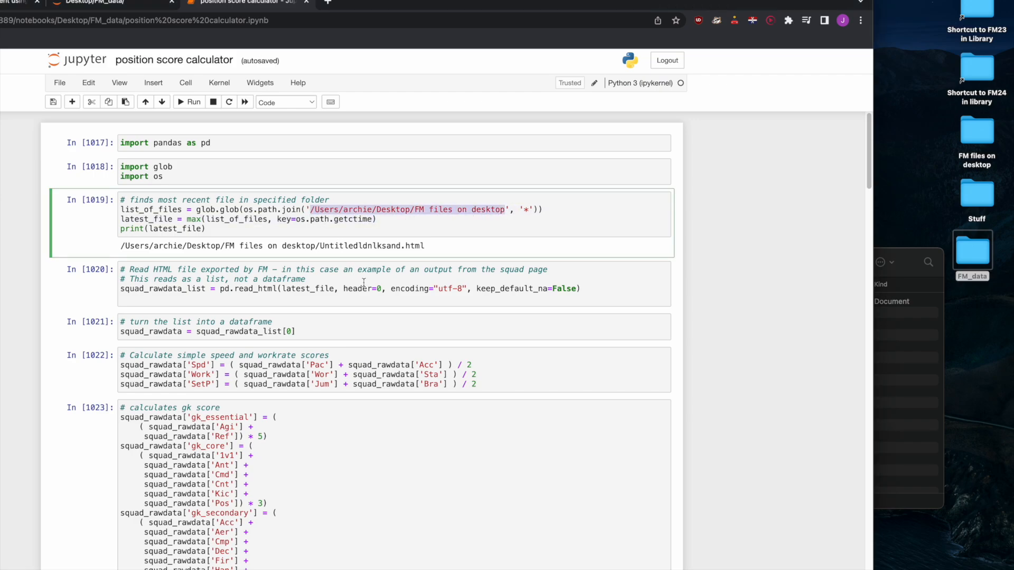
type("FM_data")
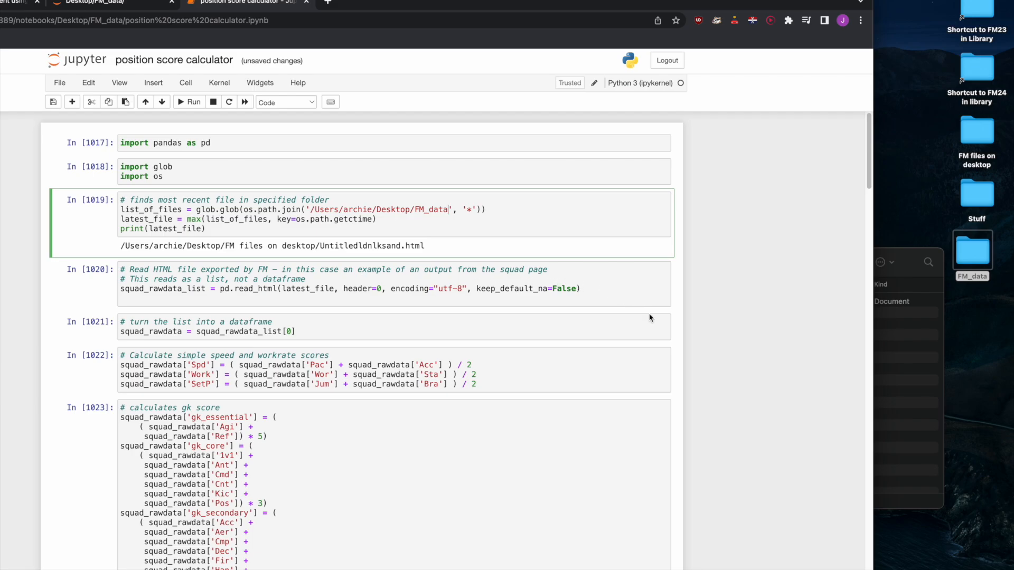
scroll("down", 3)
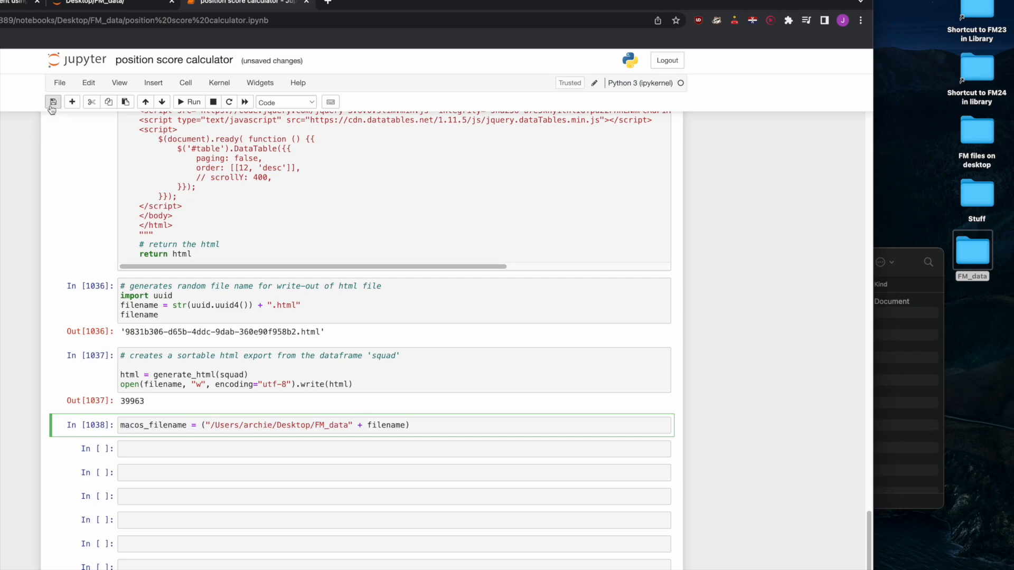
left_click(52, 102)
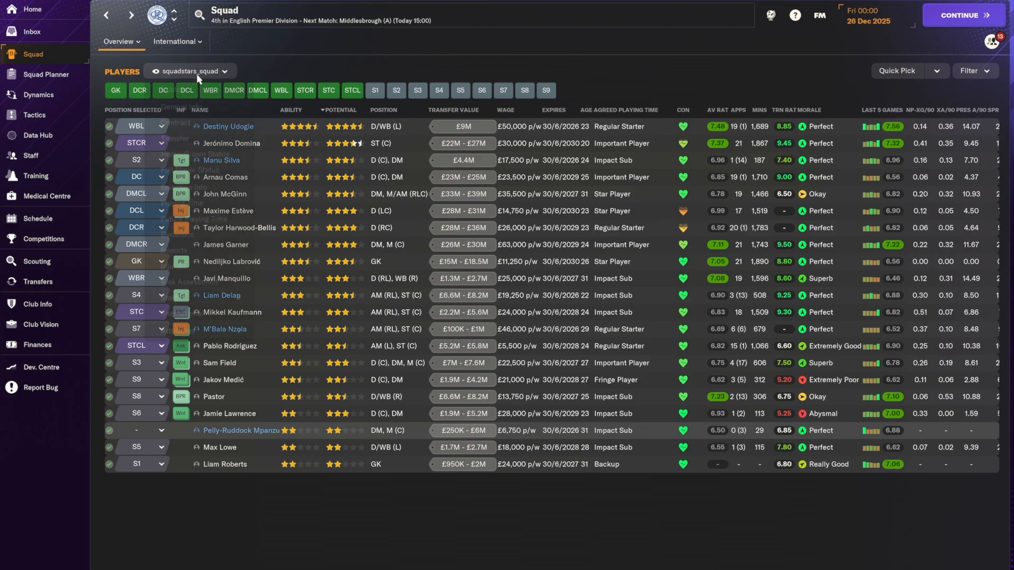
Switch to the all_attributes_squad view and save it as a web page in Desktop/FM_data.
left_click(190, 71)
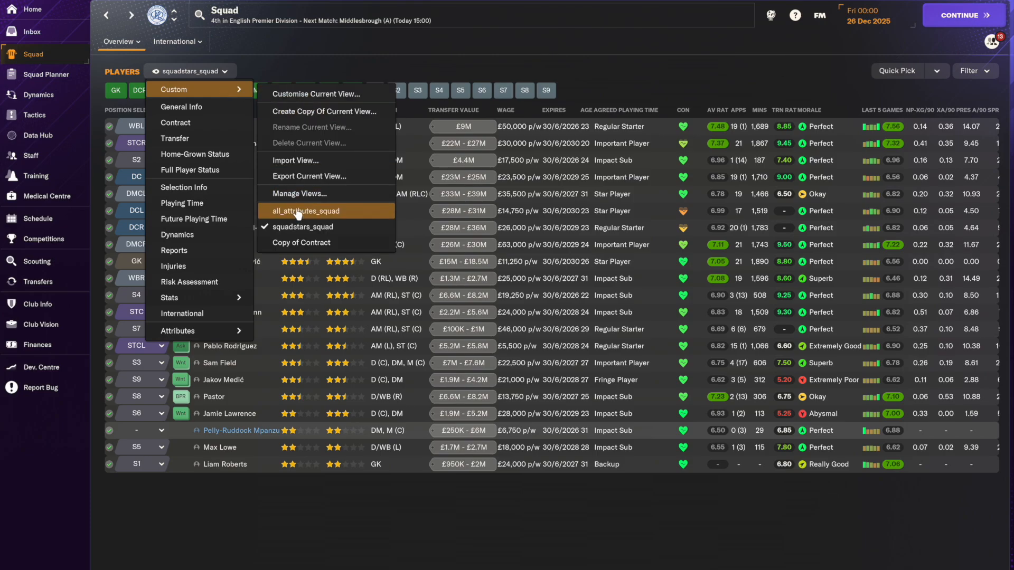
left_click(297, 210)
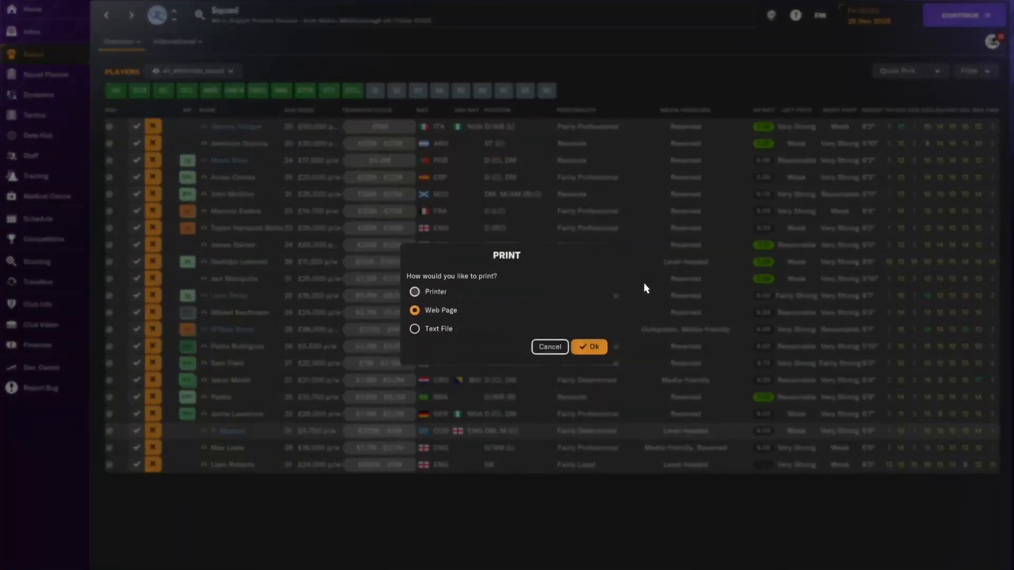
left_click(588, 347)
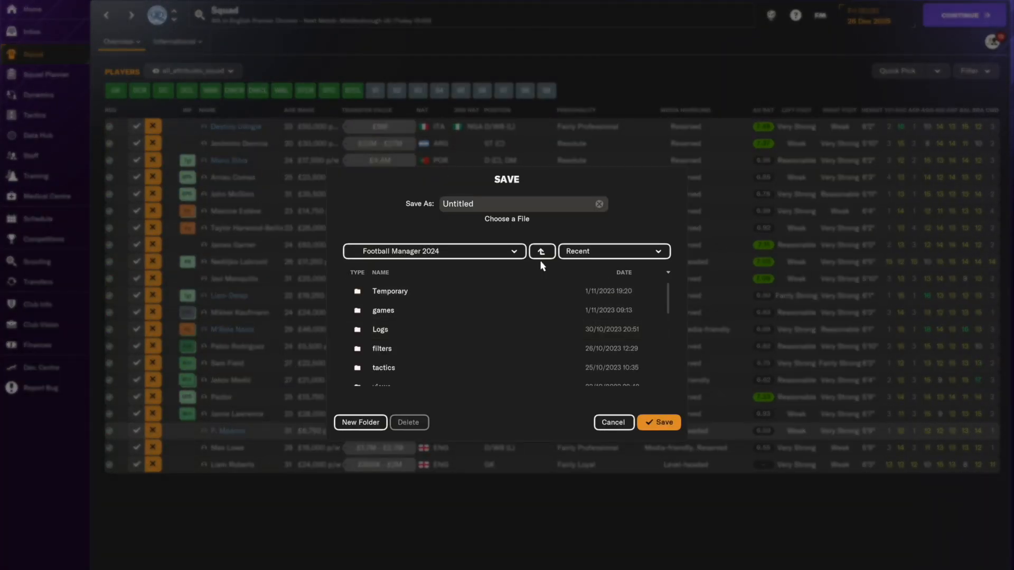
left_click(541, 251)
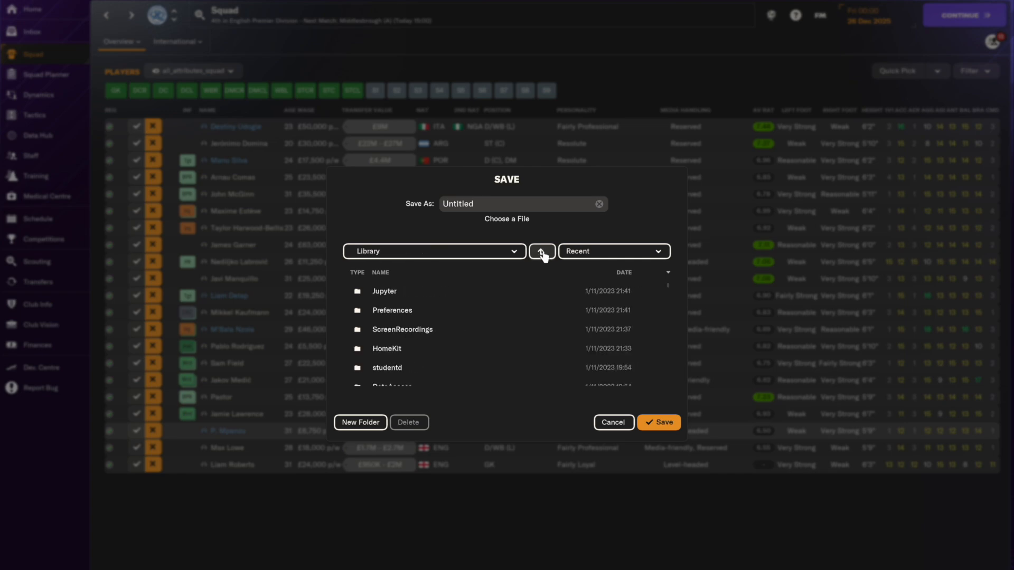
left_click(541, 251)
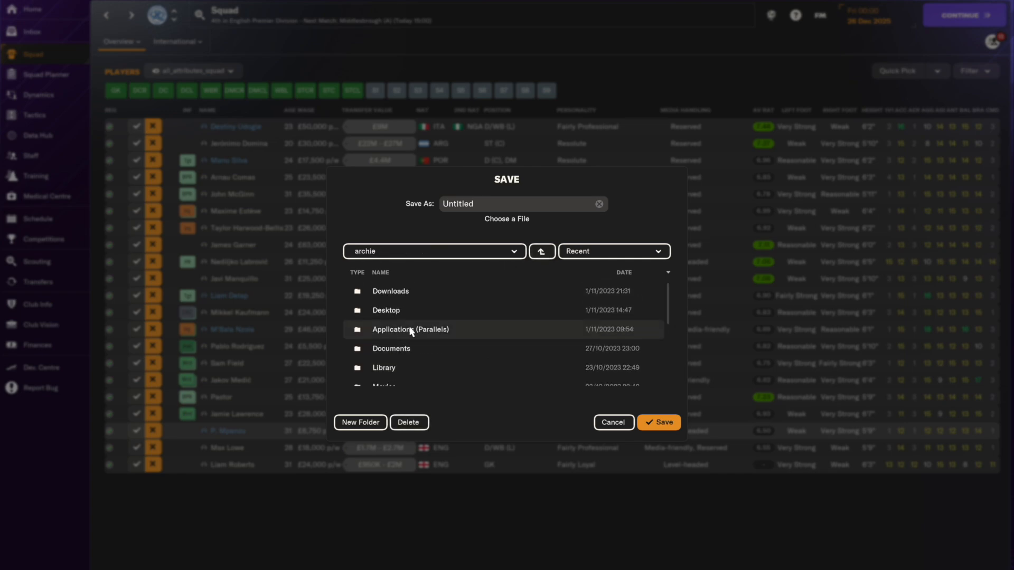
double_click(385, 310)
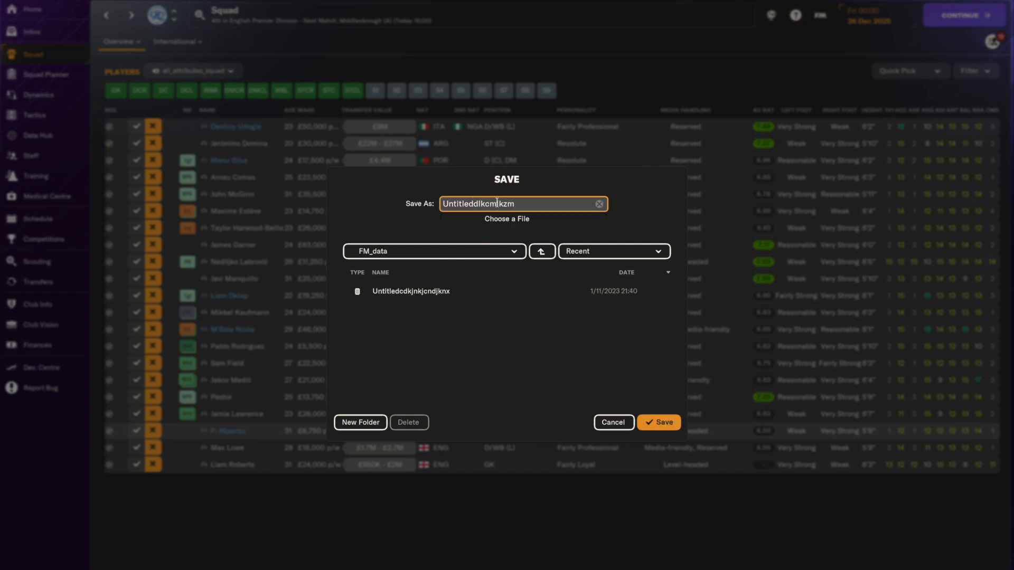
left_click(657, 423)
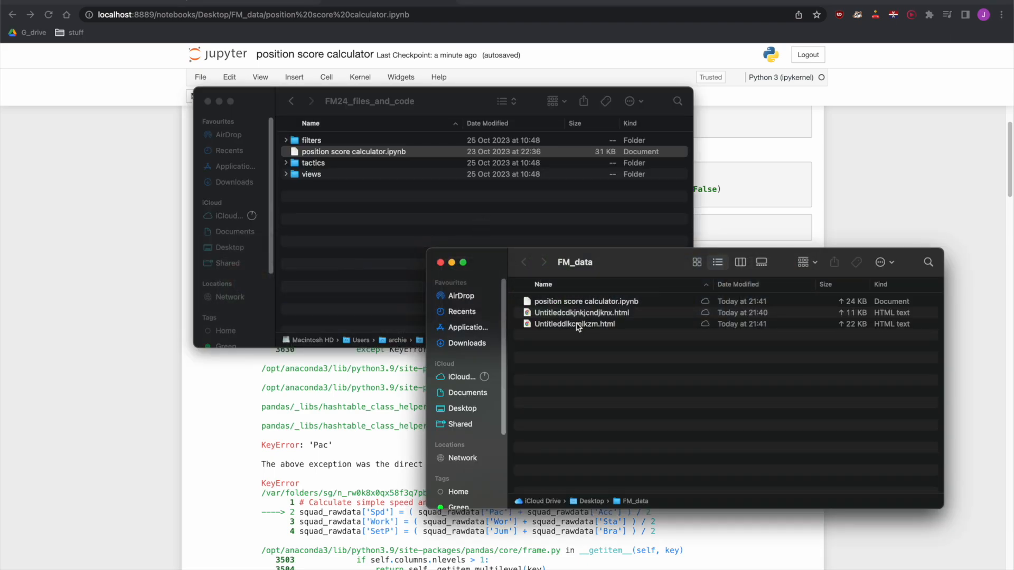
Check the new squad export, then open the generated sortable player table in Chrome.
left_click(326, 77)
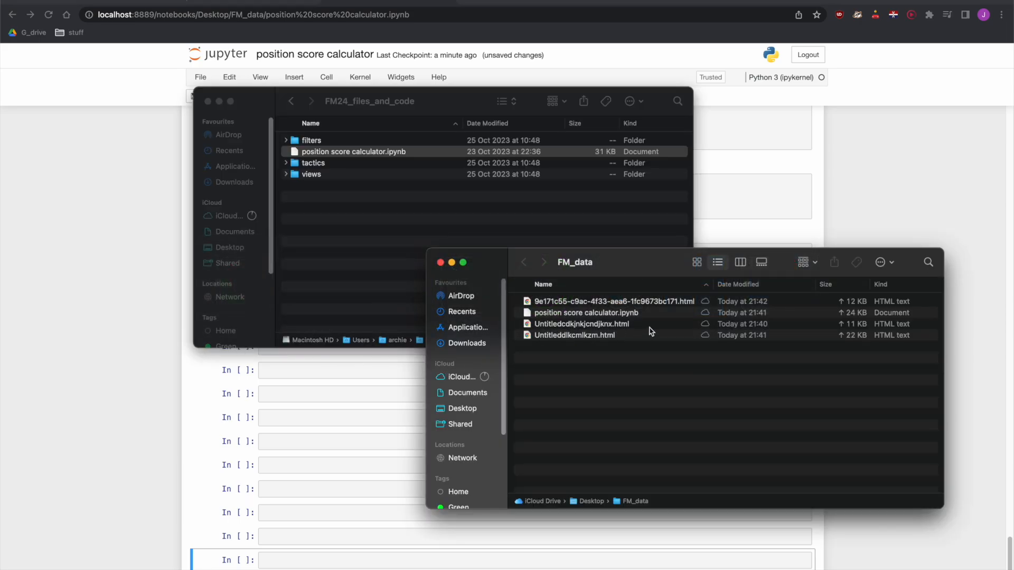
mouse_move(610, 303)
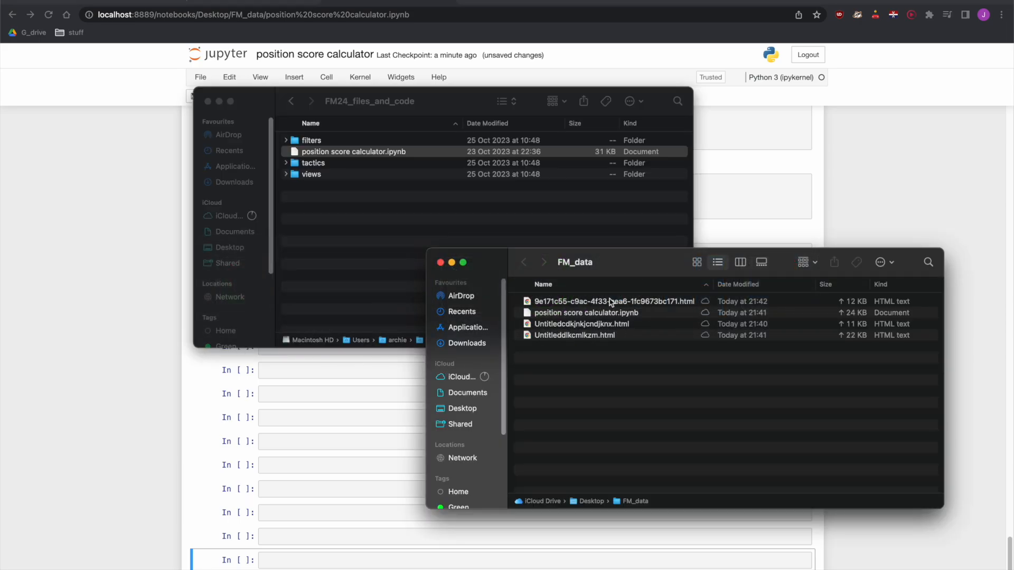
double_click(592, 300)
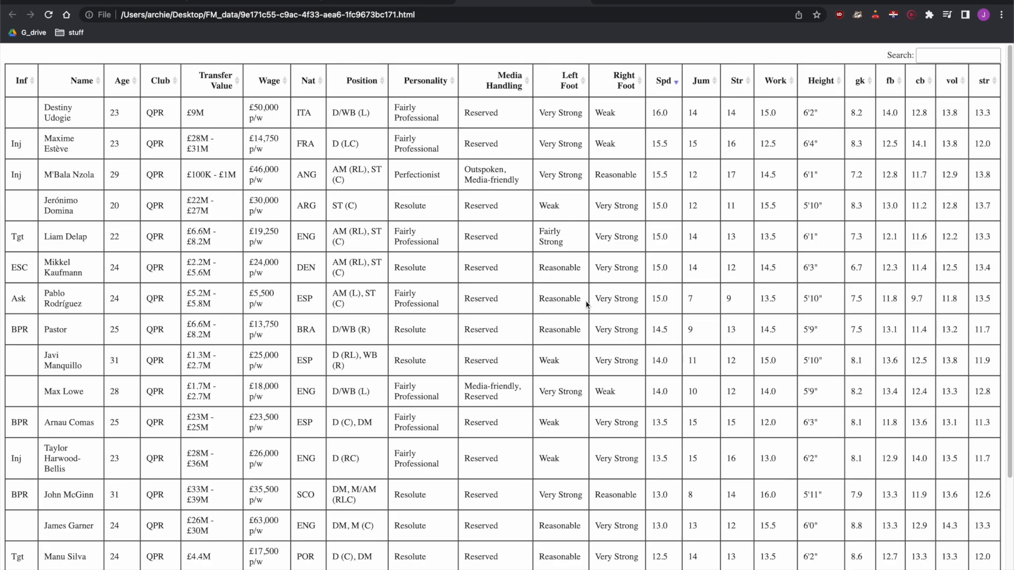
mouse_move(984, 81)
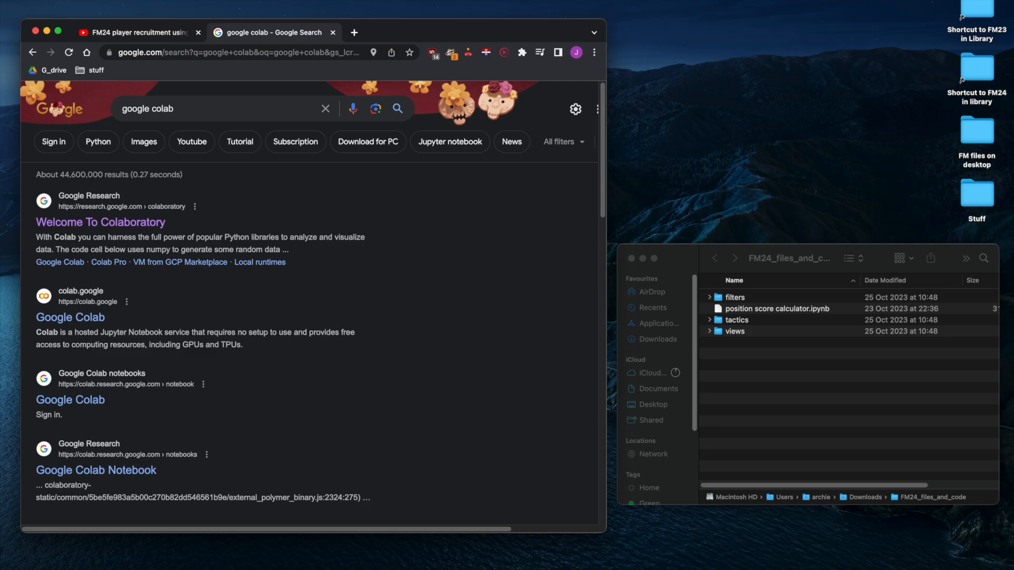
mouse_move(104, 205)
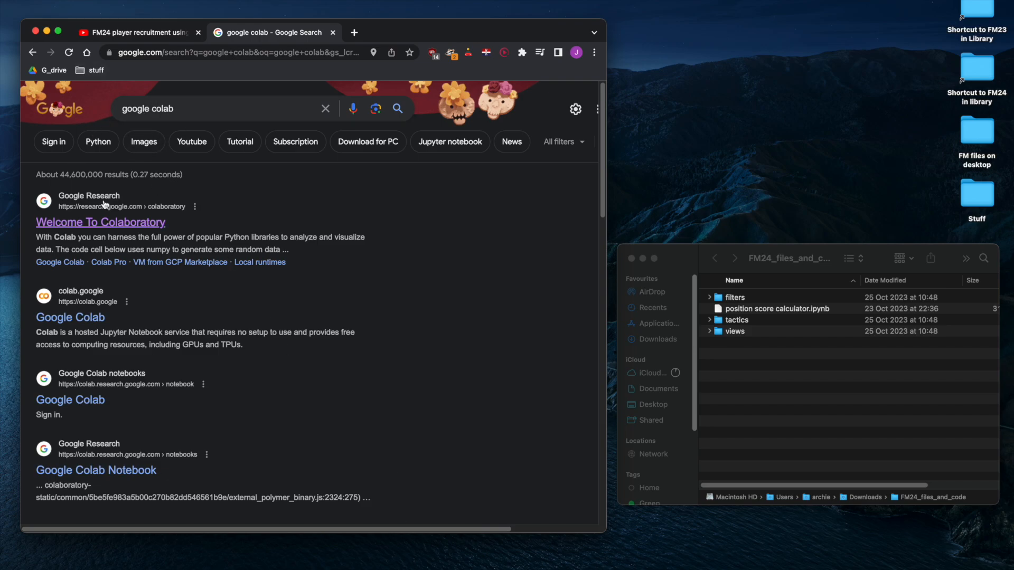
Upload and open position score calculator.ipynb from FM24_files_and_code in Colaboratory.
left_click(100, 222)
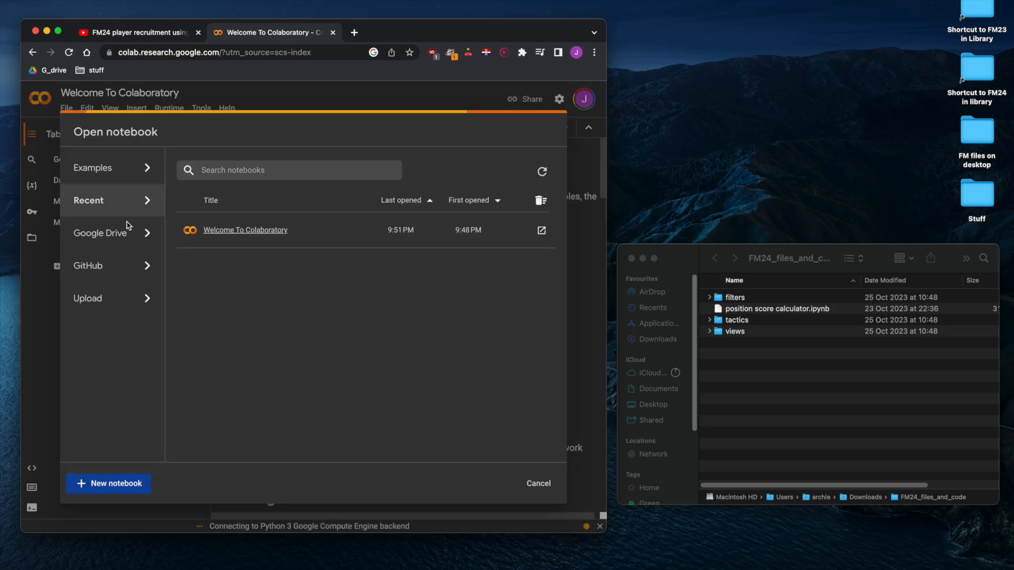
left_click(538, 483)
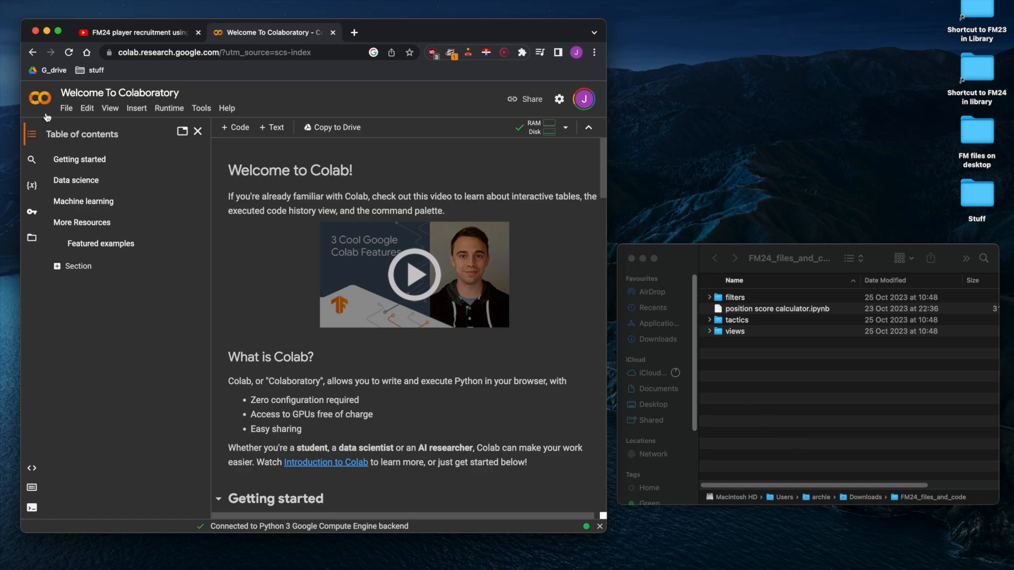
left_click(66, 107)
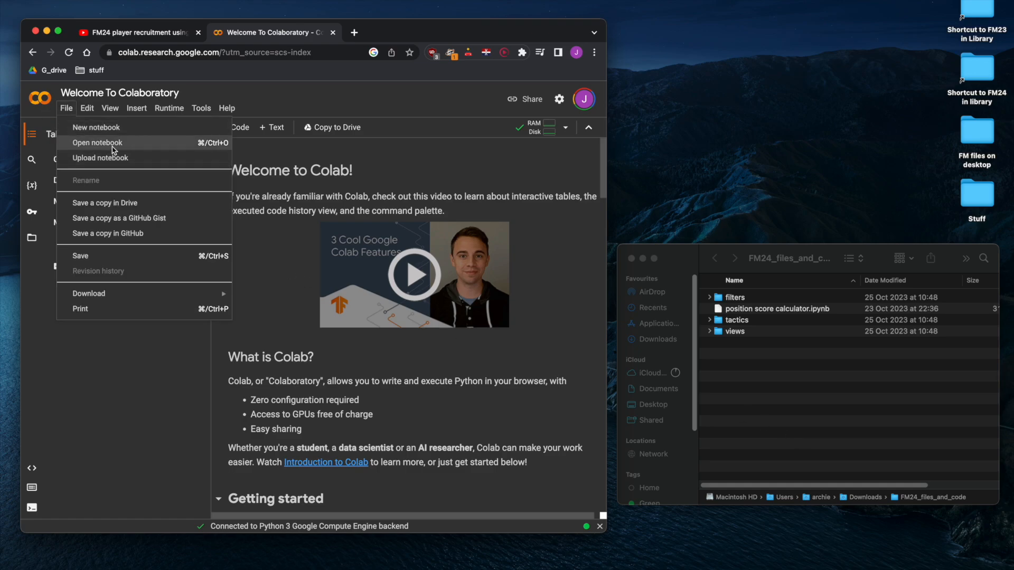
left_click(98, 142)
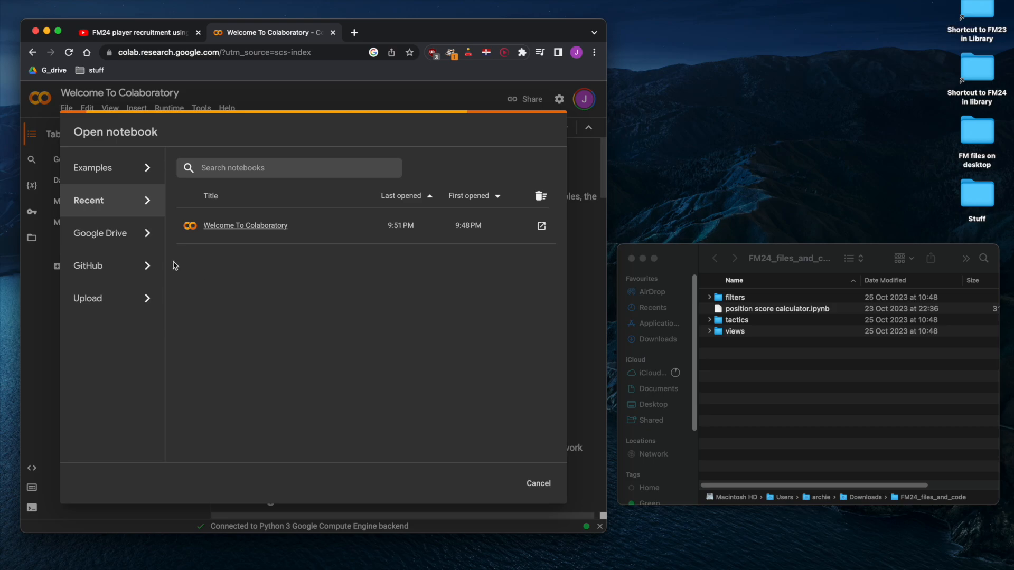
left_click(88, 298)
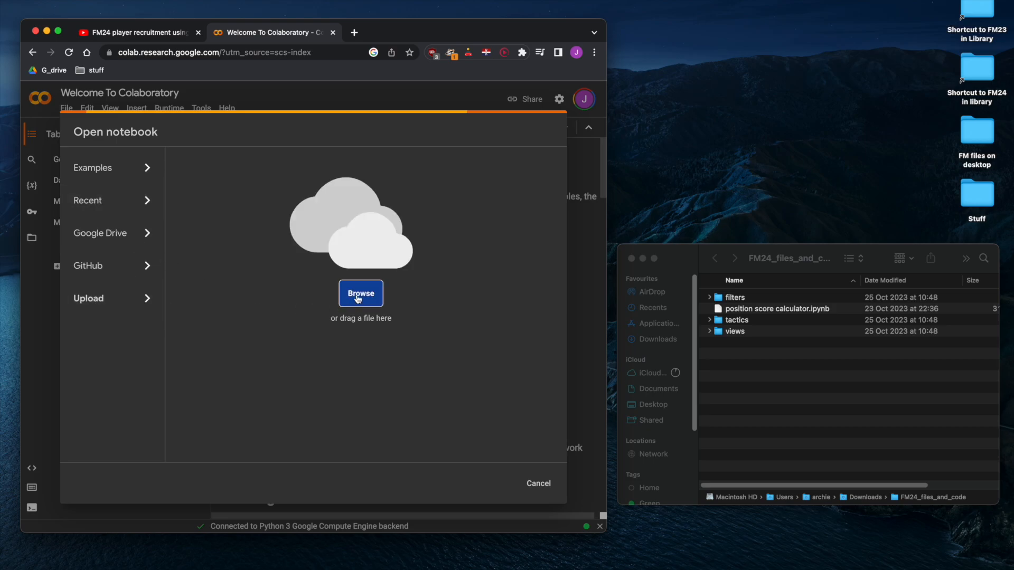
left_click(360, 293)
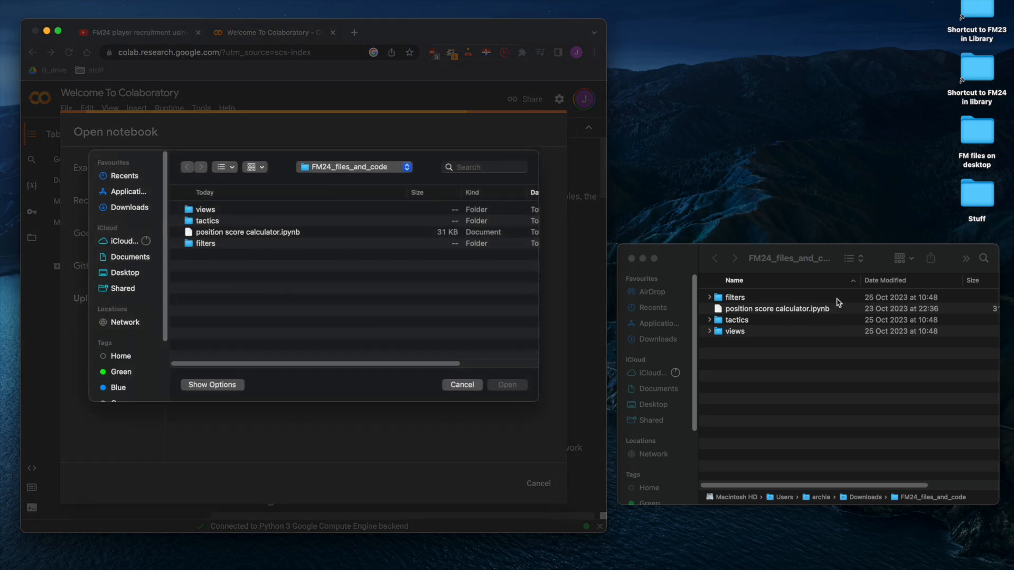
left_click(248, 232)
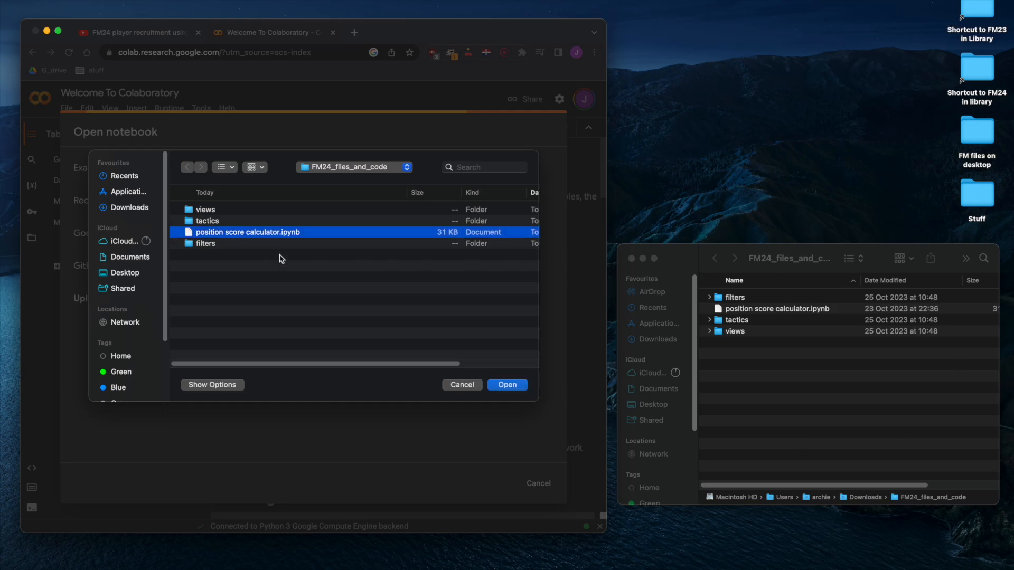
left_click(507, 385)
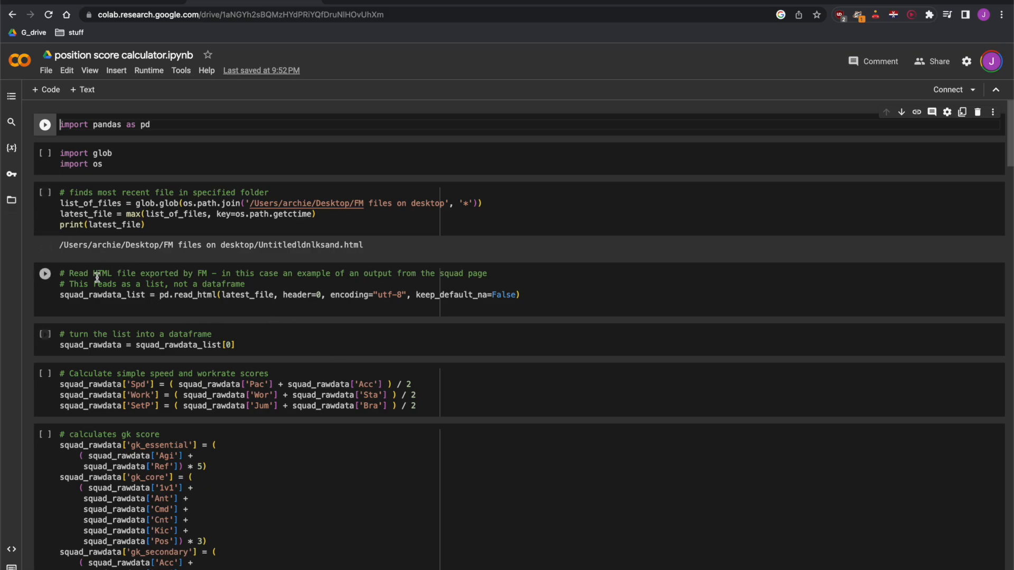
left_click(11, 200)
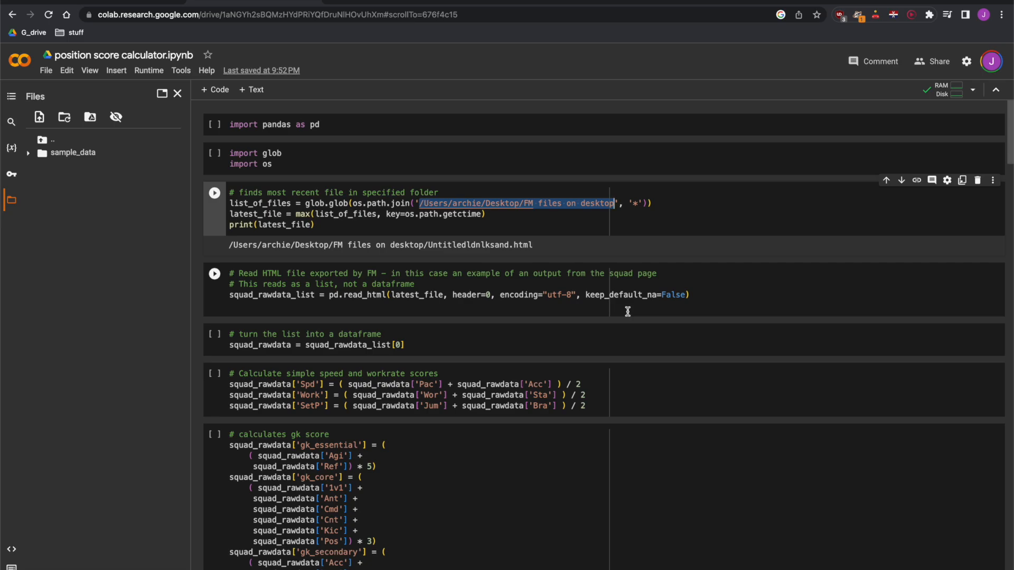
type("/")
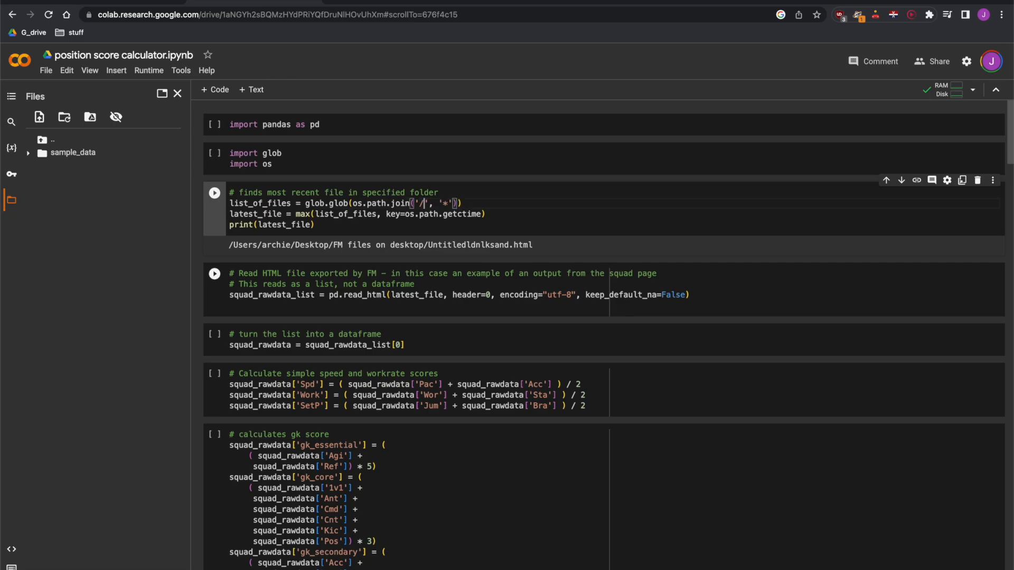
type("content")
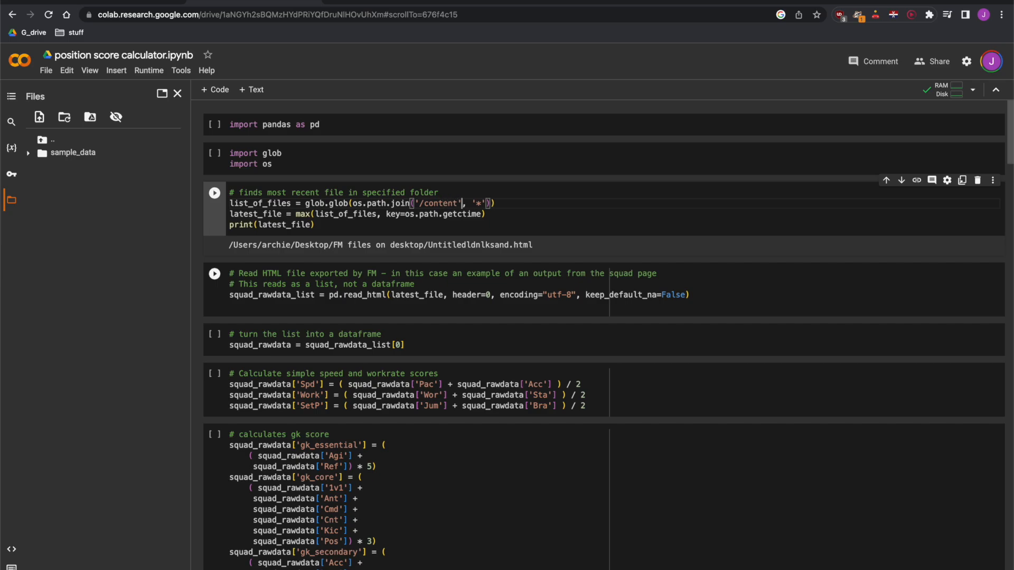
double_click(438, 203)
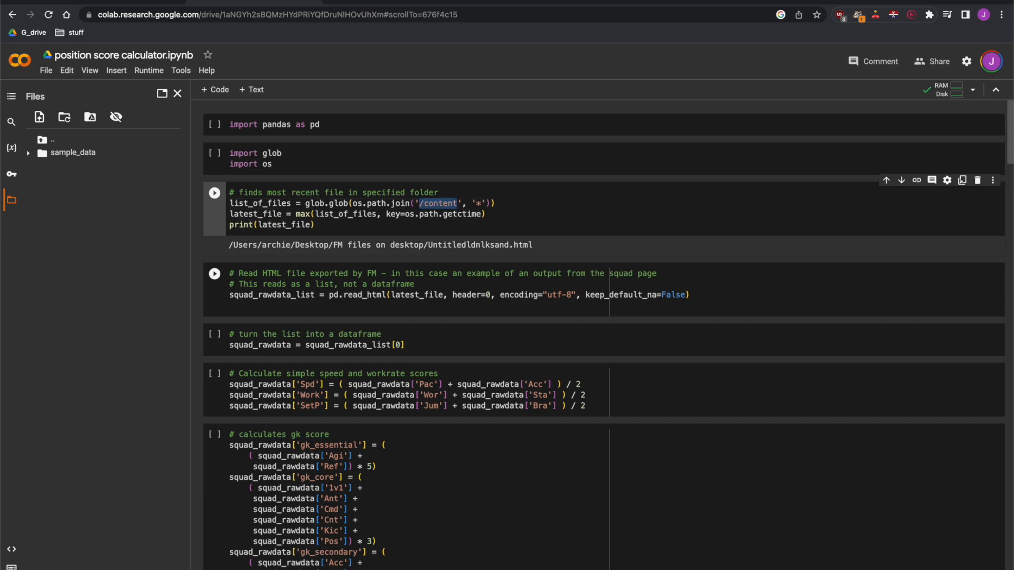
scroll("down", 3)
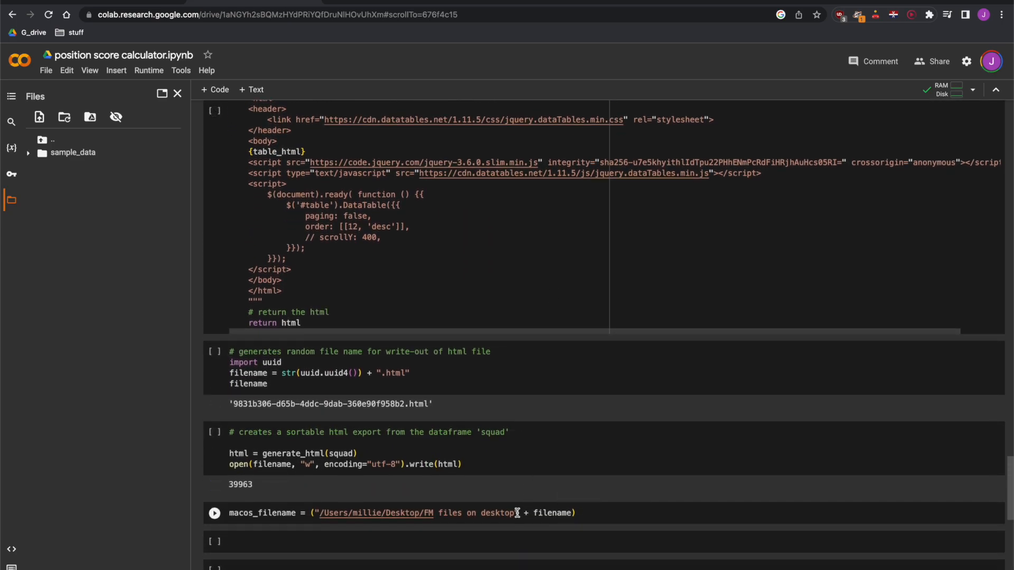
double_click(417, 513)
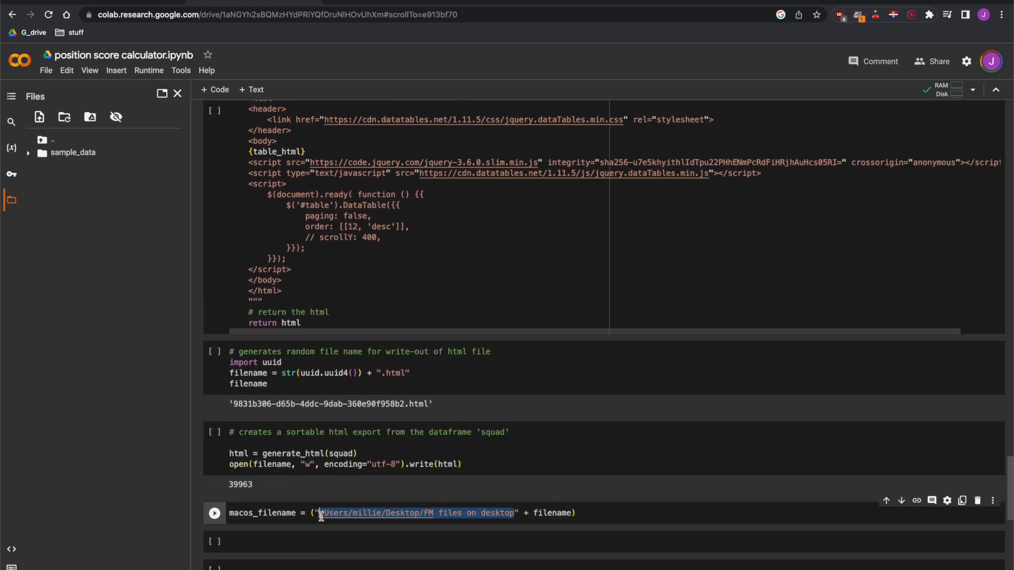
type("\"/content")
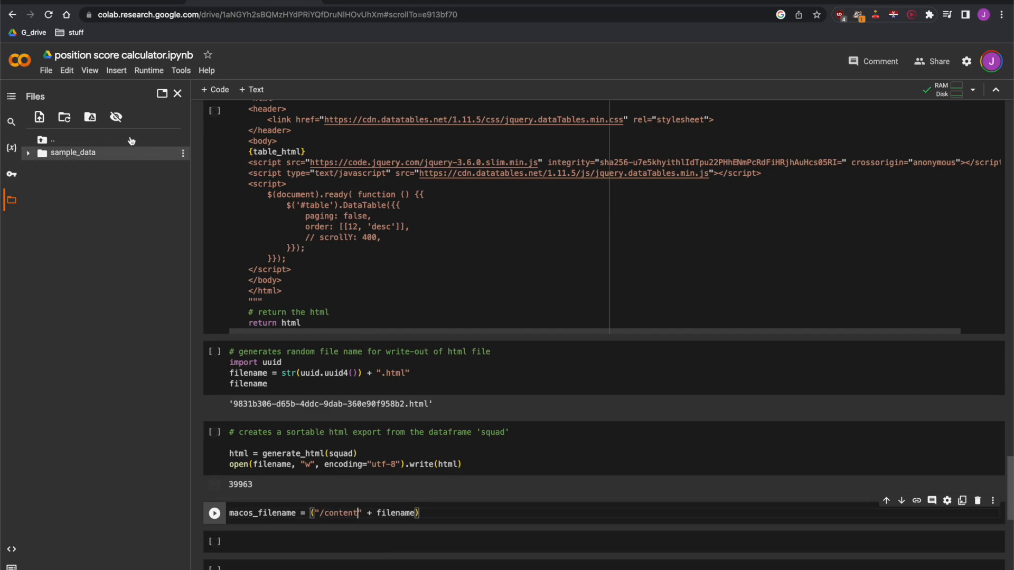
left_click(45, 70)
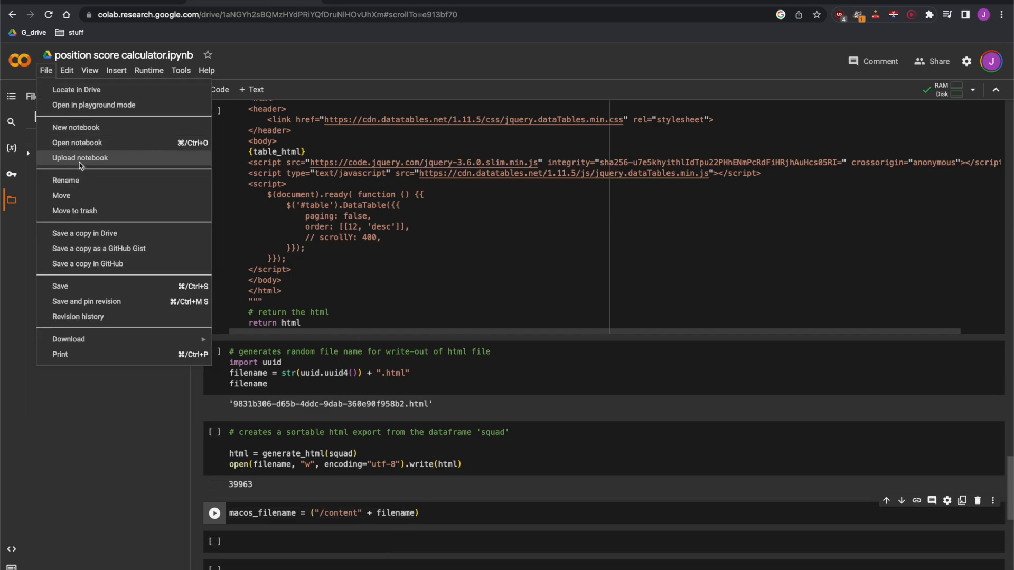
mouse_move(78, 317)
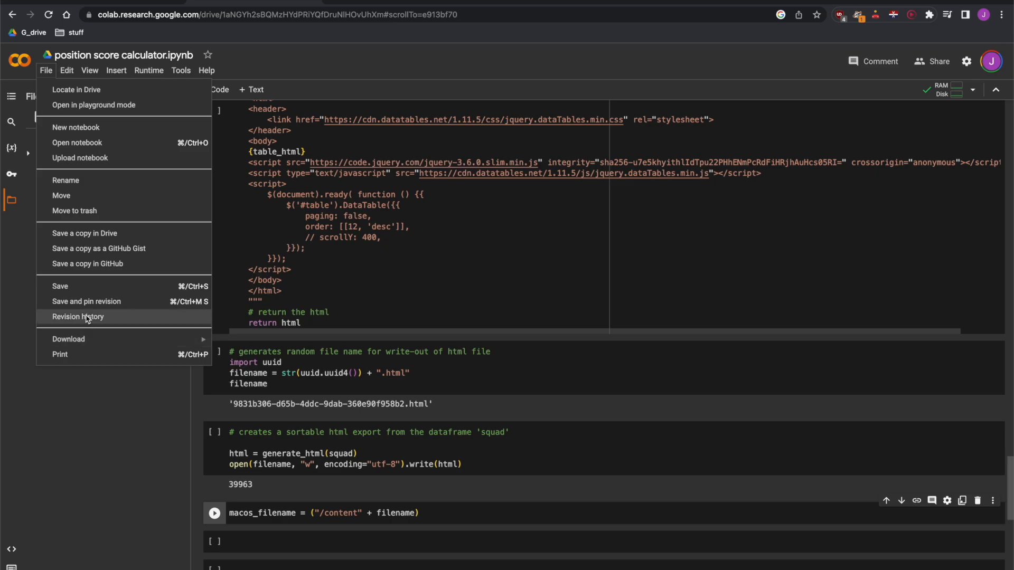
left_click(60, 286)
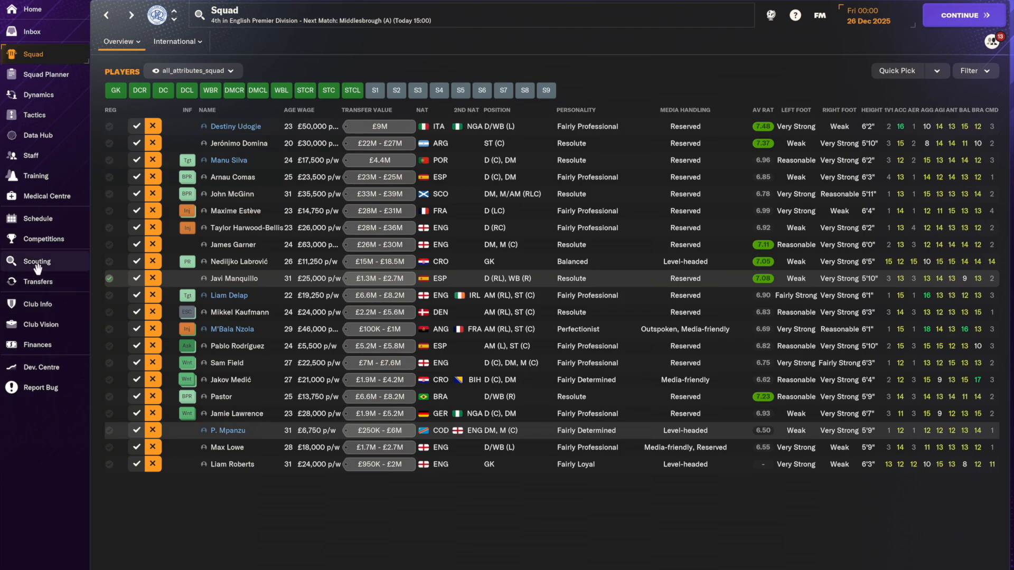
Edit the Scouting player search to find goalkeepers.
left_click(37, 260)
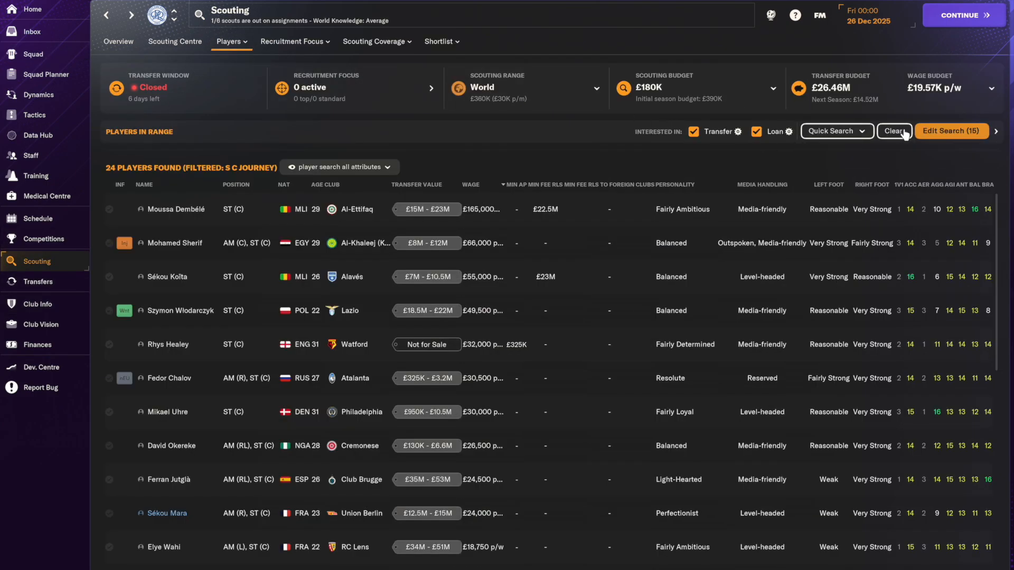
left_click(951, 131)
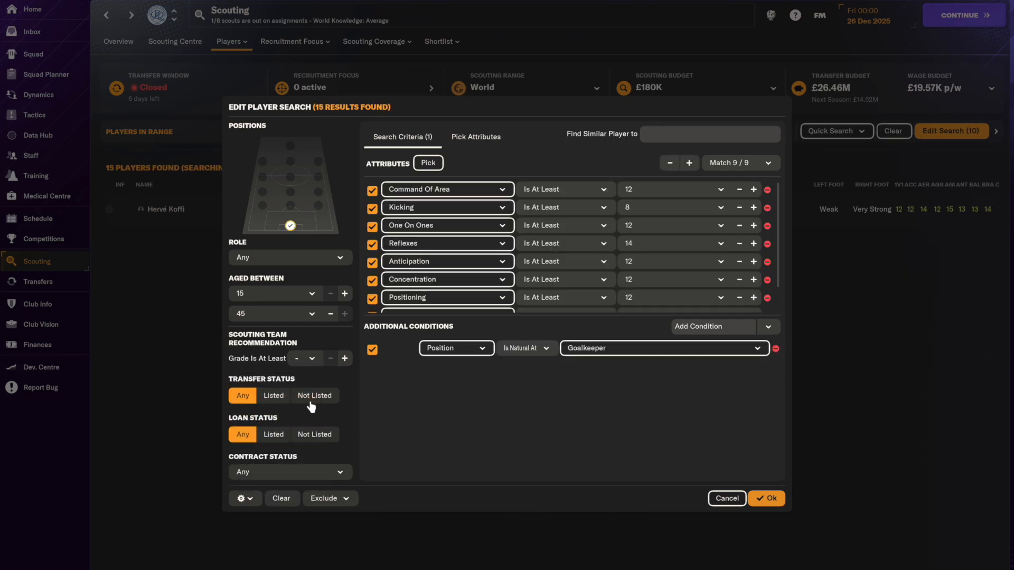
left_click(765, 498)
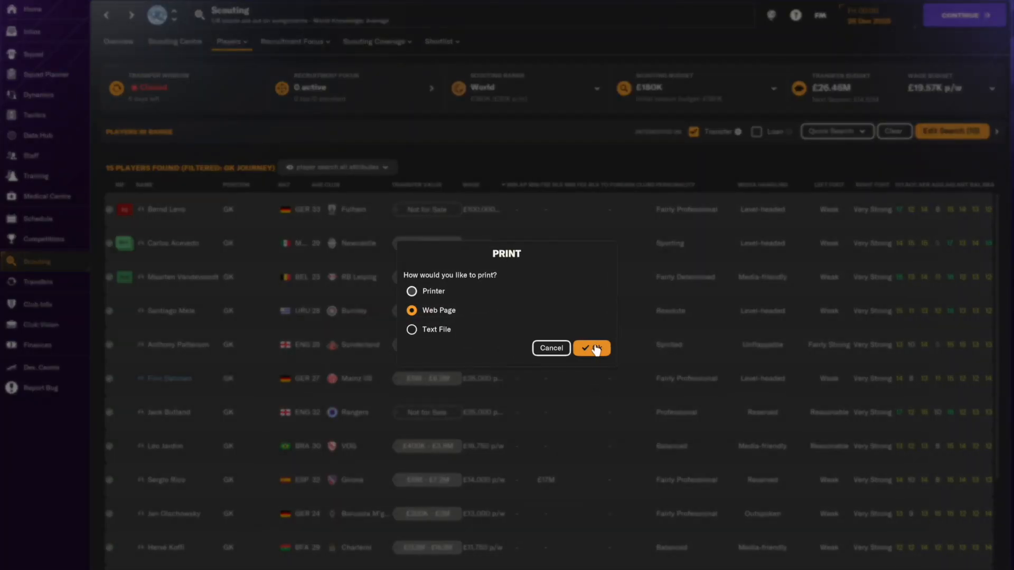
Export the goalkeeper results as web page 'kcdjbskzdjczkjt' into Desktop's FM files on desktop folder.
left_click(590, 347)
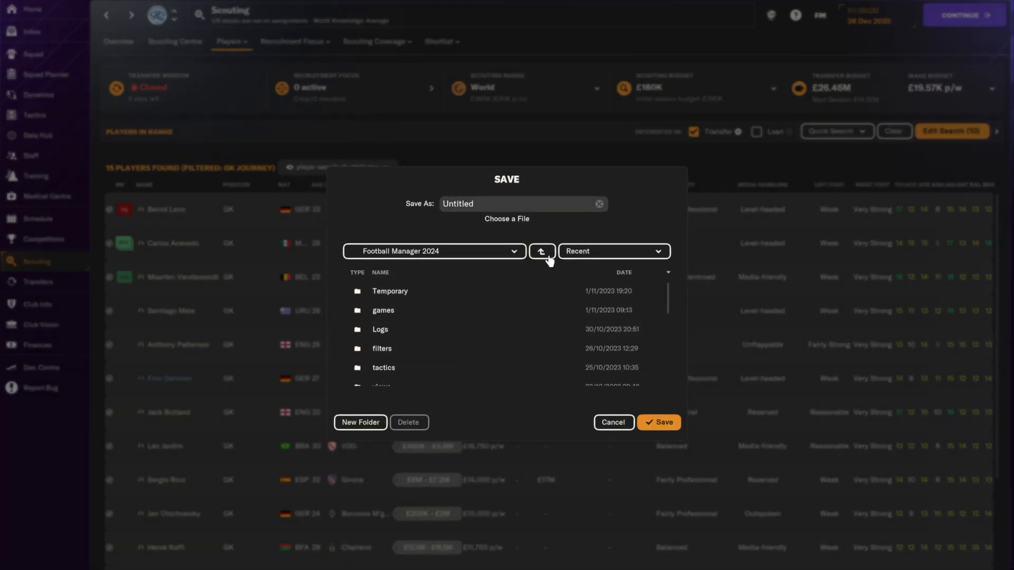
left_click(541, 251)
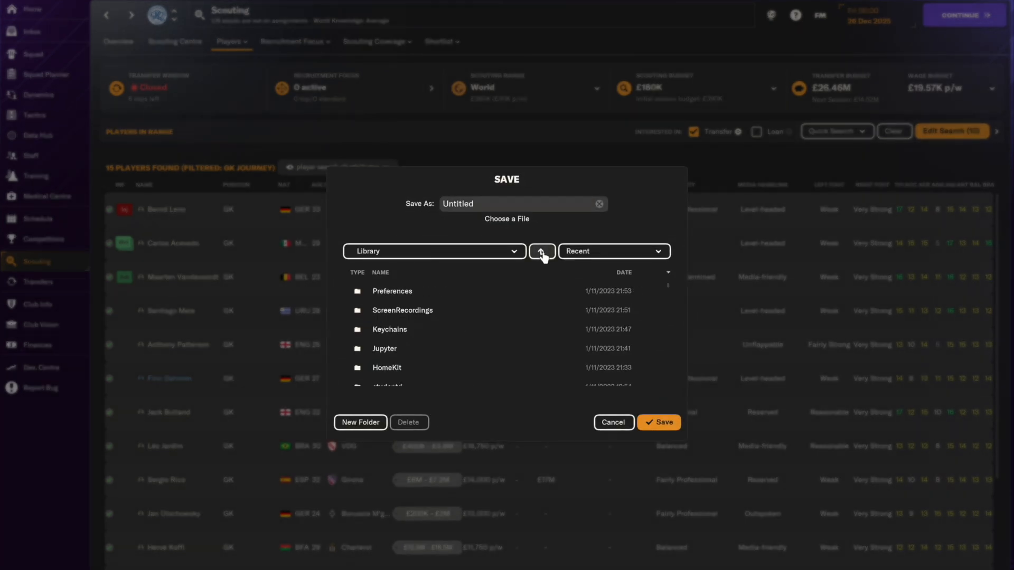
left_click(541, 250)
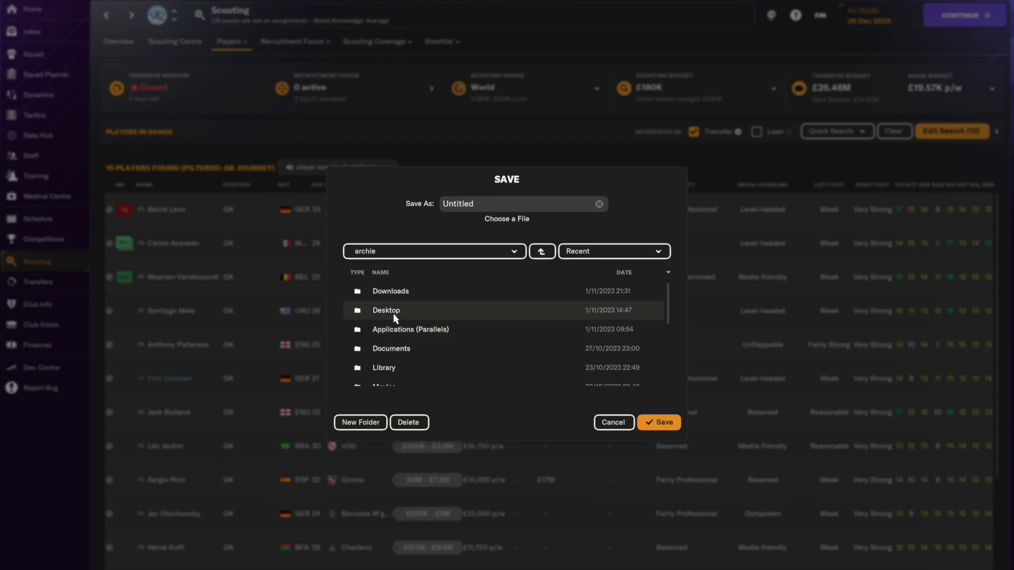
double_click(386, 310)
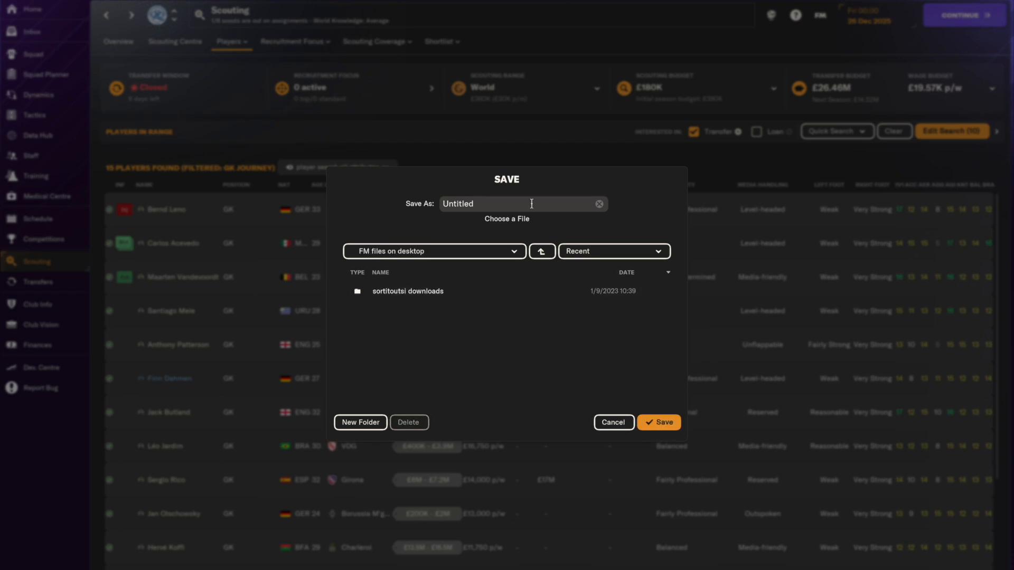
type("kcdjbskzdjczkjt")
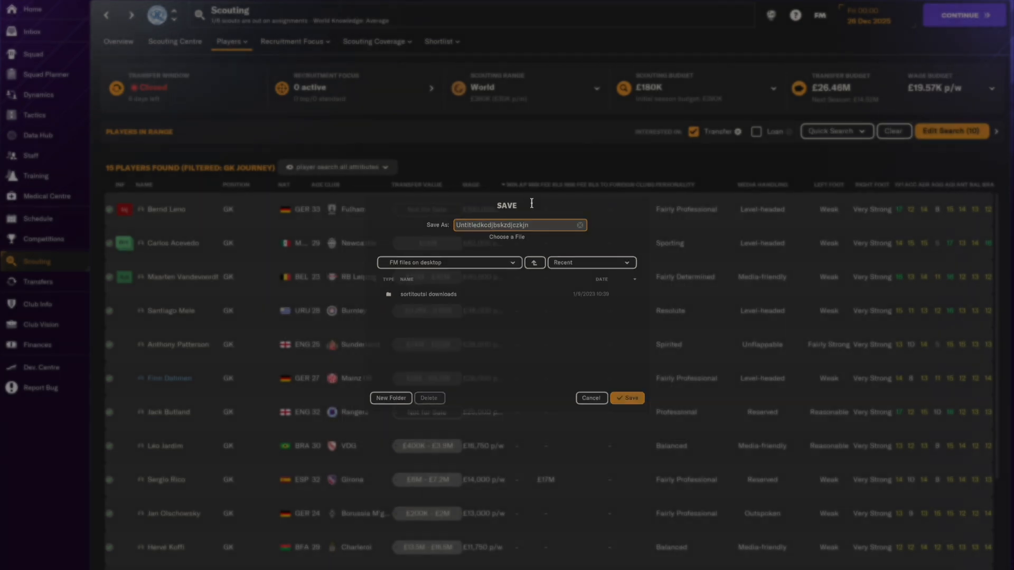
left_click(589, 398)
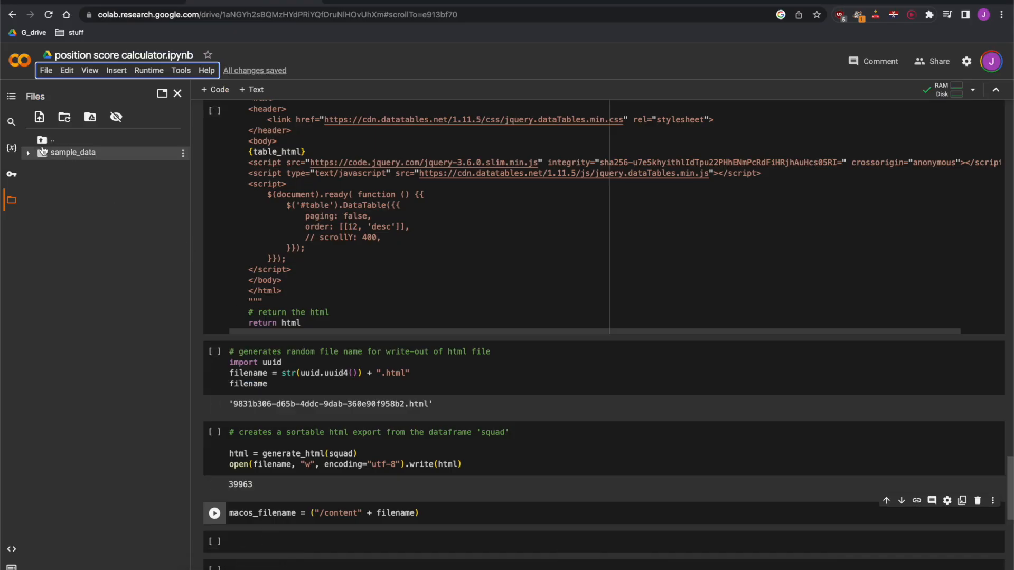
Upload the HTML export from Desktop/FM files on desktop to Colab and acknowledge the deletion warning.
left_click(38, 117)
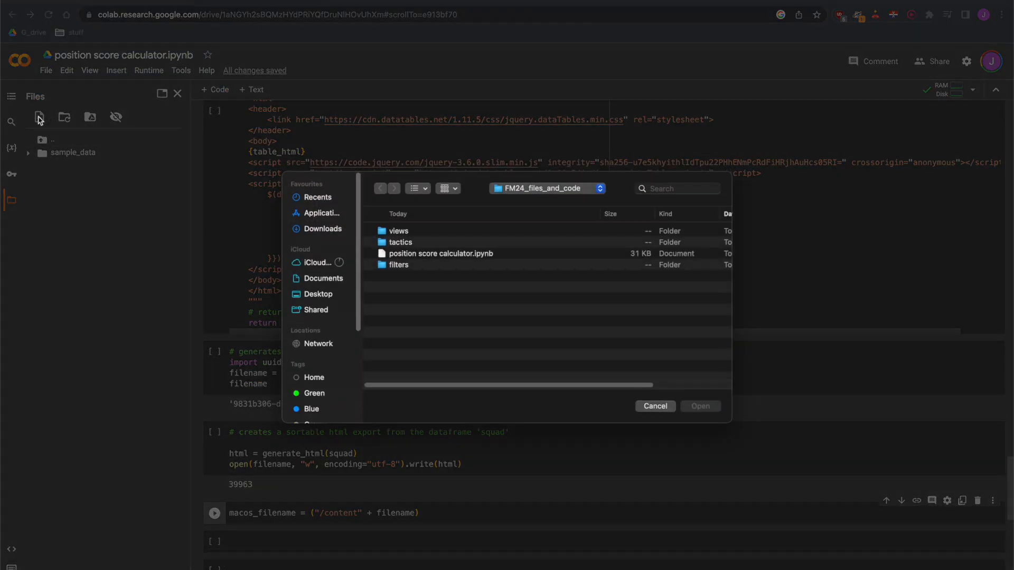
left_click(318, 294)
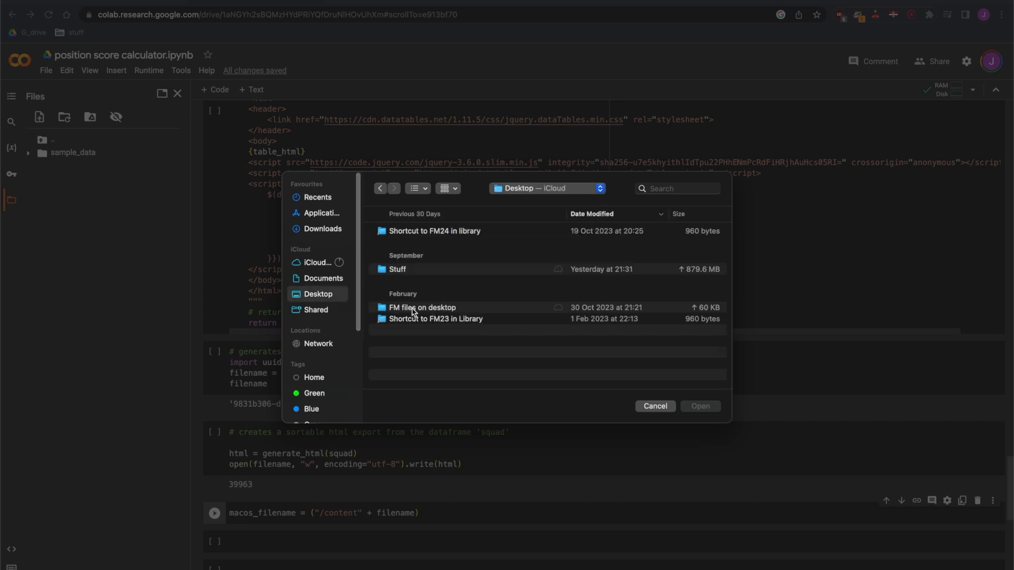
double_click(421, 307)
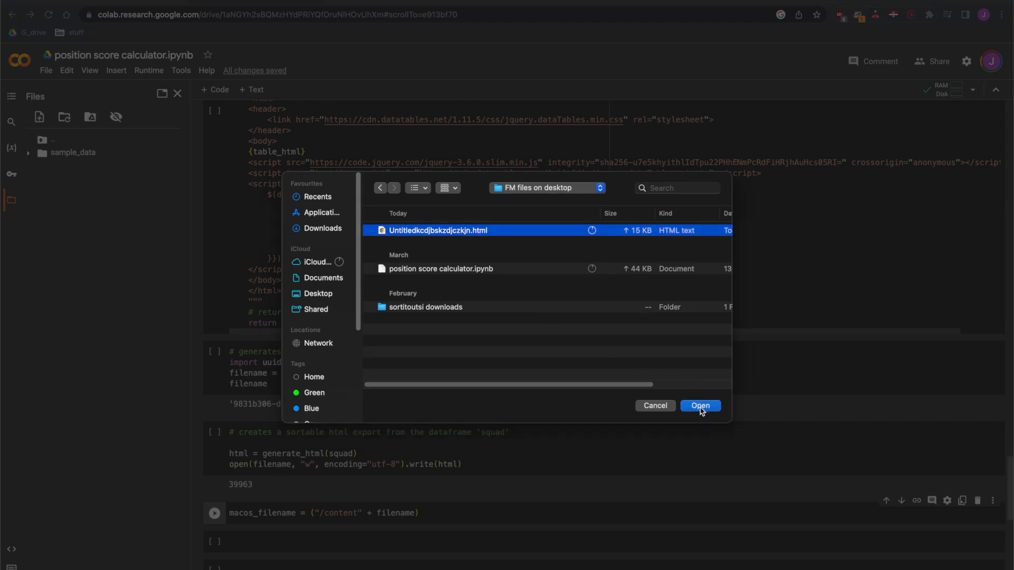
left_click(700, 405)
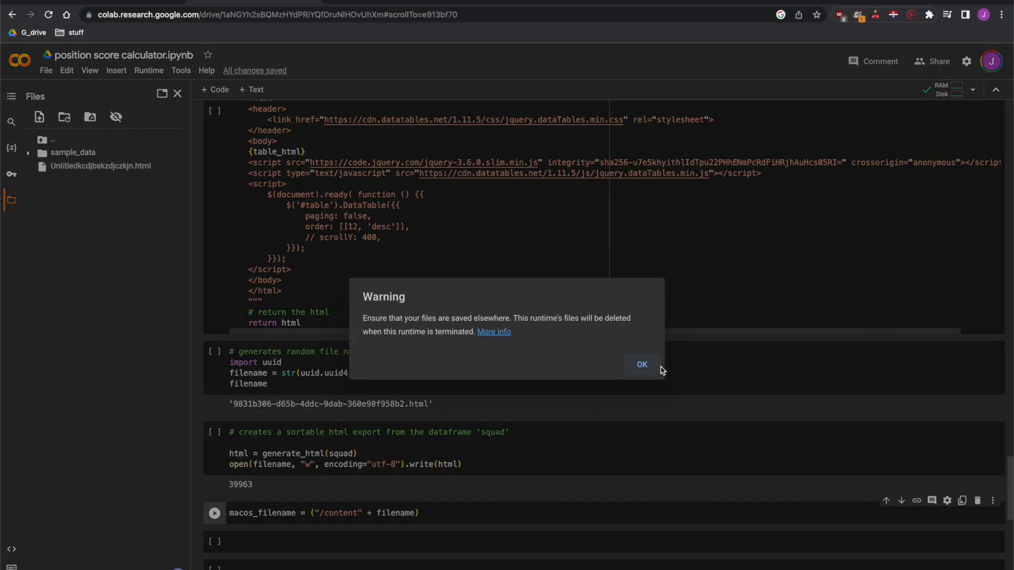
left_click(642, 364)
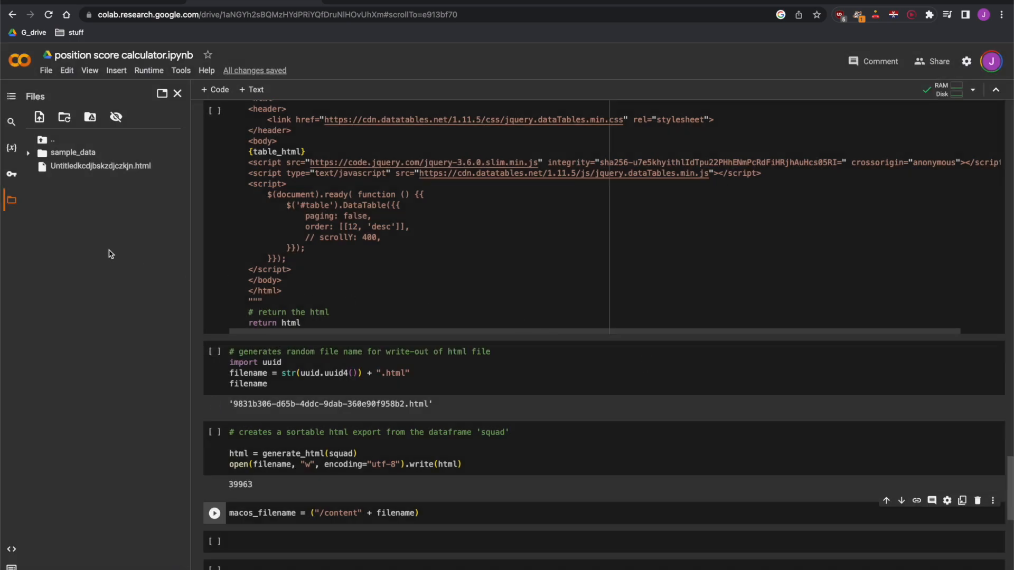
mouse_move(132, 84)
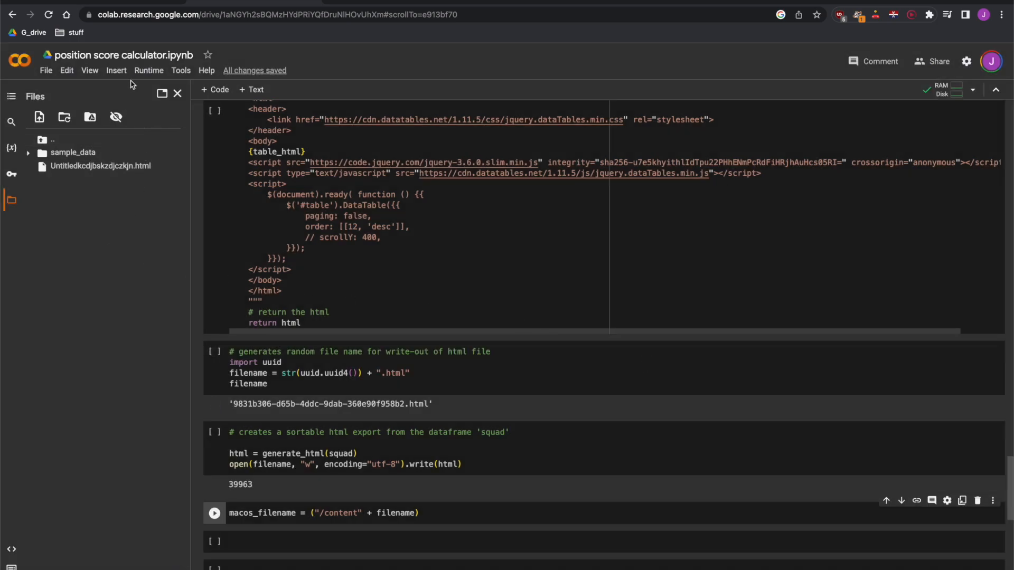
Run all notebook cells, then download the newly generated HTML file and reveal it.
left_click(148, 70)
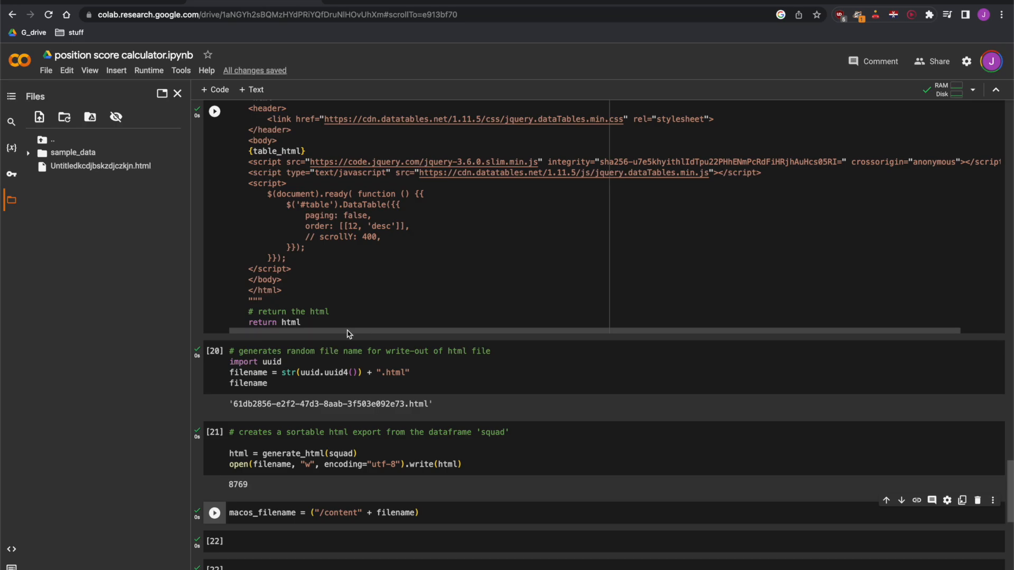
scroll("down", 3)
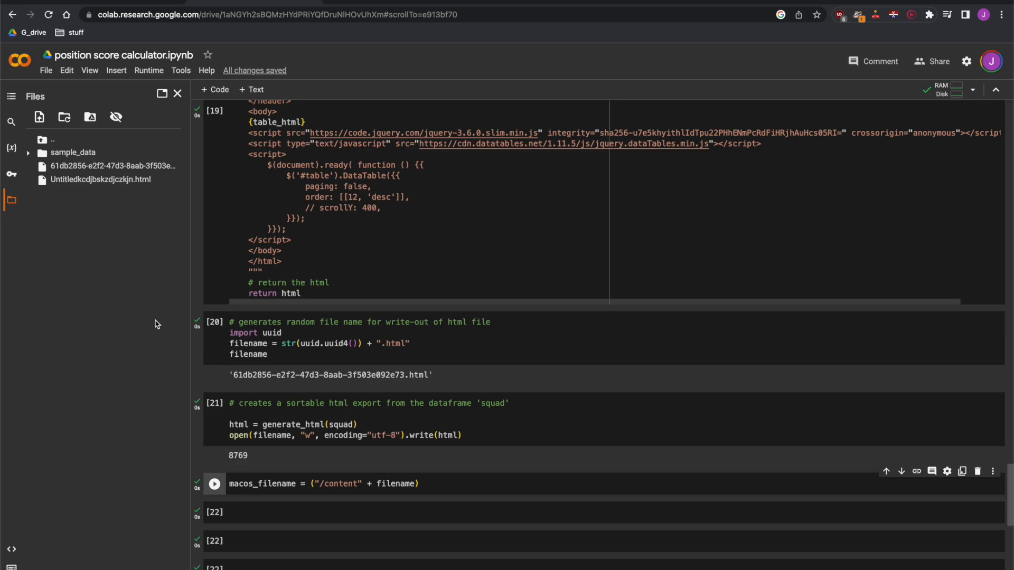
mouse_move(103, 166)
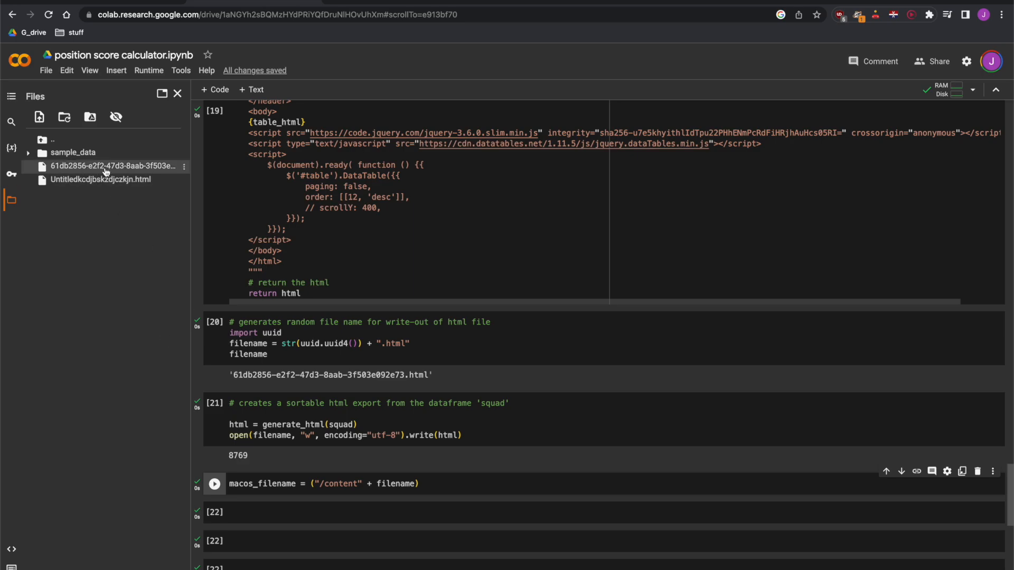
mouse_move(107, 166)
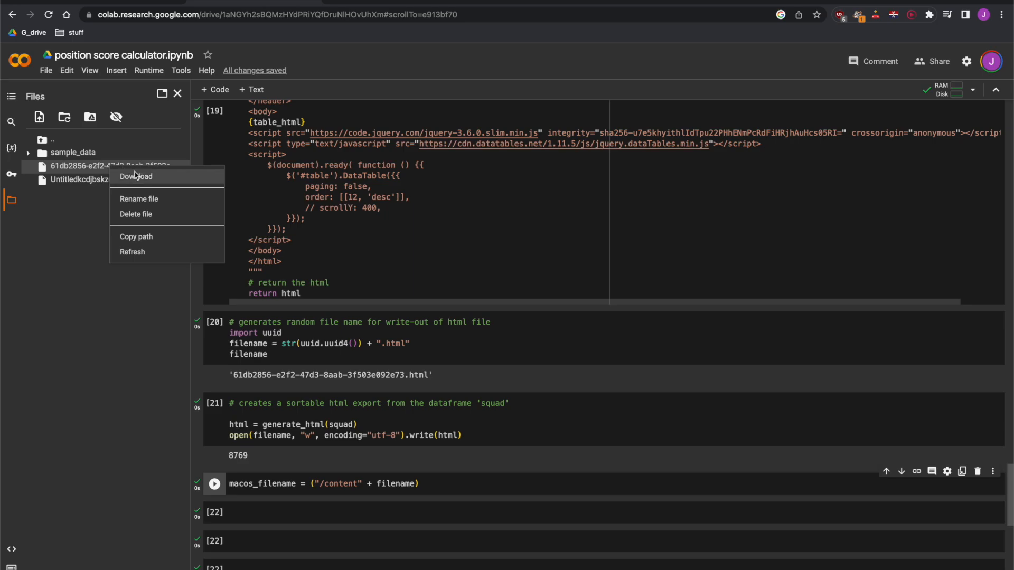
left_click(136, 175)
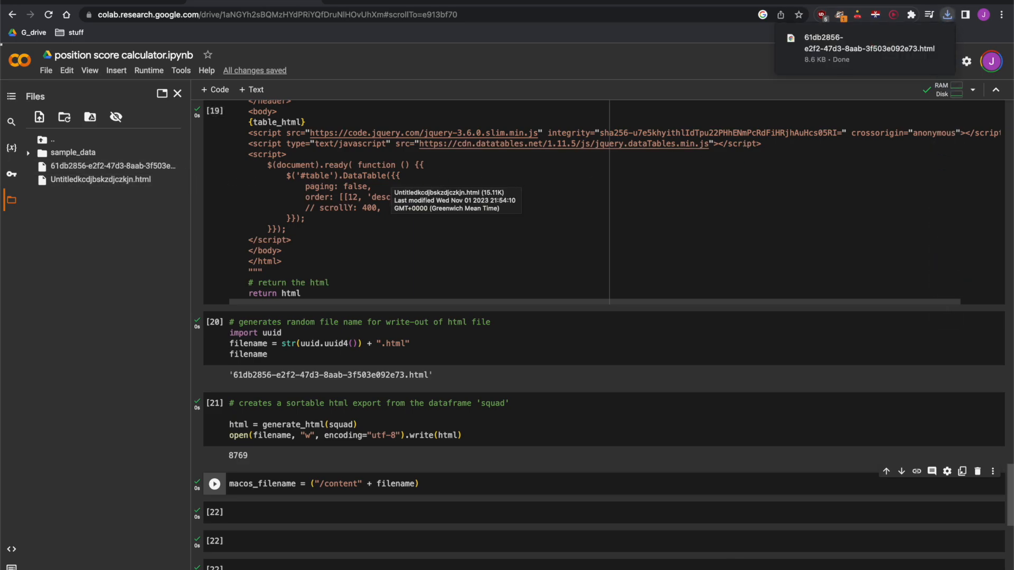
left_click(665, 440)
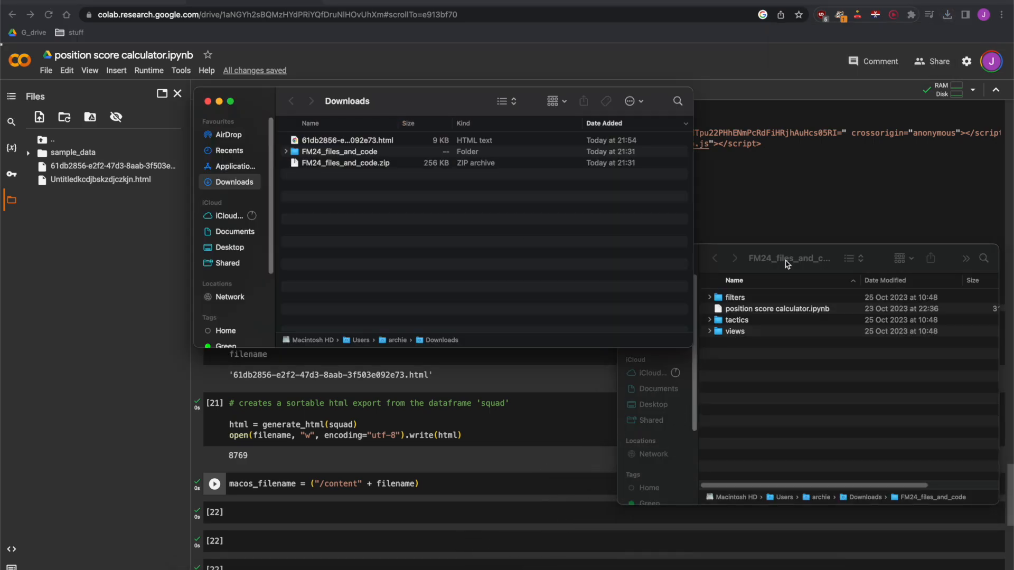
mouse_move(399, 129)
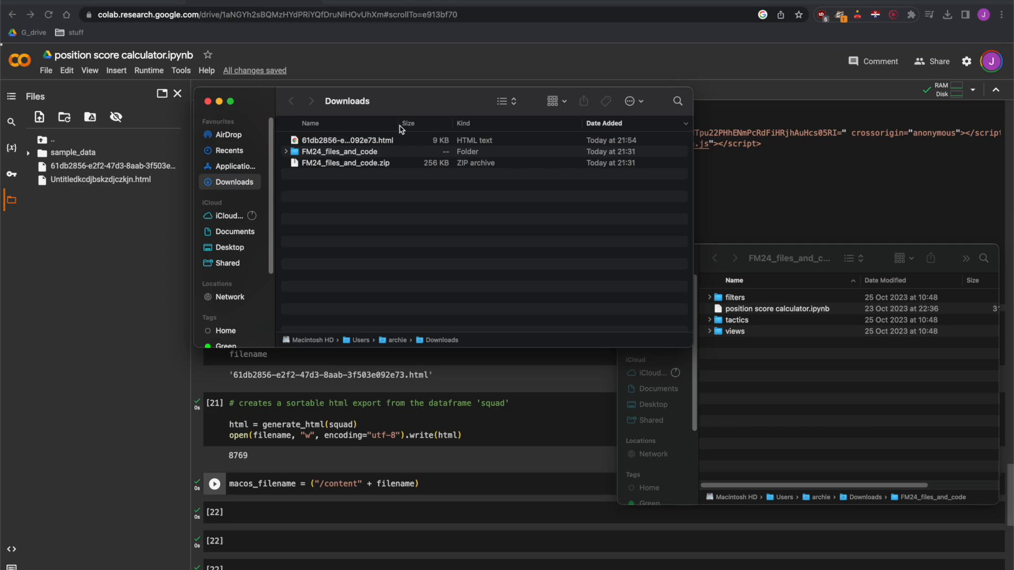
Sort Downloads by size and open 61db2856-e2f2-47d3-8aab-3f503e092e73.html in Chrome.
left_click(498, 124)
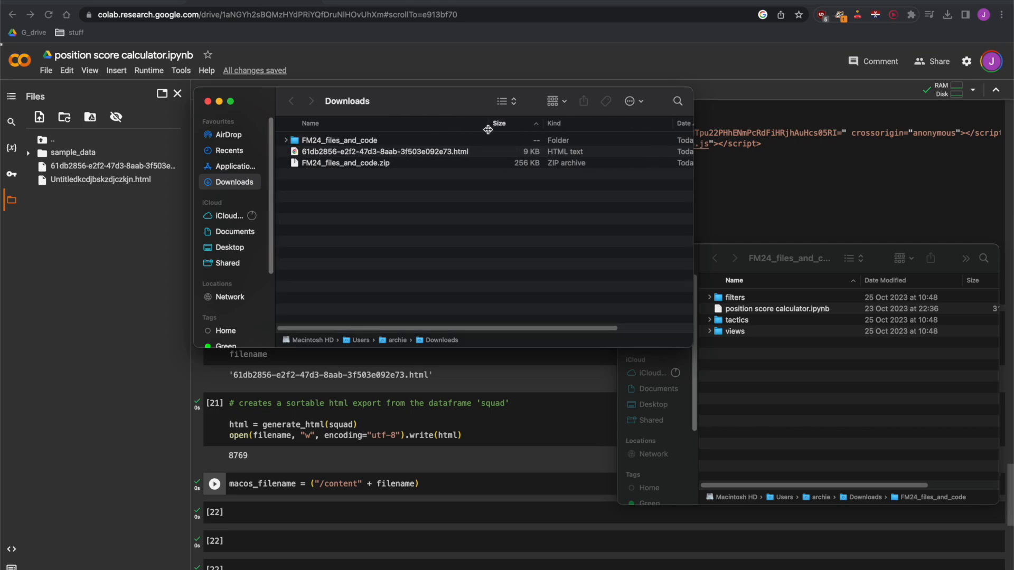
mouse_move(694, 199)
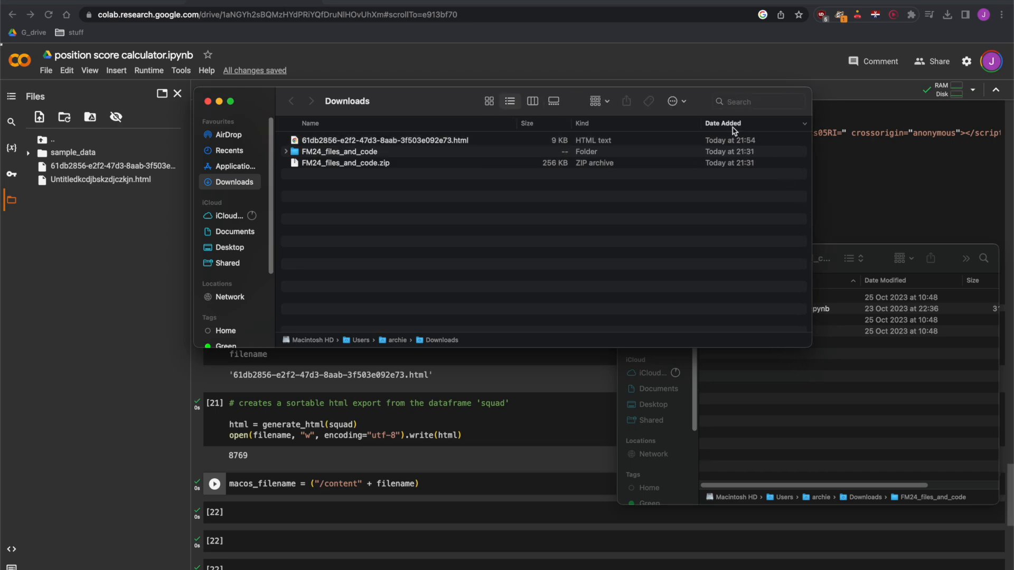
left_click(384, 140)
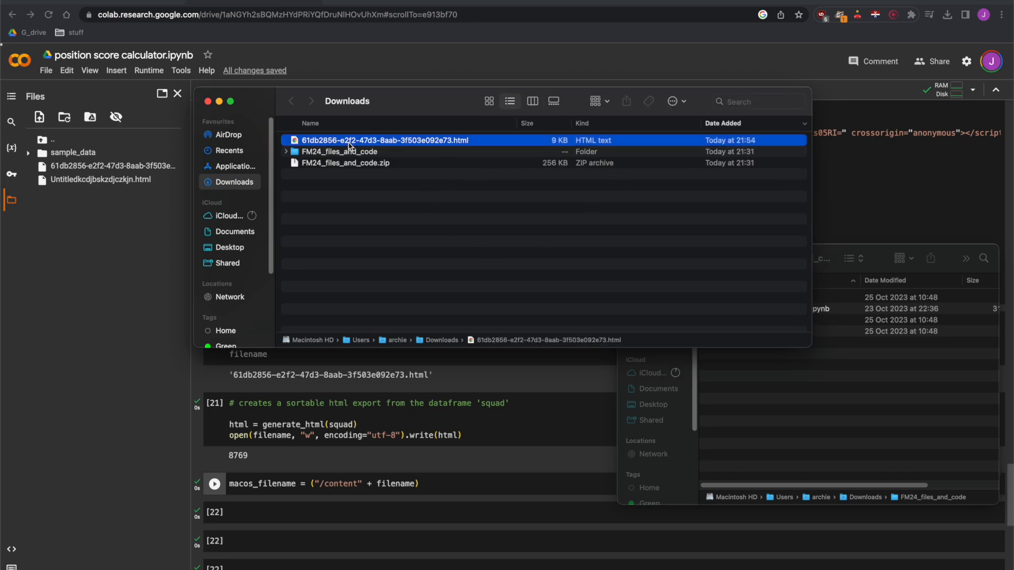
double_click(384, 140)
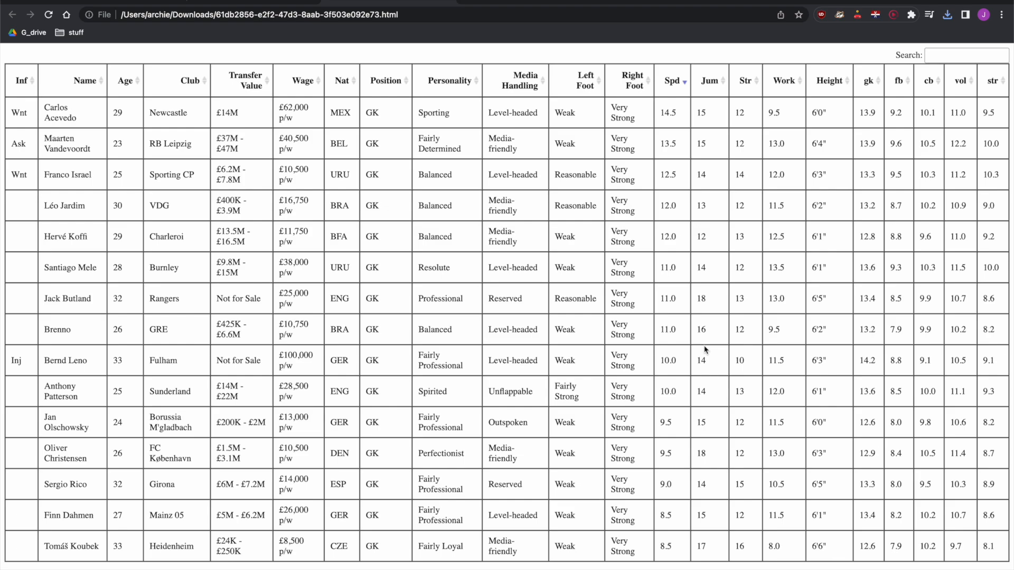